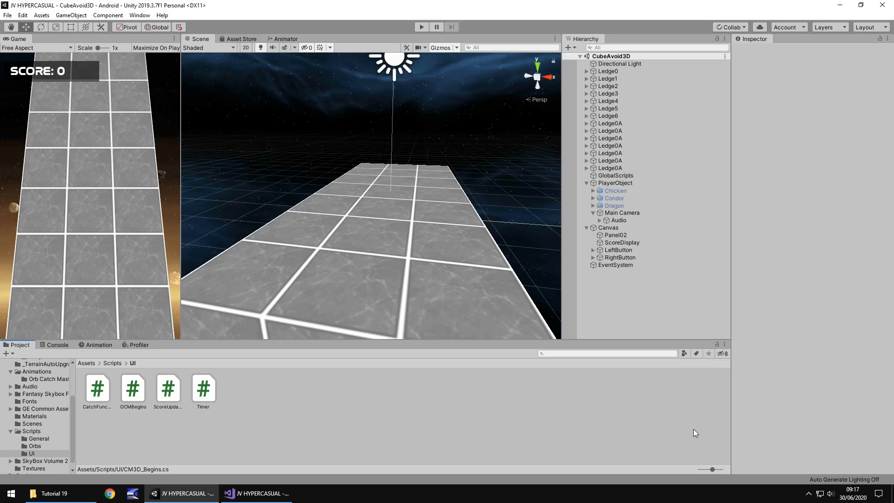
pyautogui.moveTo(670, 305)
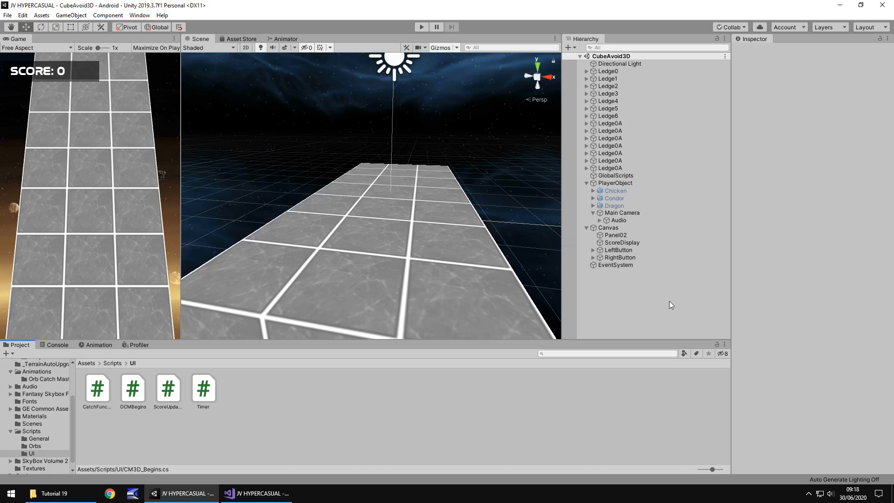
pyautogui.moveTo(642, 306)
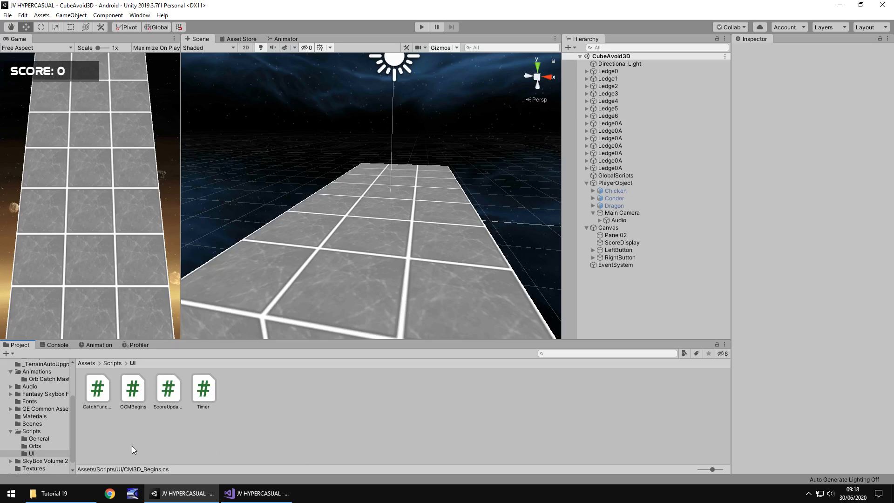
# - Copy SampleScene's Canvas and bring it into CubeAvoid3D as Canvas (1)
pyautogui.click(31, 424)
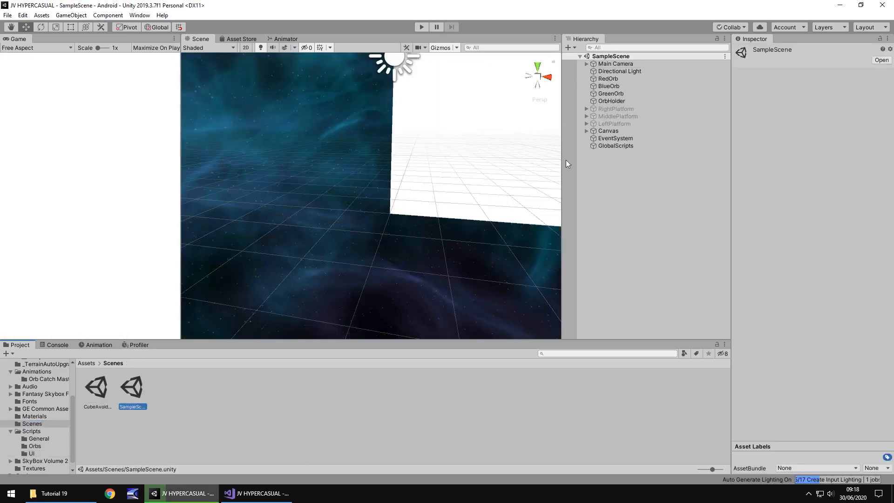
pyautogui.click(607, 130)
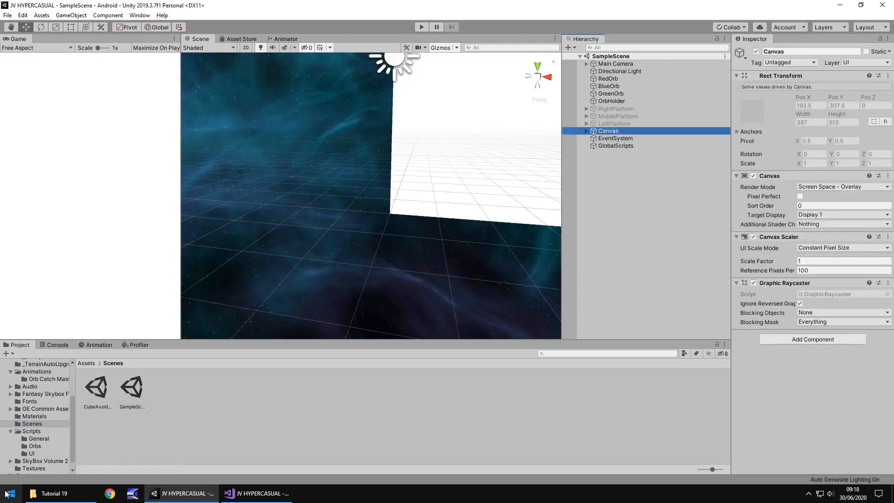
pyautogui.doubleClick(96, 385)
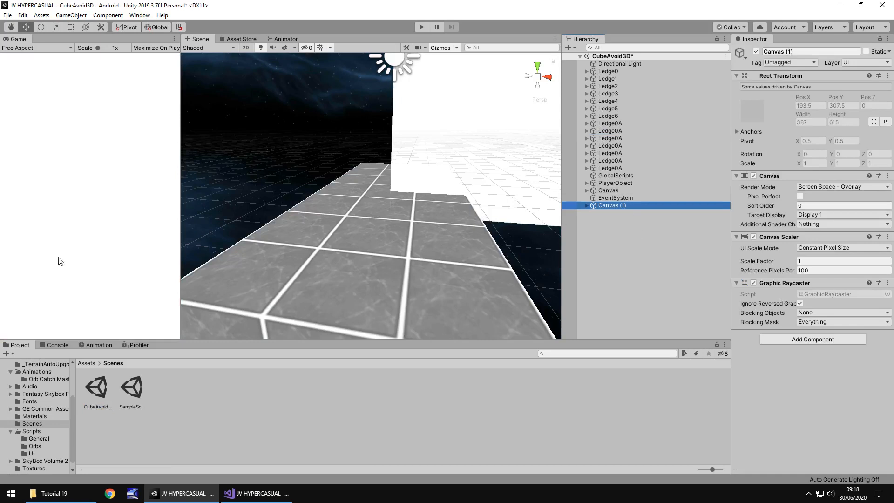
pyautogui.moveTo(108, 180)
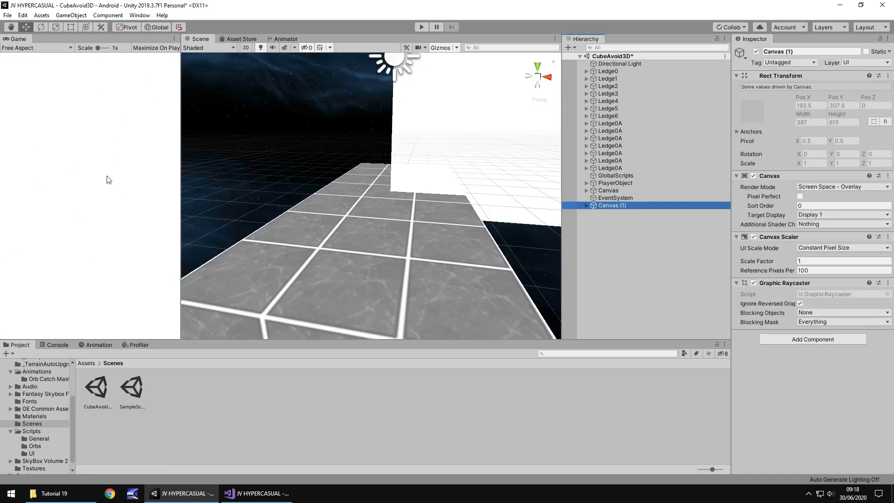
pyautogui.moveTo(114, 202)
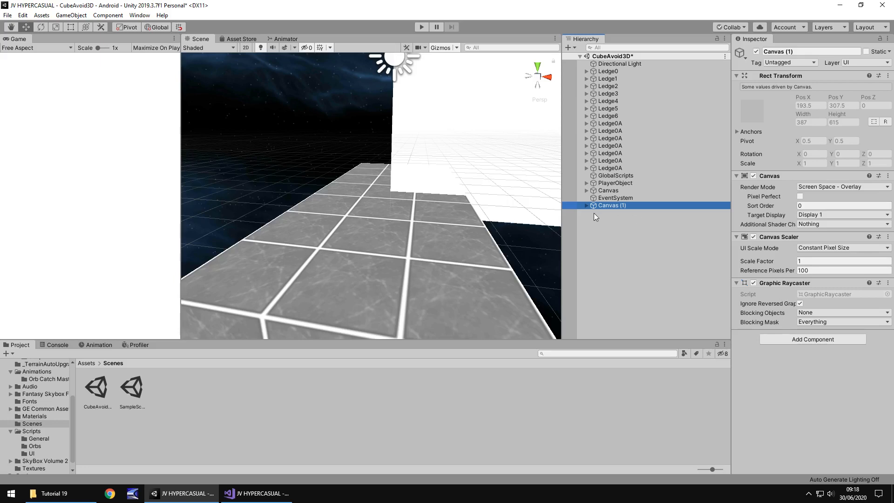
# - Remove Panel01, RightCatch, TimeDisplay and FinalOrbs from Canvas (1)
pyautogui.click(586, 205)
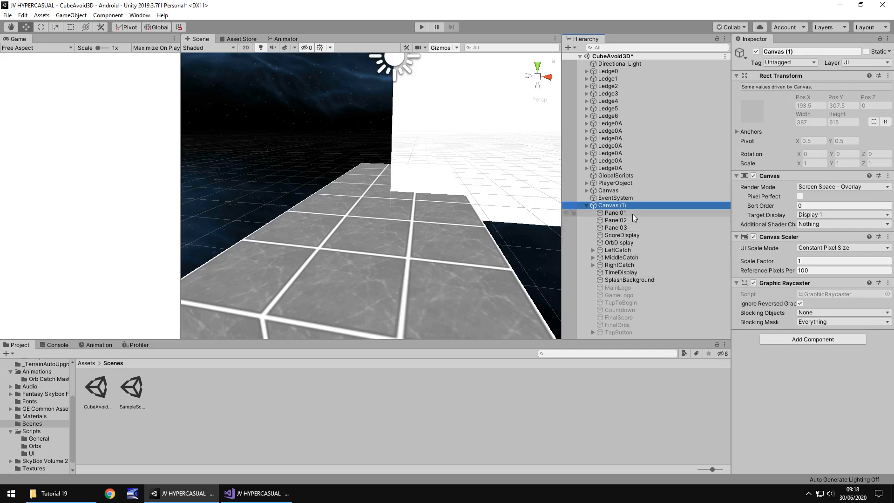
pyautogui.click(615, 212)
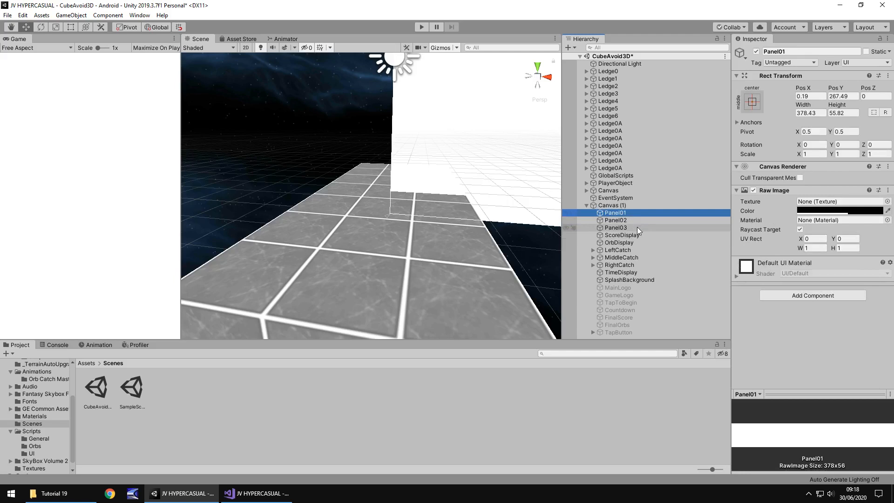
pyautogui.moveTo(647, 239)
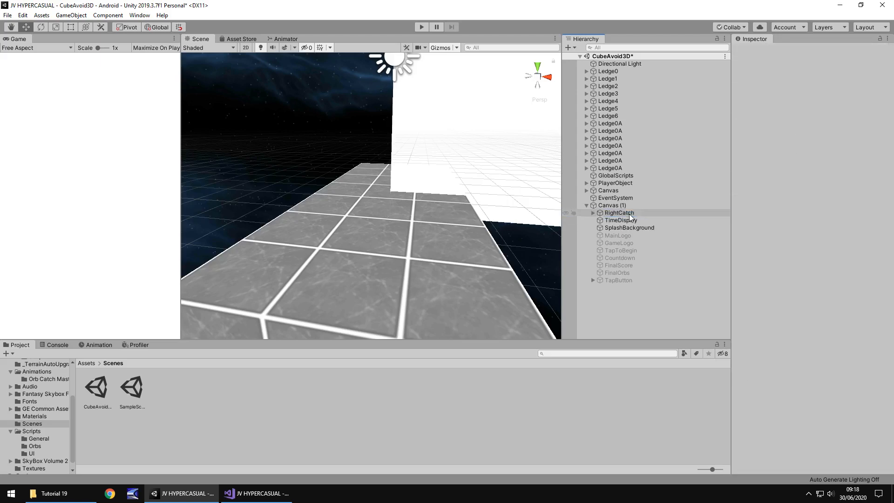
pyautogui.click(592, 212)
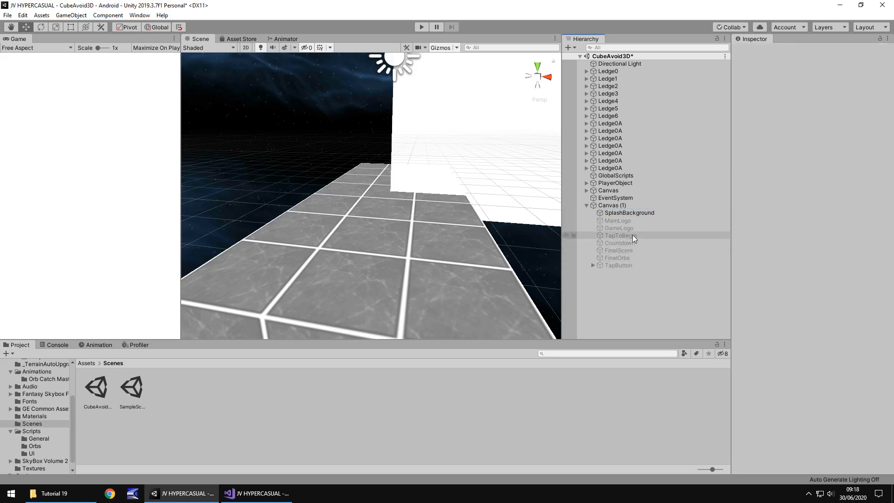
pyautogui.moveTo(623, 274)
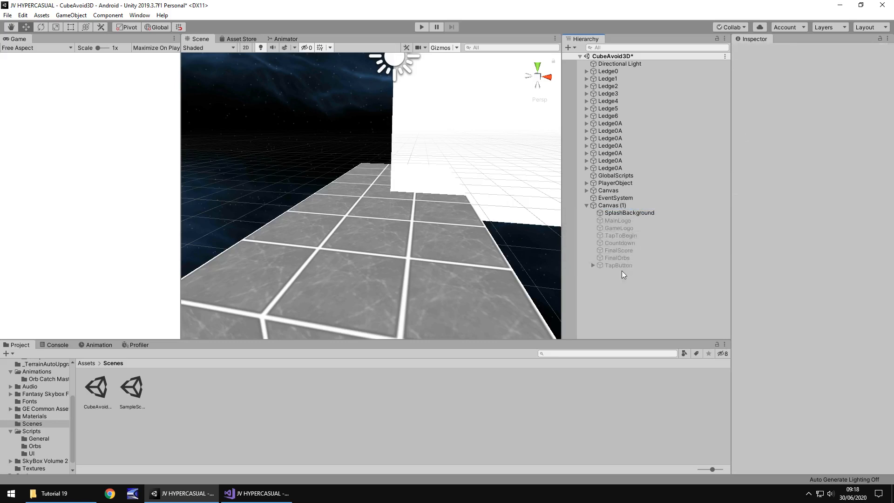
pyautogui.click(616, 257)
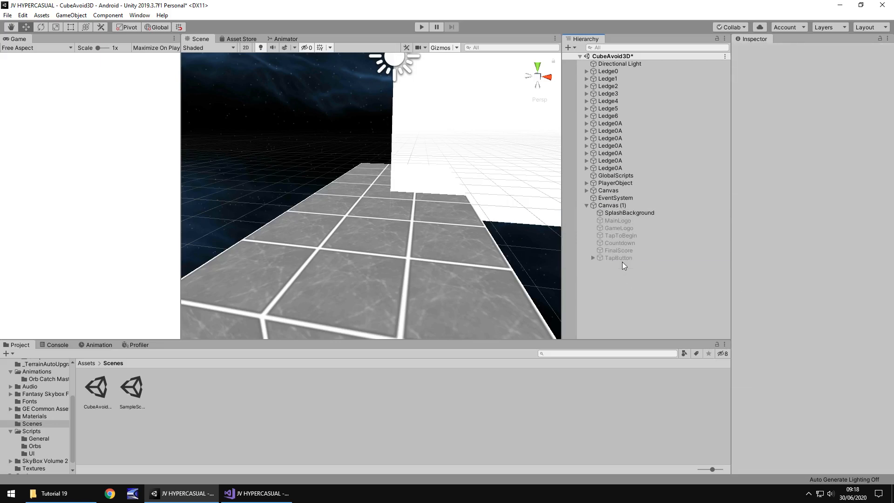
pyautogui.moveTo(620, 267)
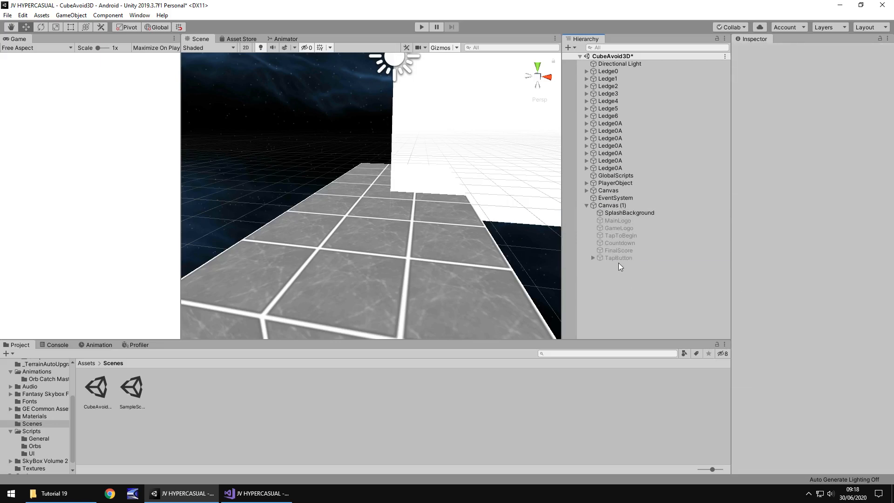
# - Move the remaining splash objects under the scene's Canvas and delete the empty Canvas (1)
pyautogui.click(628, 212)
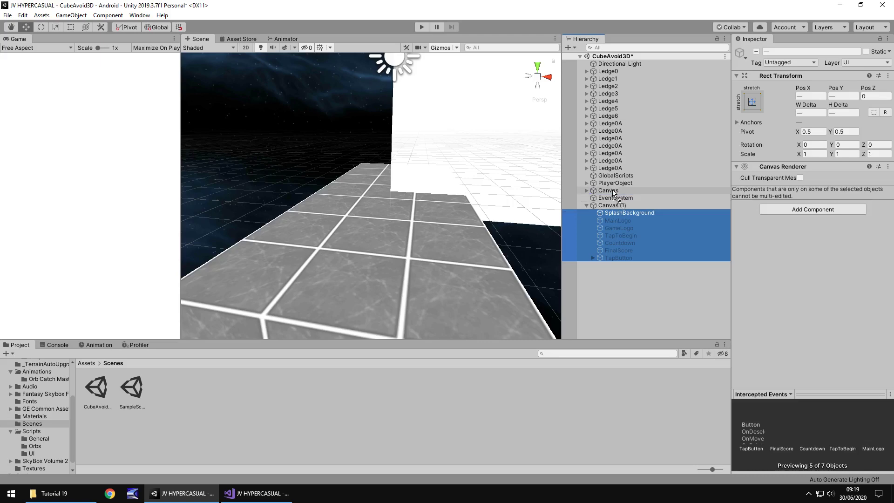
pyautogui.click(587, 190)
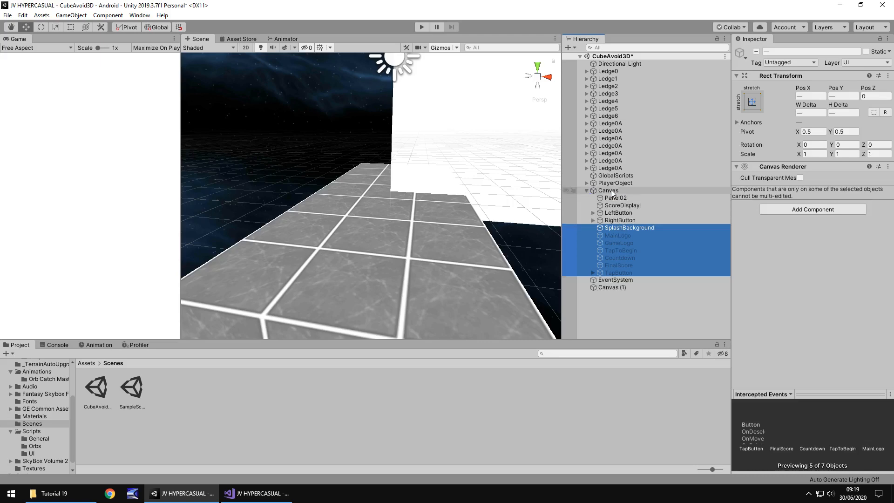
pyautogui.click(613, 287)
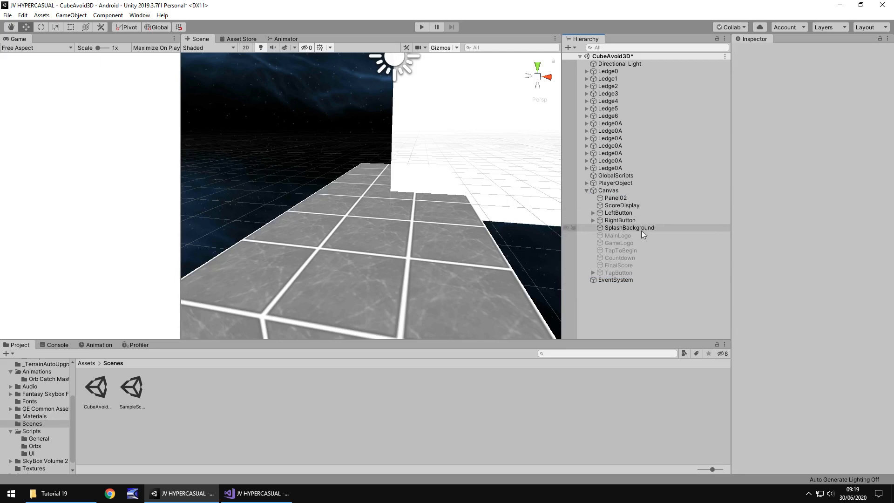
# - Set GameLogo's text to 'CUBE AVOID 3D' in place of 'ORB CATCH MASTER'
pyautogui.click(629, 227)
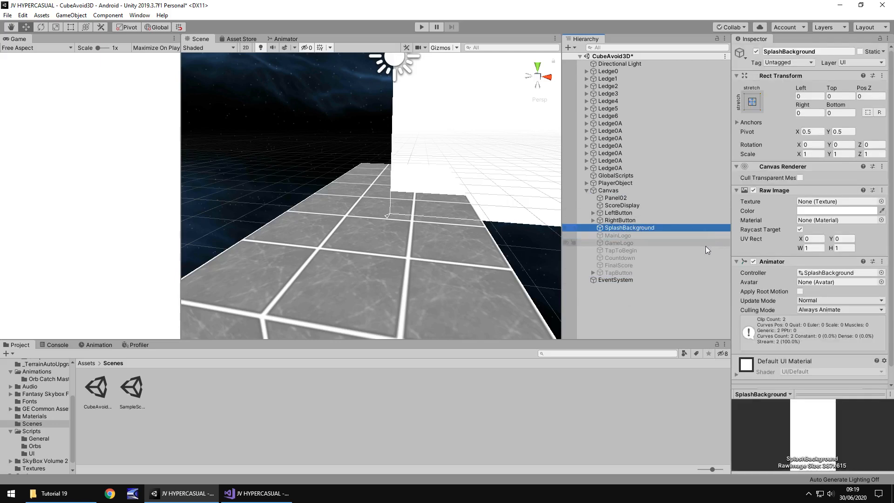
pyautogui.click(619, 235)
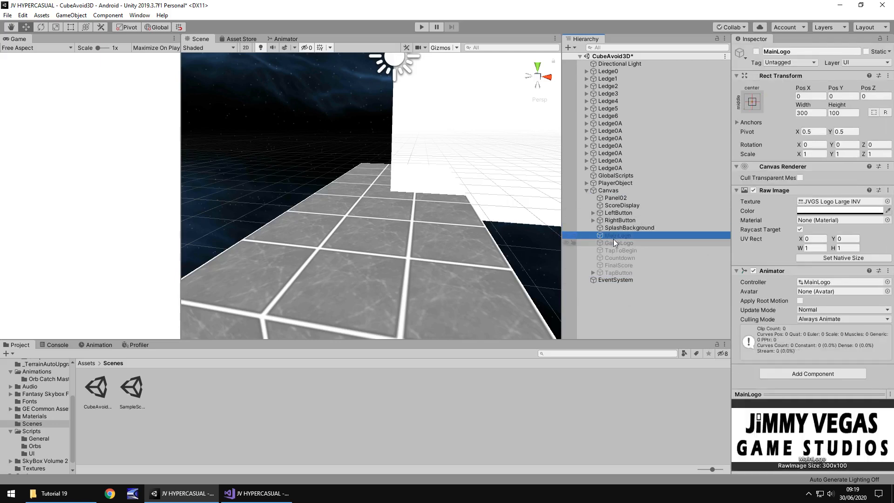
pyautogui.click(618, 242)
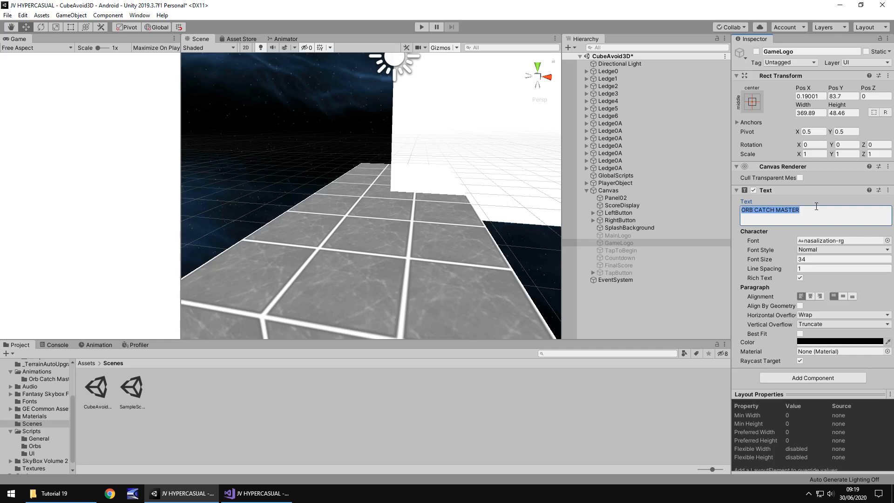
pyautogui.write('CUBE AV')
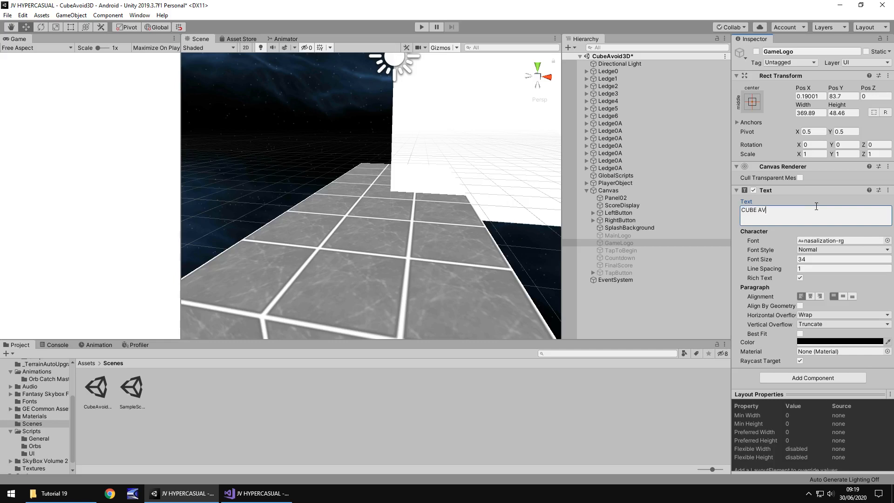
pyautogui.write('OID 3D')
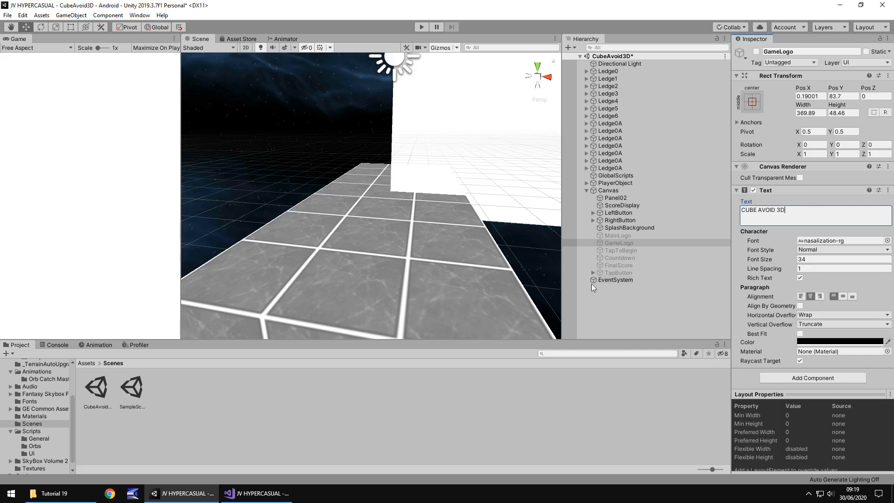
pyautogui.click(620, 250)
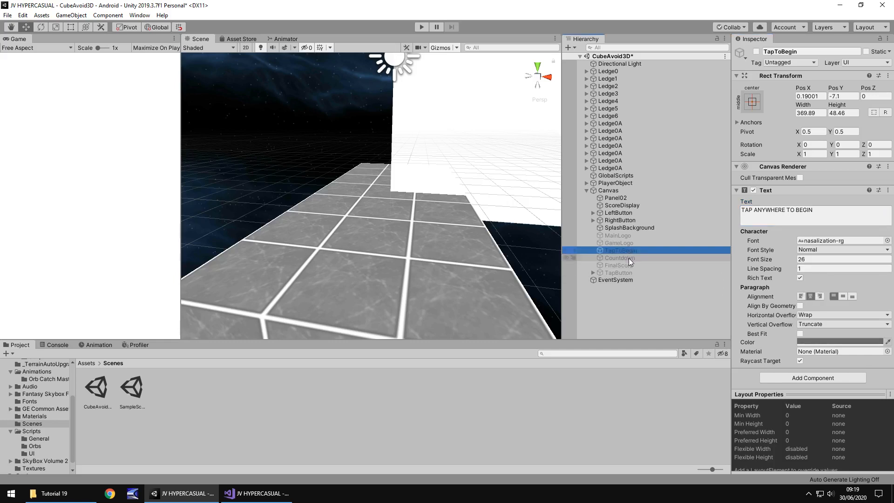
pyautogui.click(618, 257)
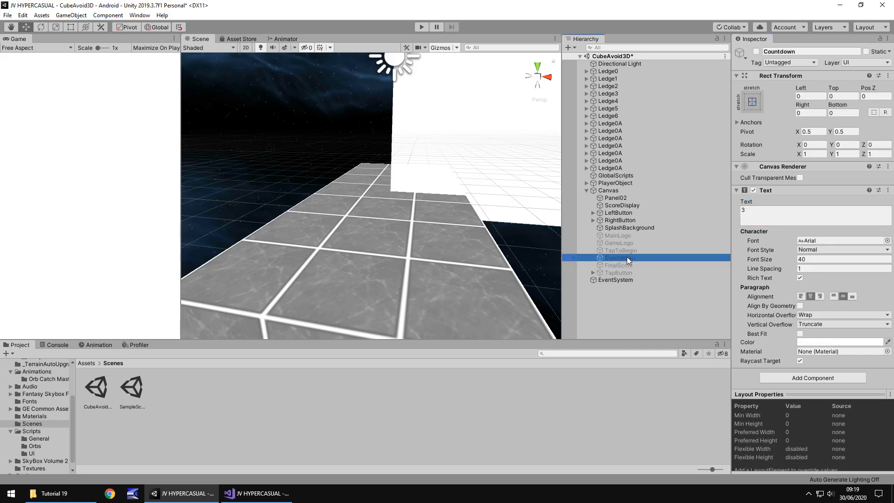
pyautogui.click(618, 264)
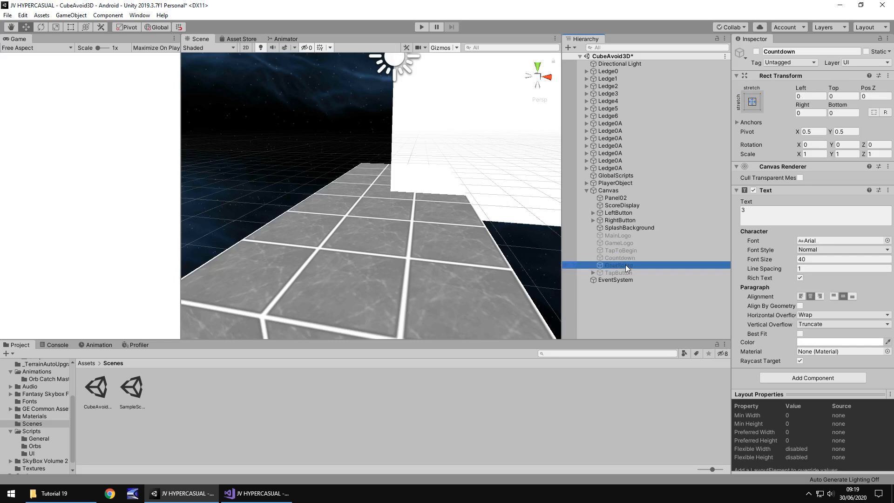
pyautogui.click(617, 264)
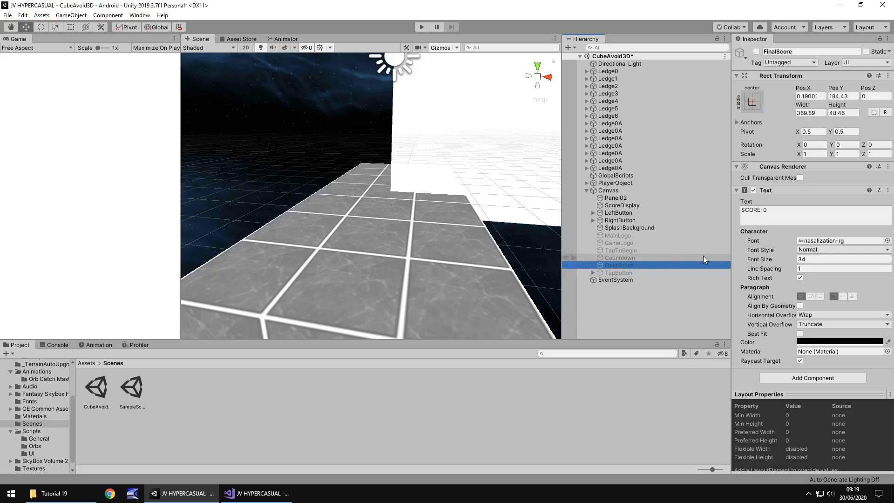
pyautogui.moveTo(646, 250)
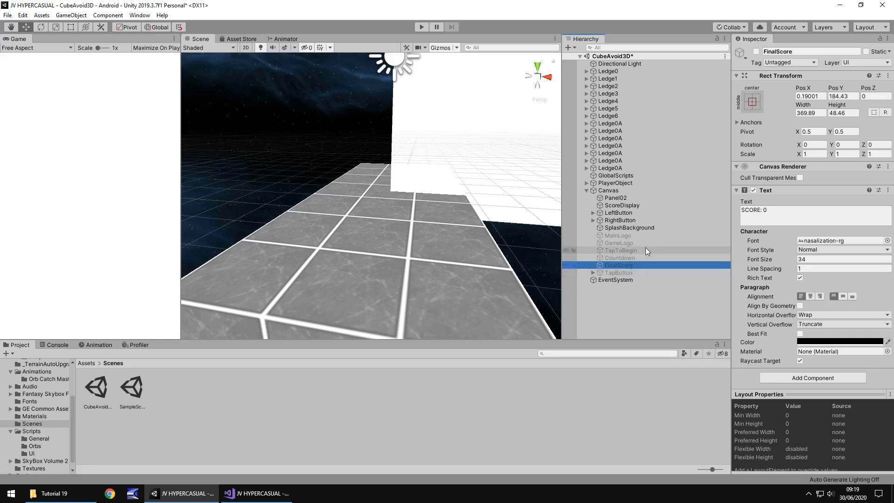
pyautogui.moveTo(636, 253)
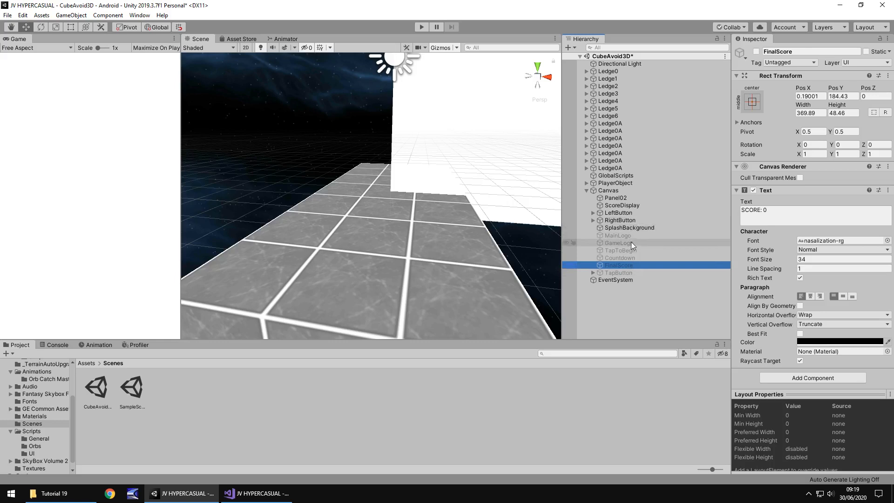
pyautogui.click(618, 272)
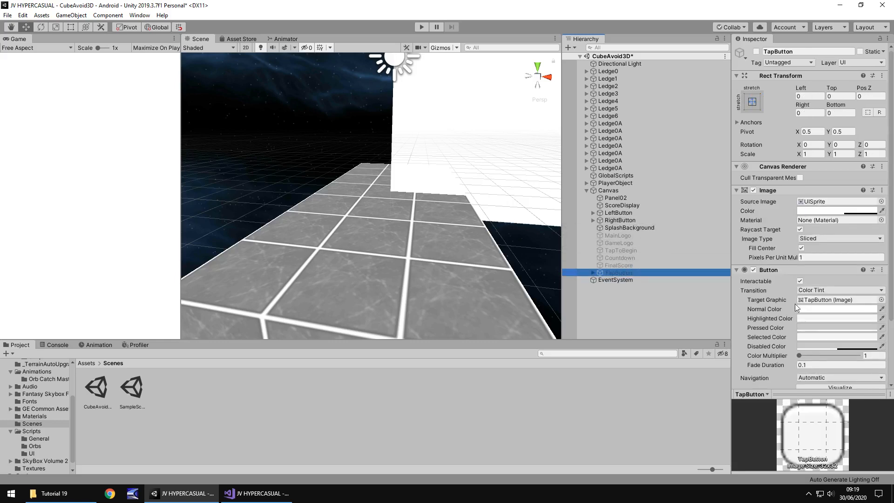
pyautogui.scroll(-3)
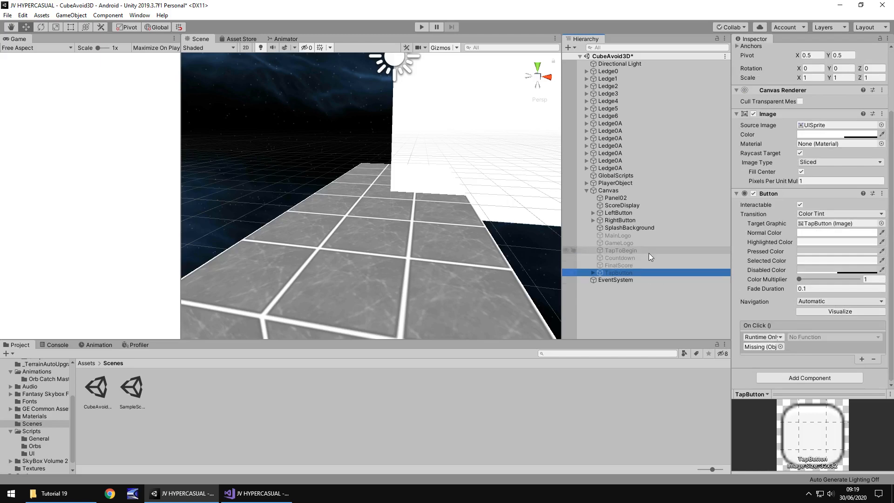
pyautogui.click(616, 175)
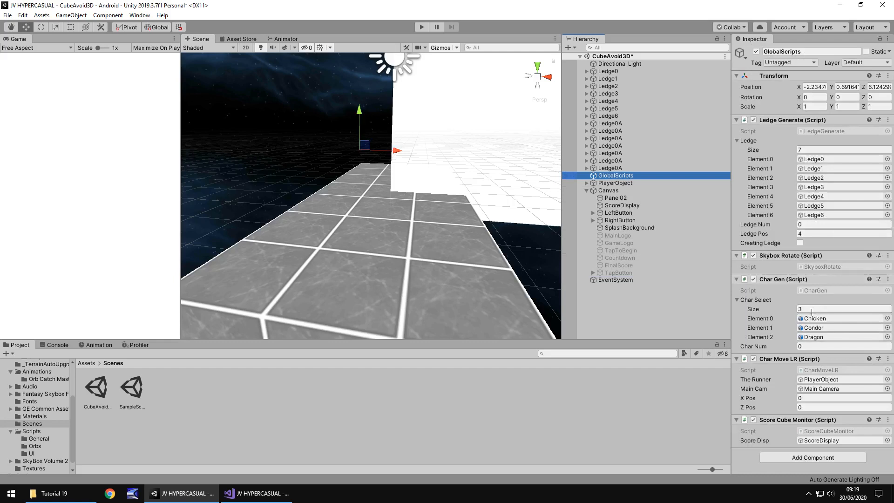
pyautogui.moveTo(666, 260)
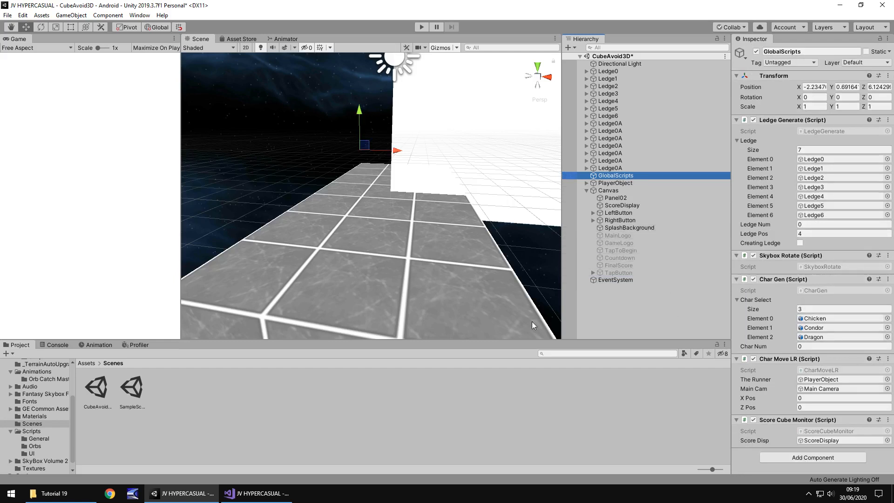
pyautogui.moveTo(302, 460)
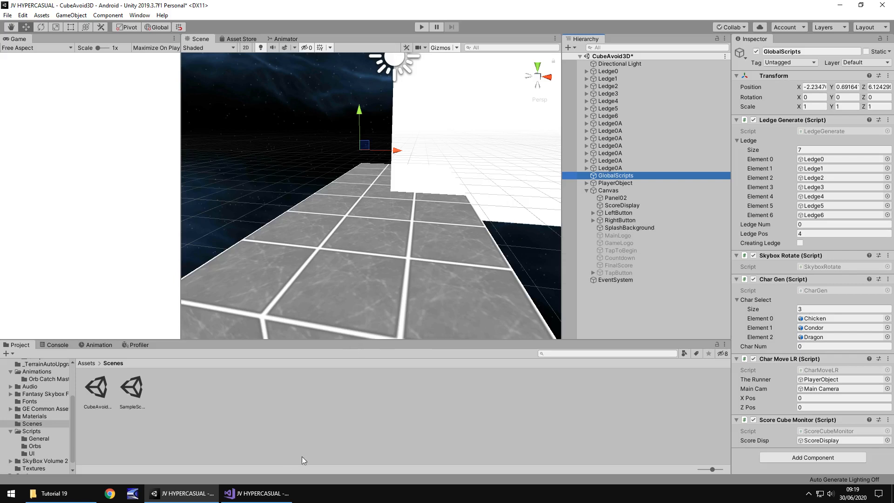
pyautogui.moveTo(315, 428)
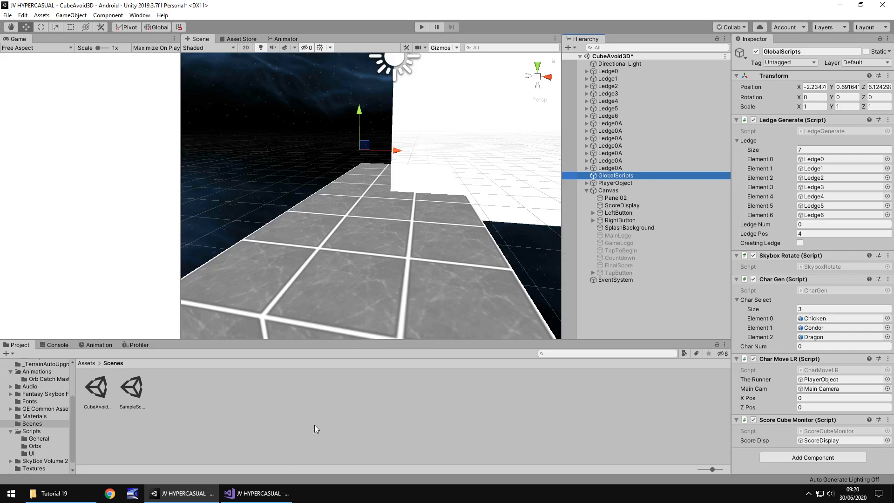
pyautogui.moveTo(665, 235)
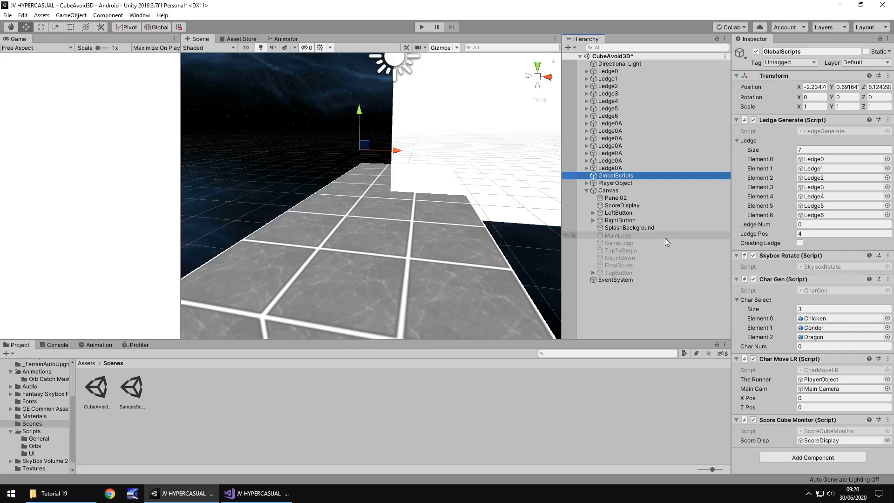
pyautogui.moveTo(641, 300)
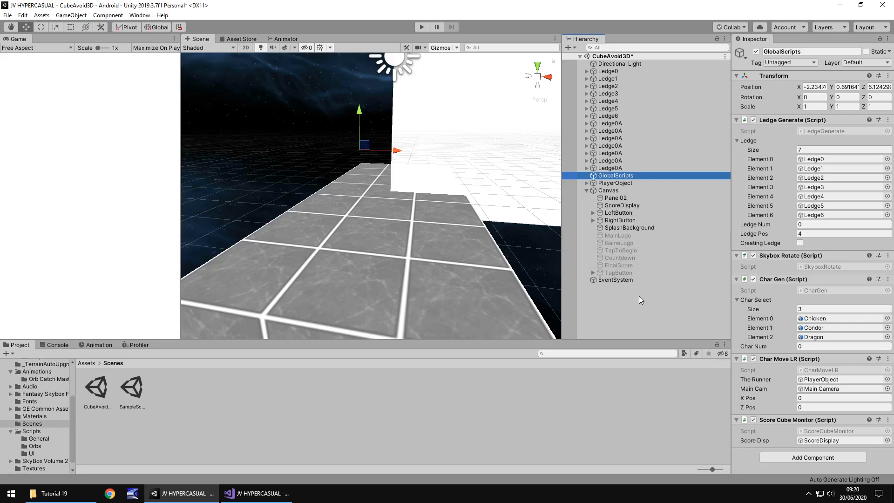
pyautogui.moveTo(639, 300)
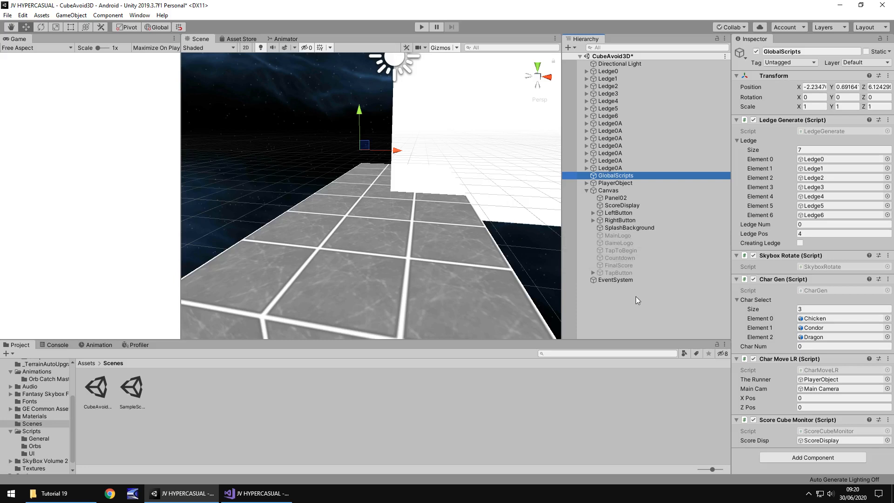
# - Deactivate the Audio object under PlayerObject's Main Camera
pyautogui.click(585, 183)
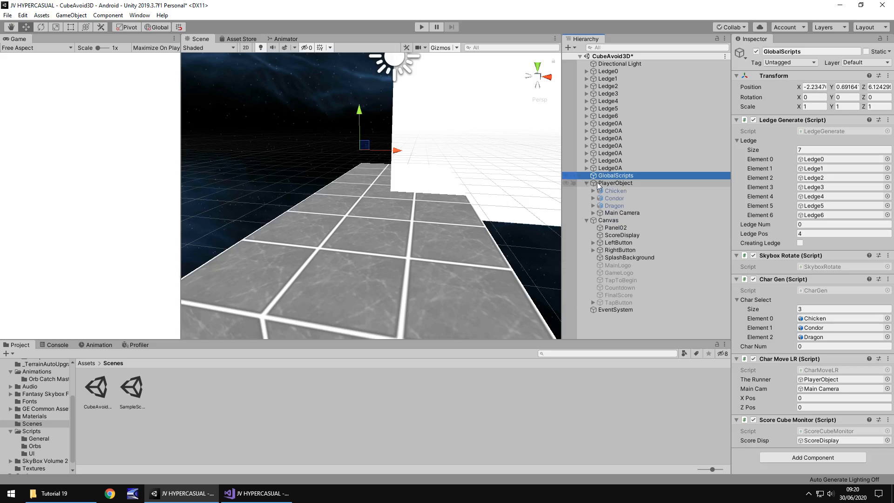
pyautogui.click(616, 184)
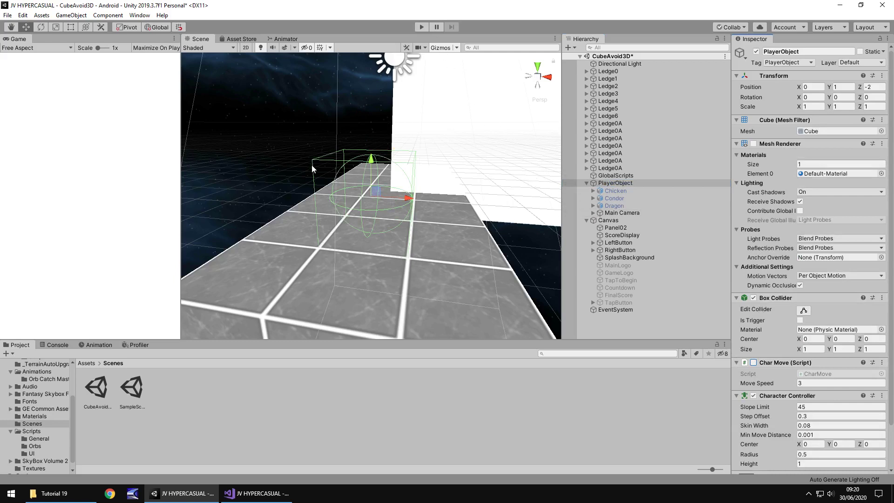
pyautogui.moveTo(507, 131)
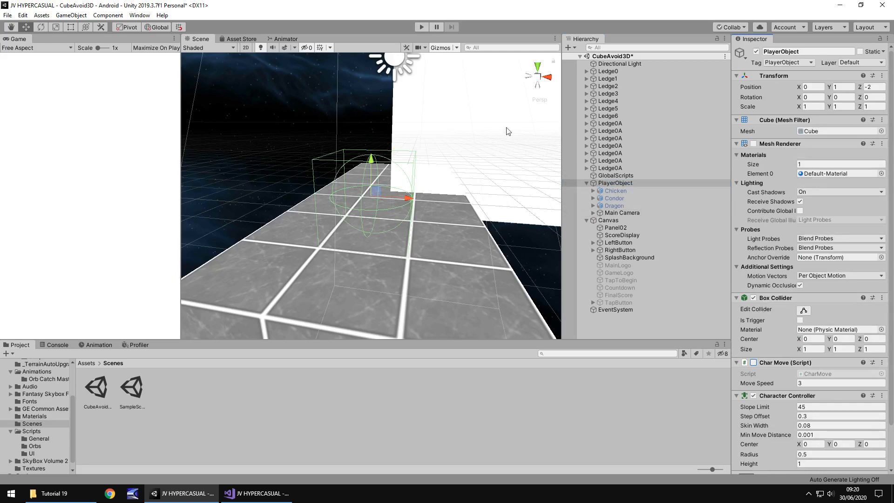
pyautogui.moveTo(608, 220)
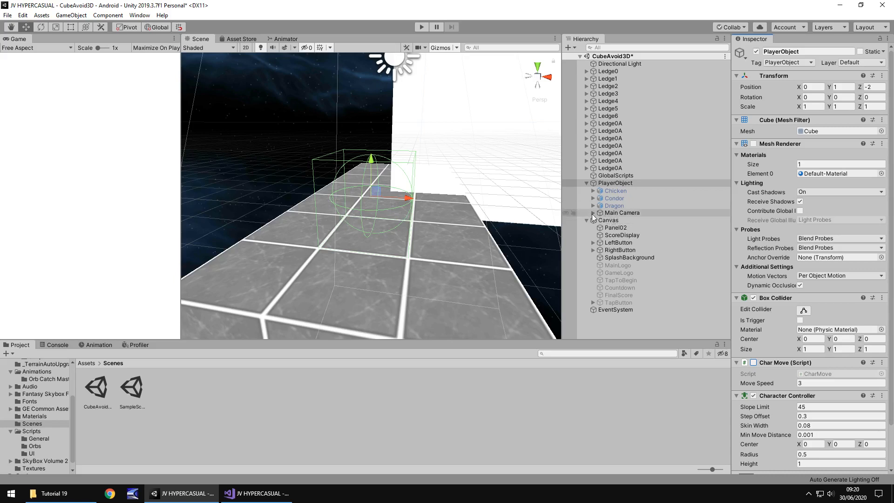
pyautogui.click(619, 219)
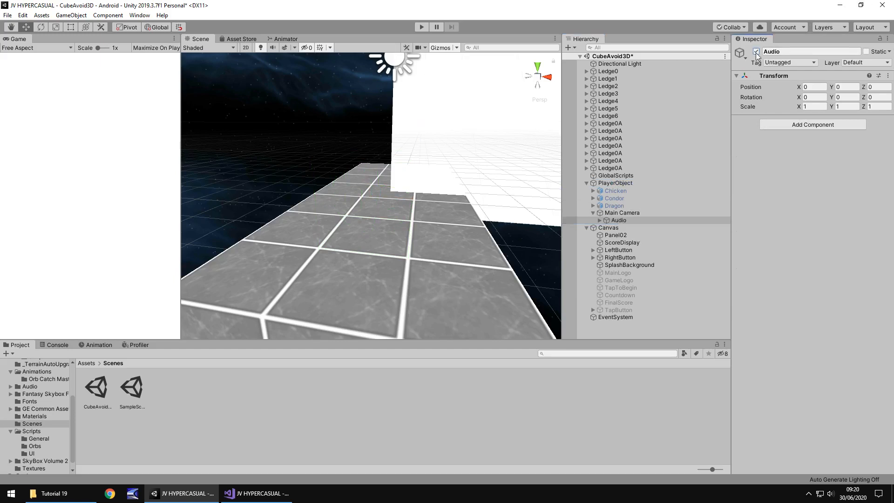
pyautogui.click(421, 27)
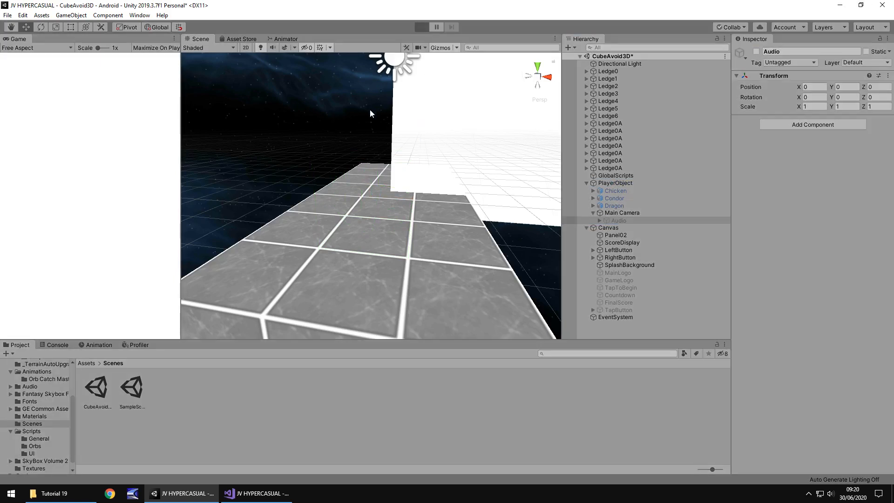
# - Run a brief play test of the scene and stop it
pyautogui.click(421, 27)
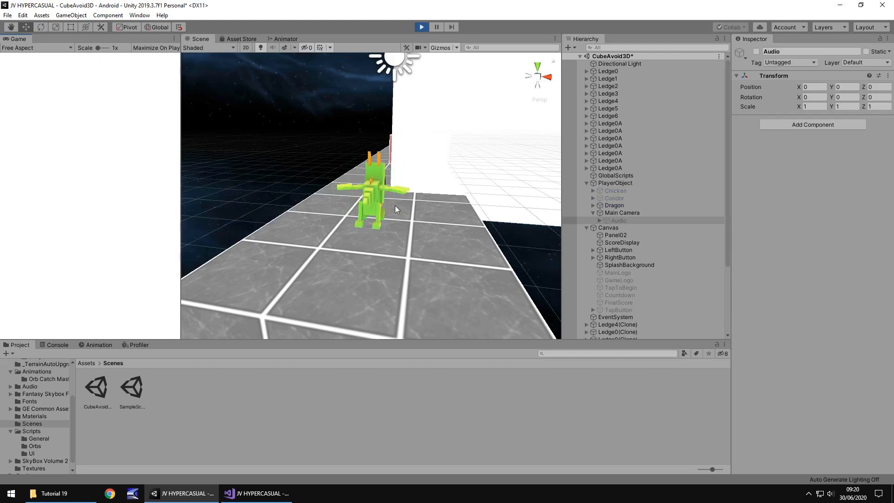
pyautogui.click(421, 27)
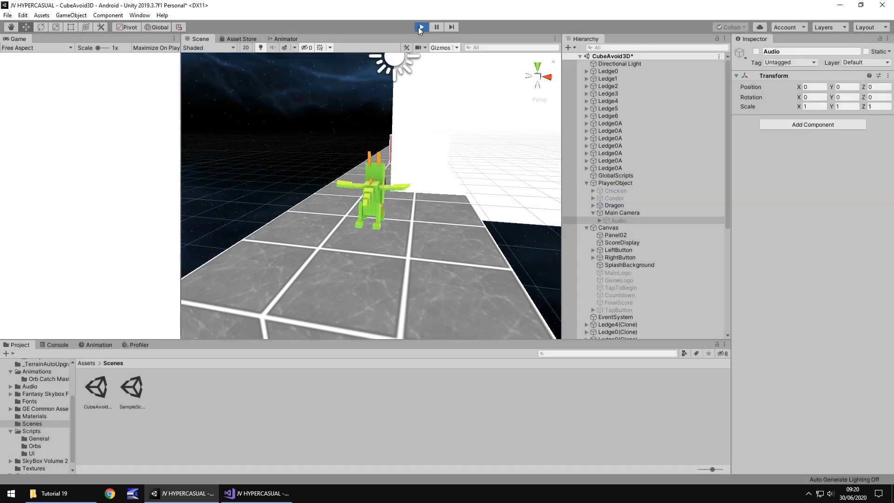
pyautogui.click(420, 27)
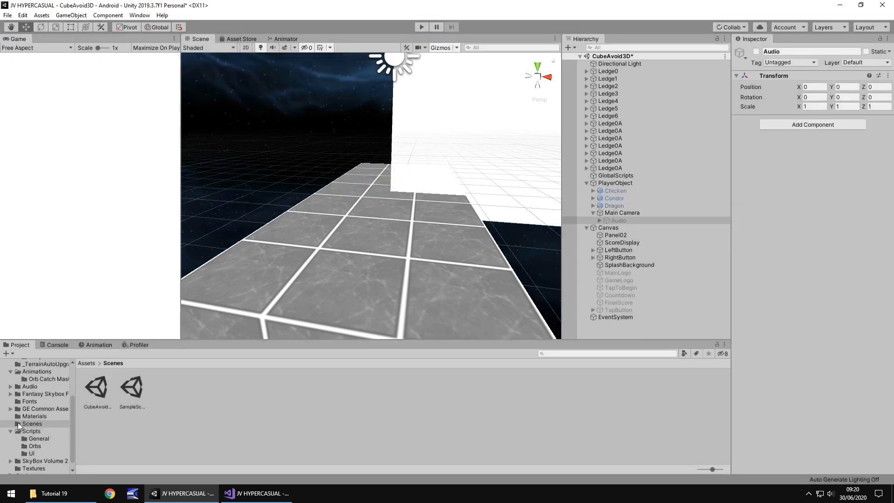
# - Create a C# script named CA3DBegins in Scripts/UI and open it in Visual Studio
pyautogui.click(32, 453)
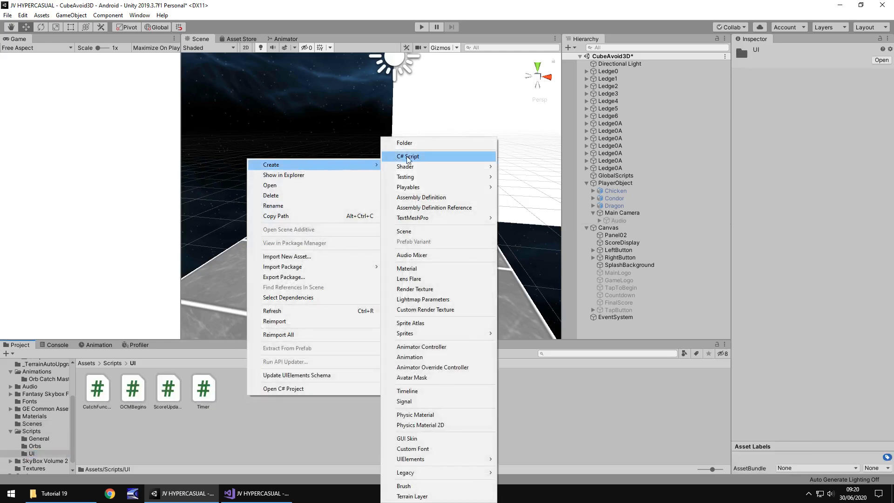
pyautogui.click(407, 156)
pyautogui.write('CA3DBegins')
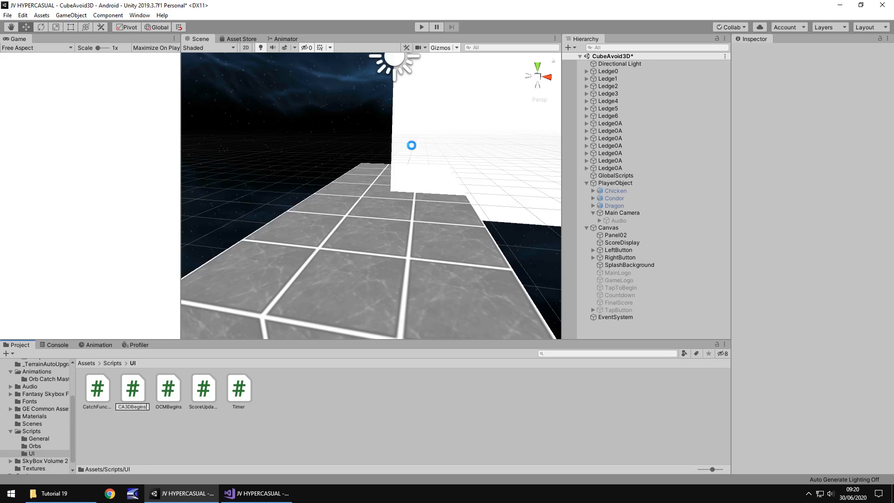
pyautogui.click(96, 387)
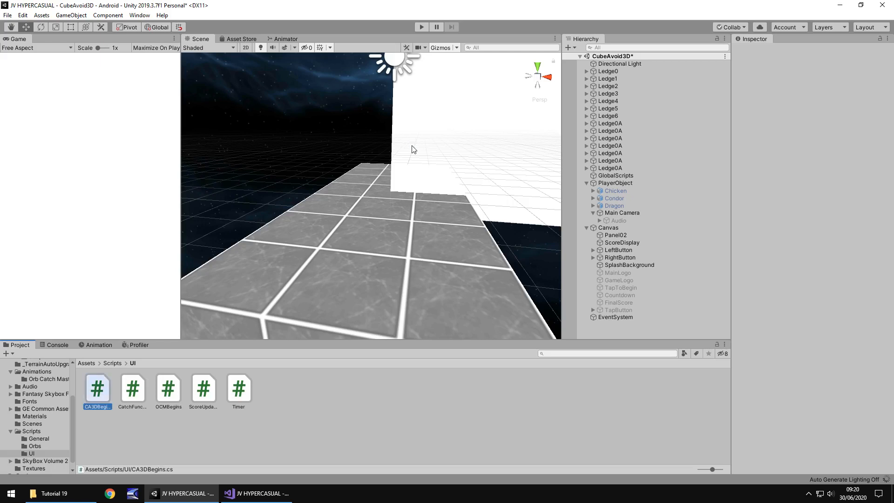
pyautogui.doubleClick(97, 387)
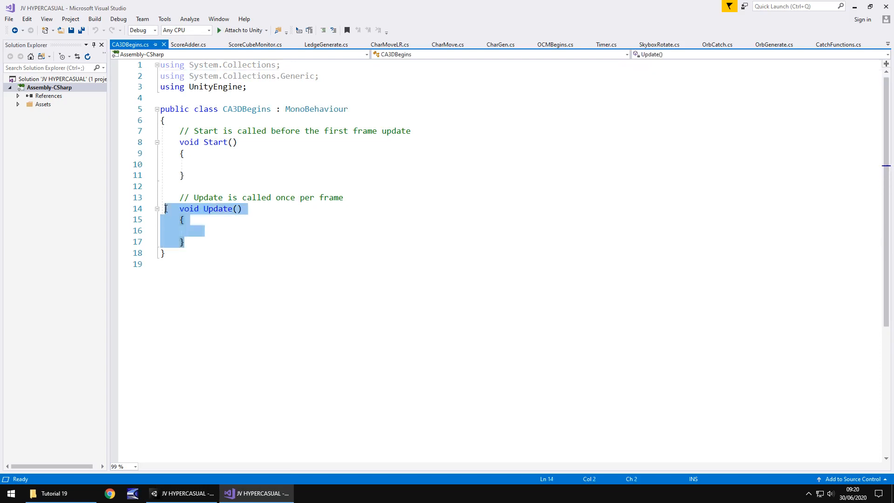
# - Declare public GameObject fields thePlayer, backMusic, mainLogo and gameLogo in CA3DBegins
pyautogui.press('Delete')
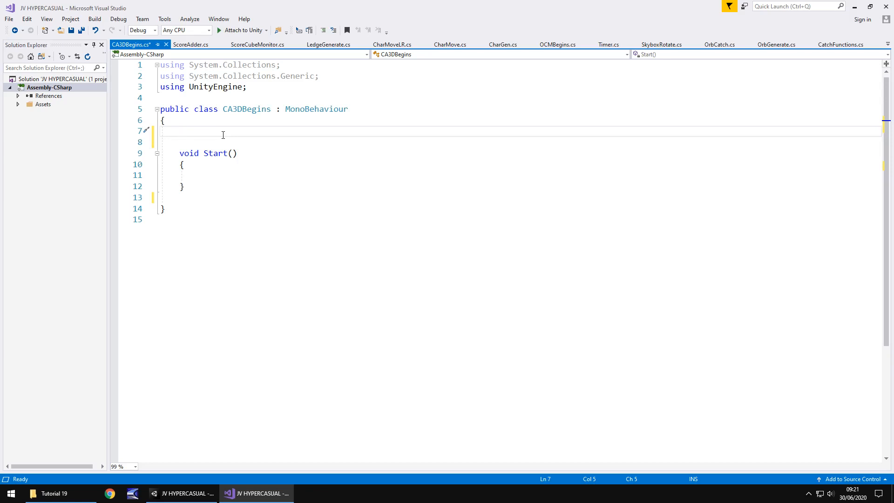
pyautogui.click(179, 131)
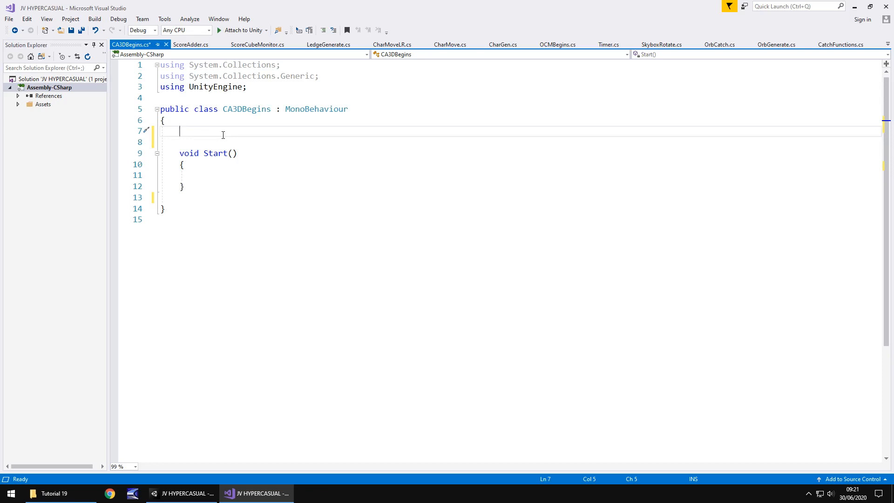
pyautogui.write('public GameObject the')
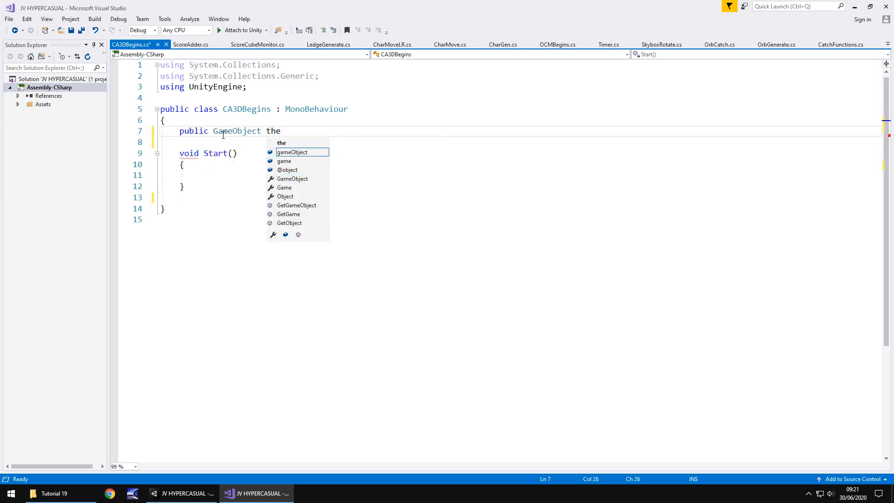
pyautogui.write('Player;')
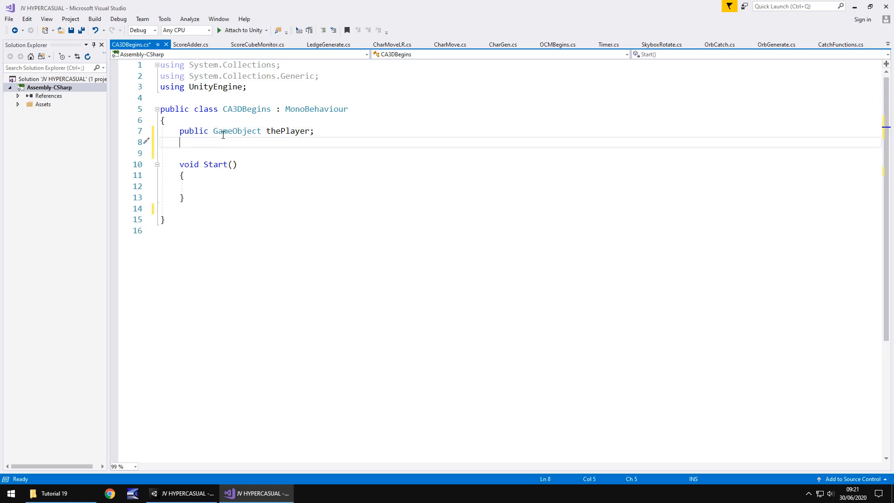
pyautogui.write('public G')
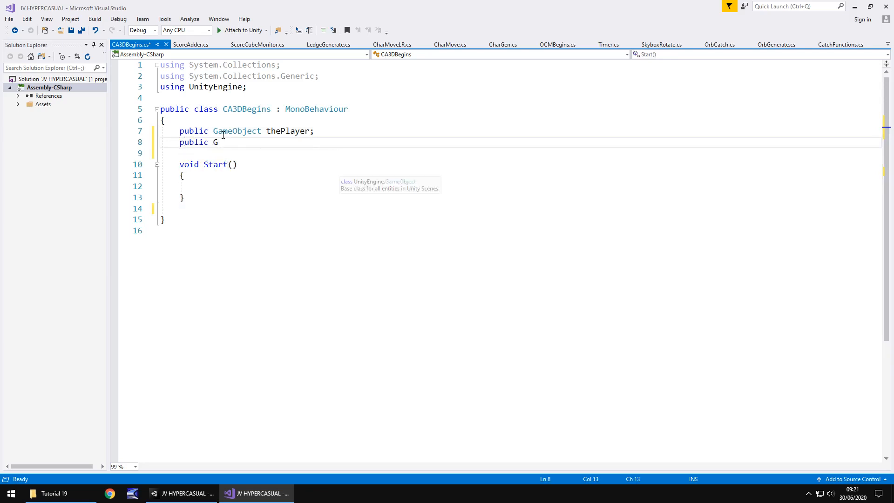
pyautogui.write('ameObject back')
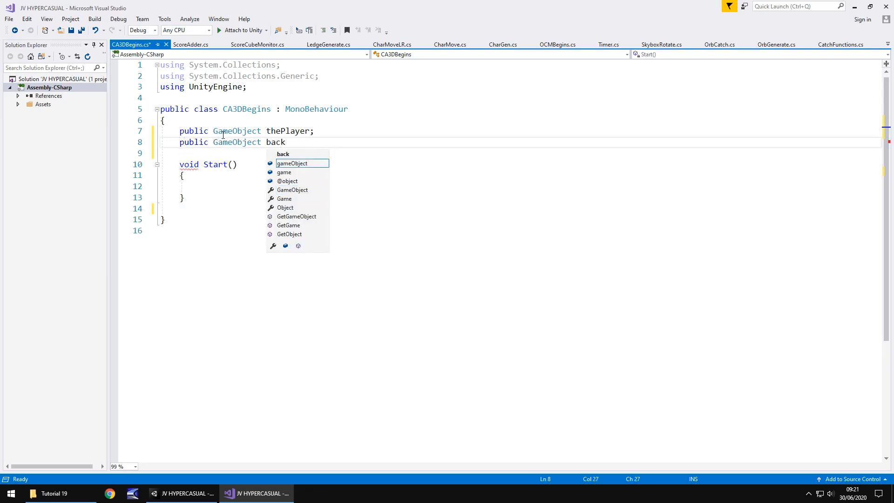
pyautogui.write('Music;')
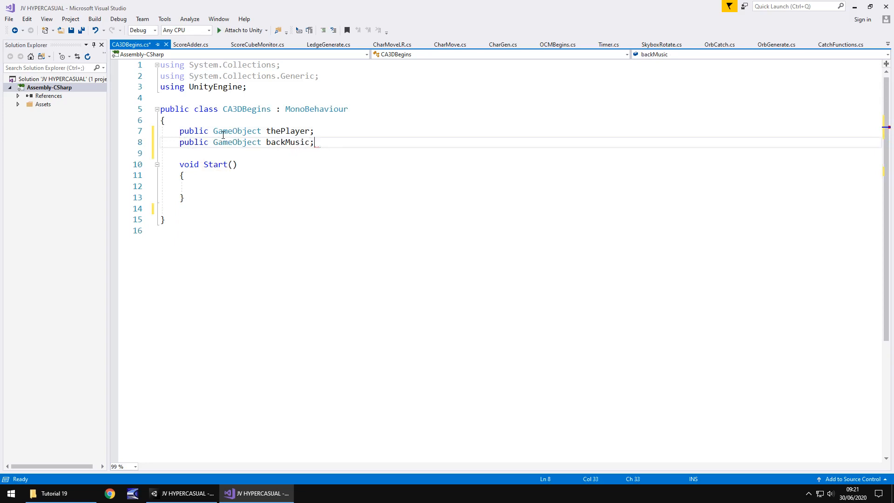
pyautogui.write('p')
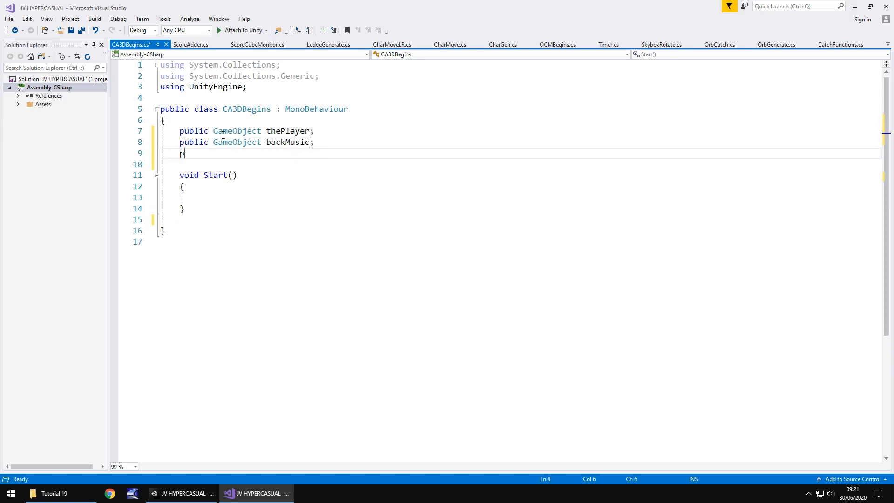
pyautogui.write('ublic')
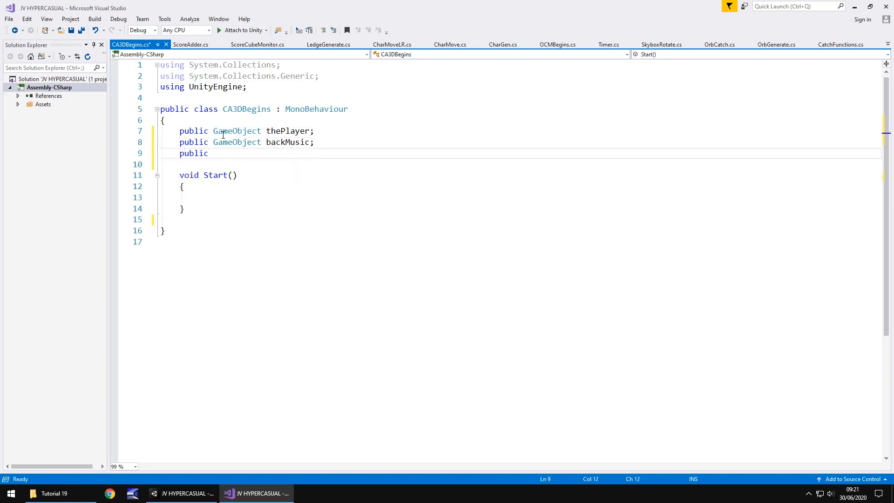
pyautogui.write('GameObject')
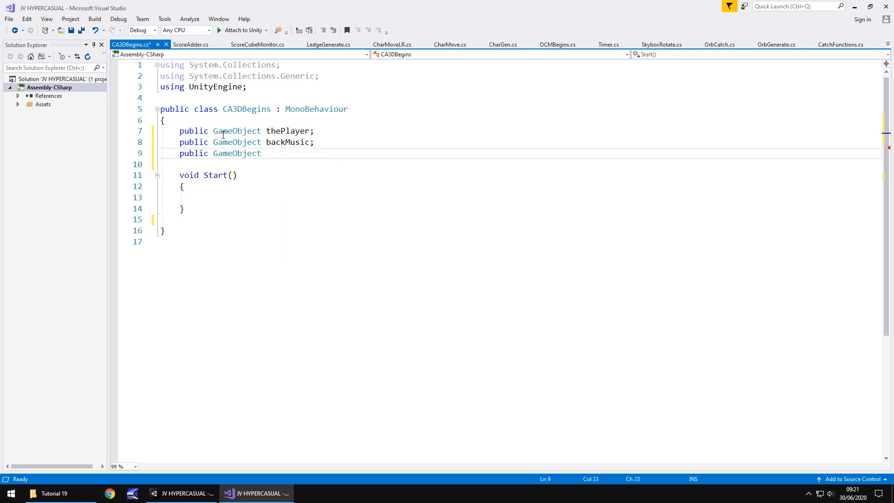
pyautogui.write('mainLogo;')
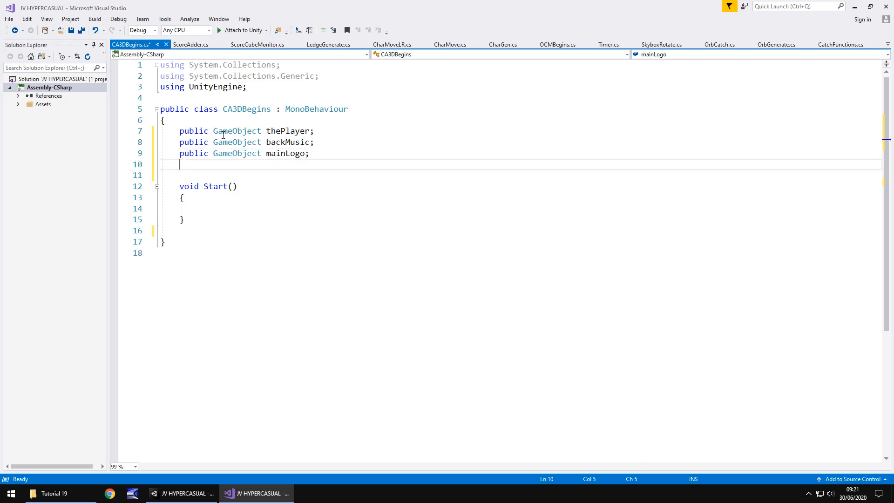
pyautogui.write('public GameObject')
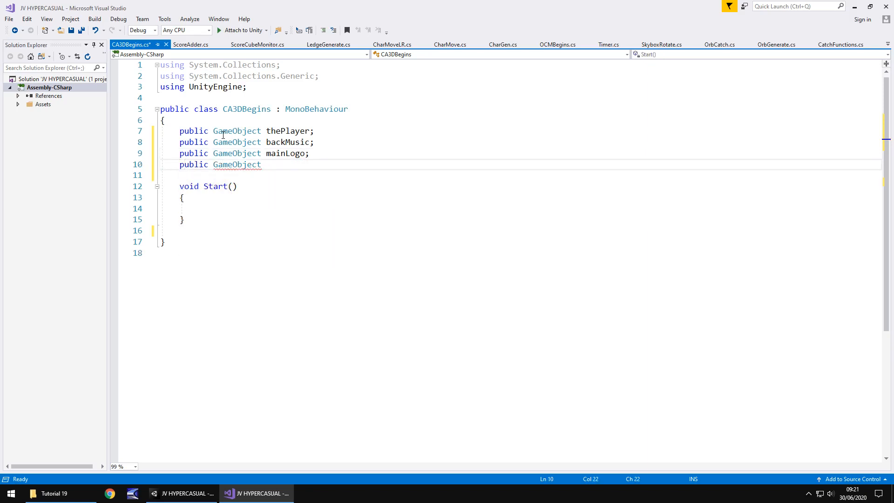
pyautogui.write('gameLogo;')
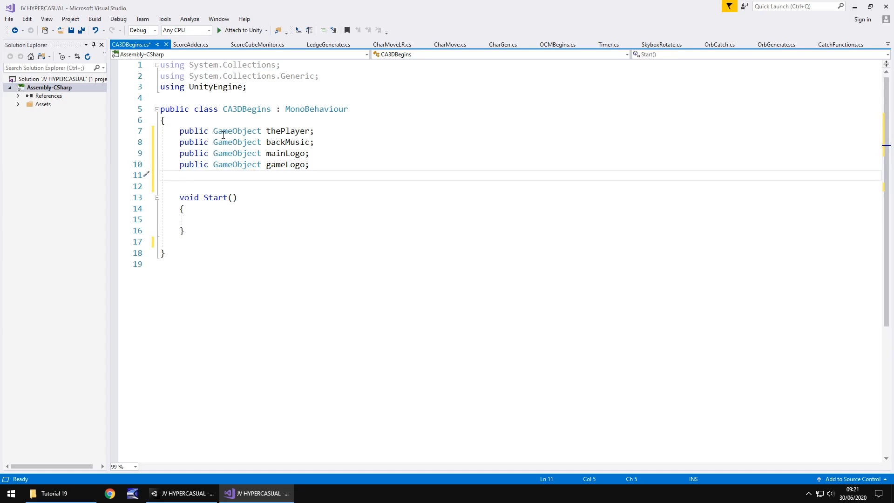
# - Declare public GameObject fields tapToBegin, tapButton, splashBackground and countdownText
pyautogui.write('public GameObjec')
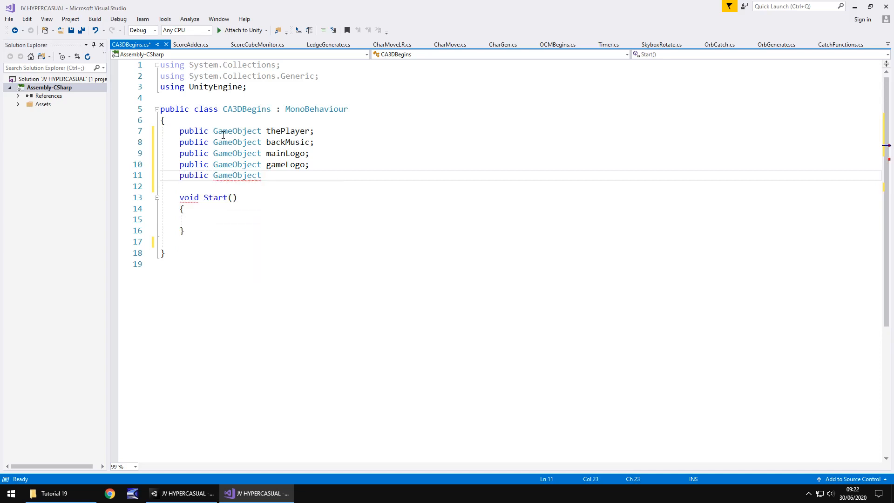
pyautogui.write('tapToBegin;')
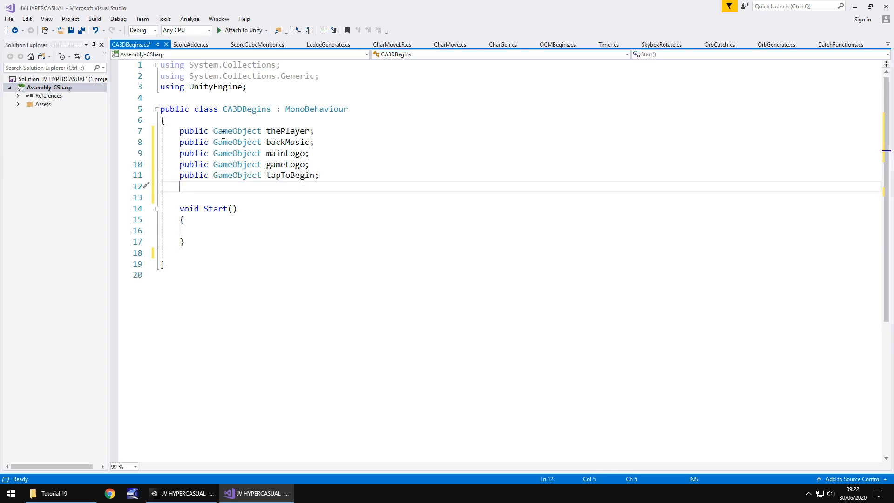
pyautogui.write('public')
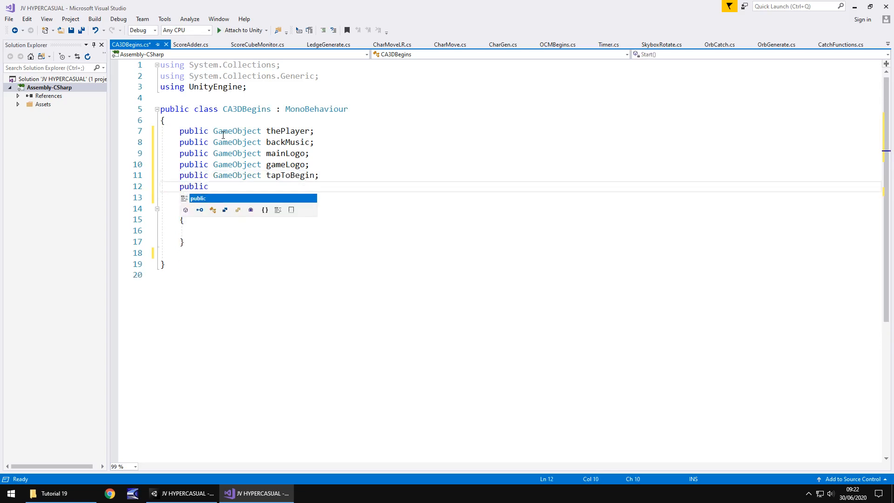
pyautogui.write('GameObject')
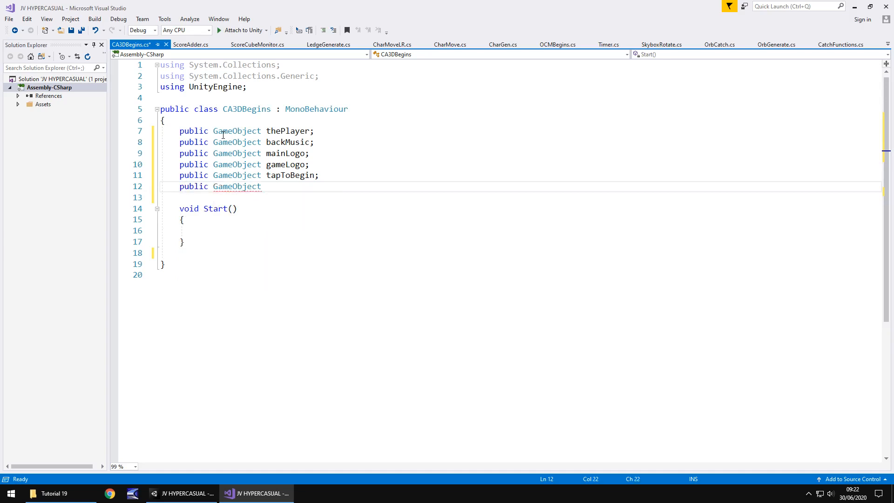
pyautogui.write('tapButton;')
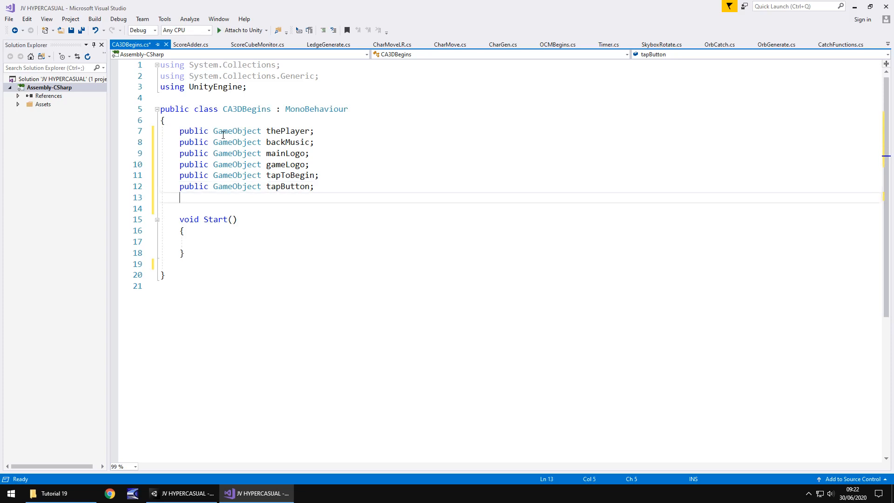
pyautogui.write('public Game')
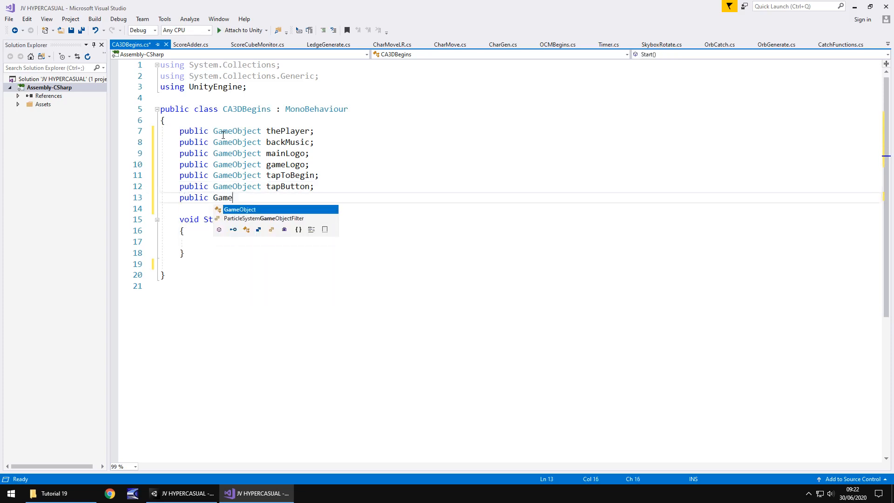
pyautogui.write('Object splash')
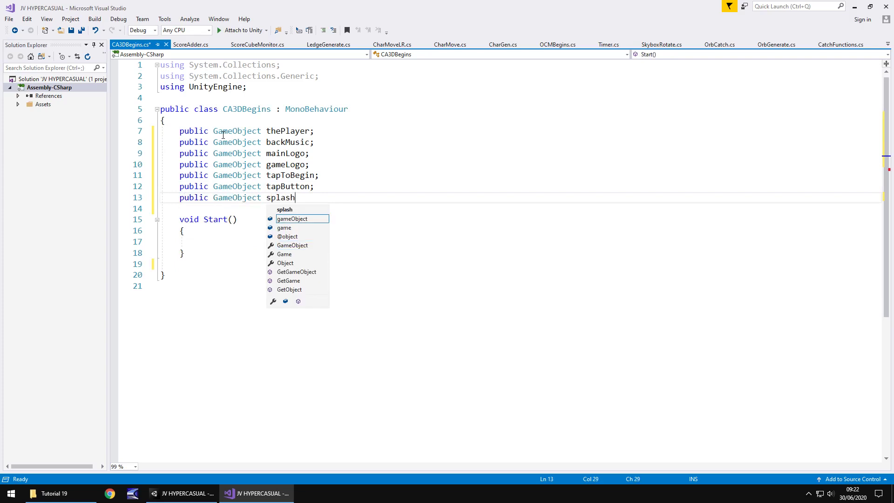
pyautogui.write('Background;')
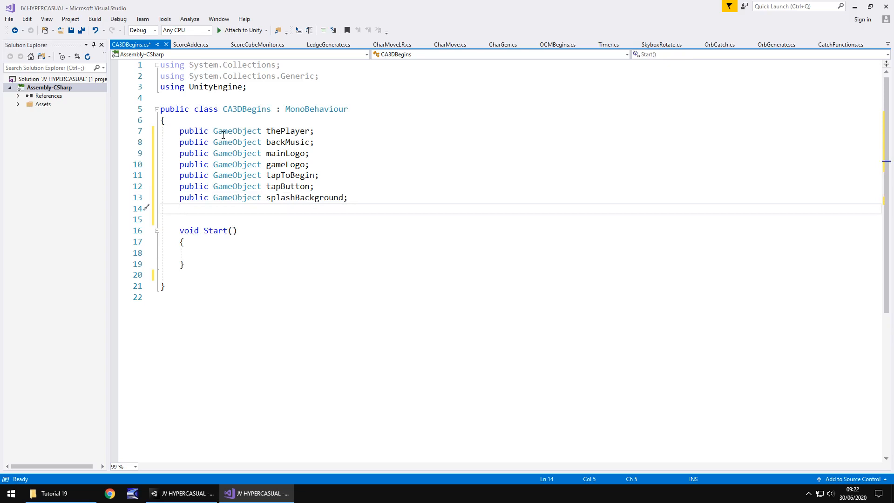
pyautogui.write('public GameObject')
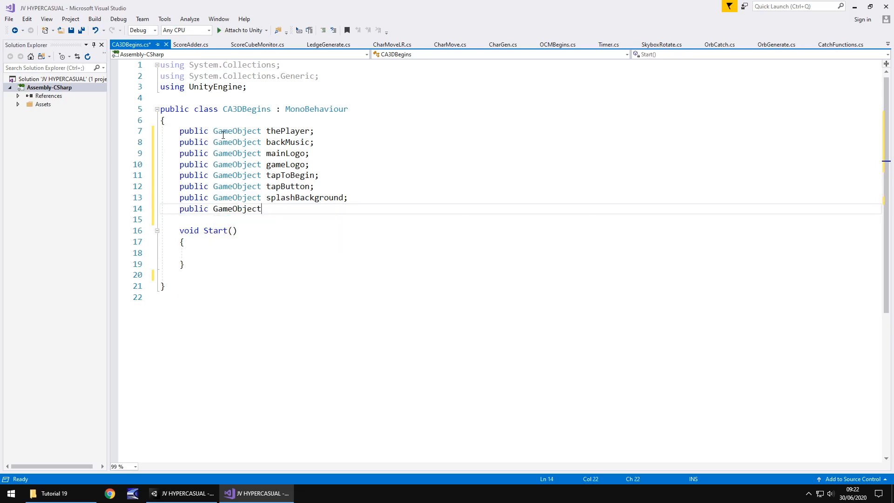
pyautogui.write('countdownText;')
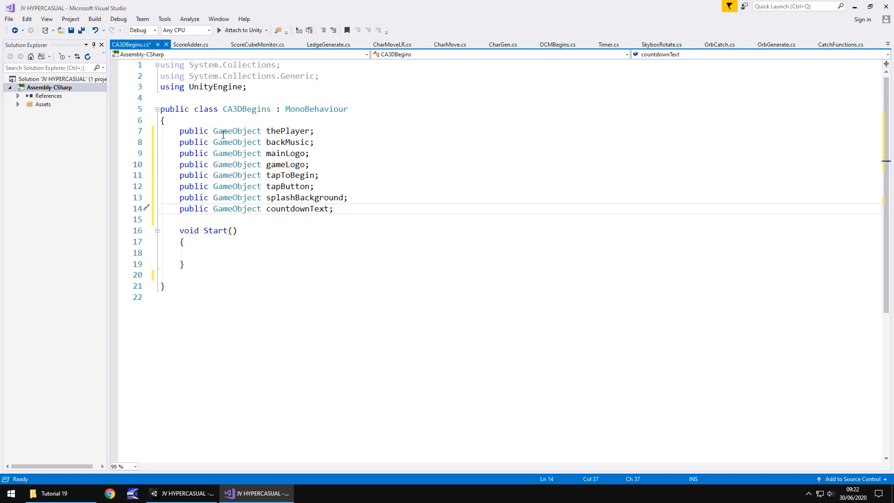
# - Add 'using UnityEngine.UI;' to CA3DBegins, then bring up OCMBegins for reference
pyautogui.press('enter')
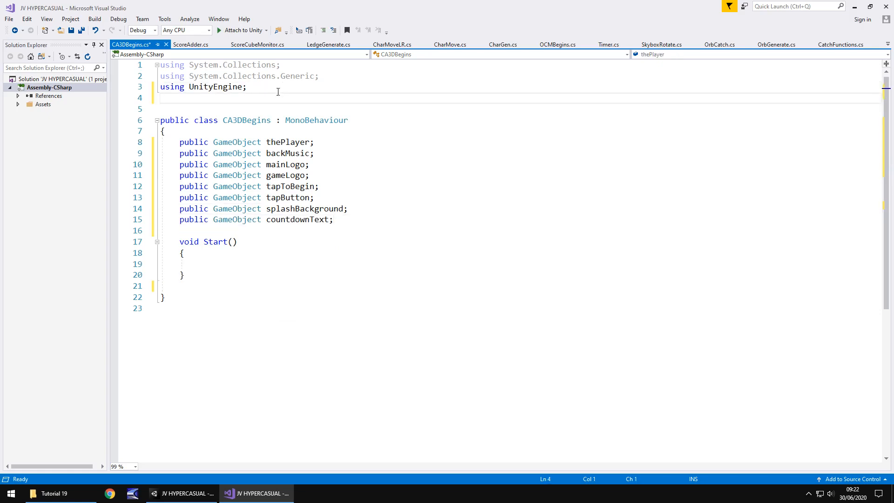
pyautogui.write('using')
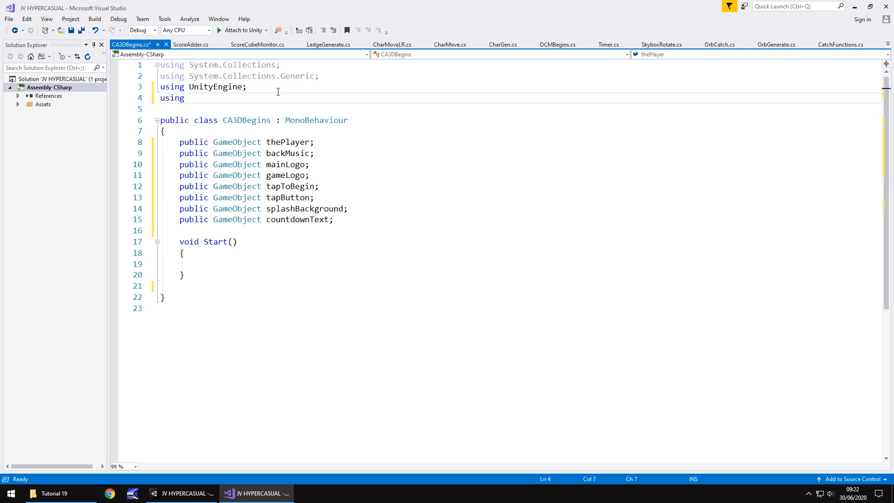
pyautogui.write('UnityEngine.UI;')
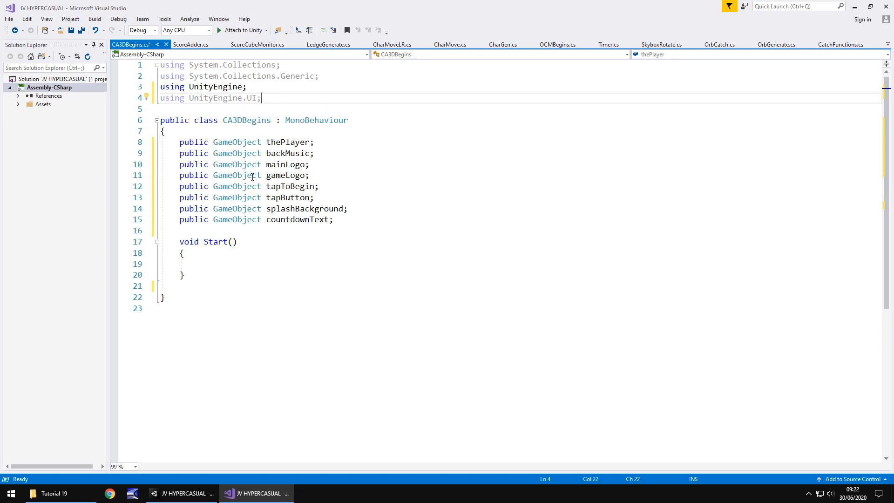
pyautogui.click(199, 263)
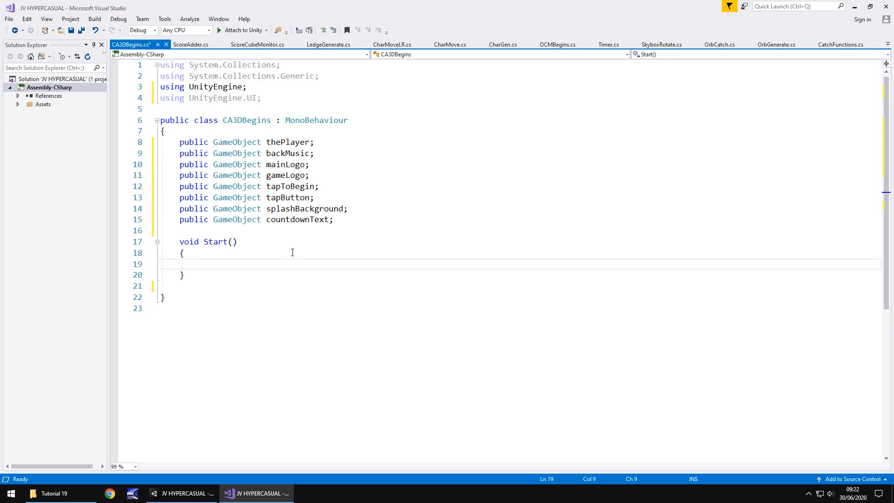
pyautogui.moveTo(399, 103)
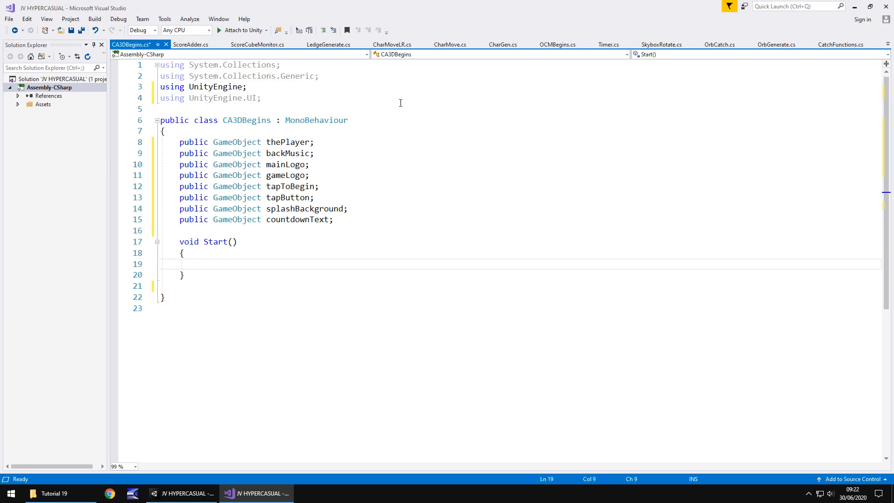
pyautogui.click(558, 45)
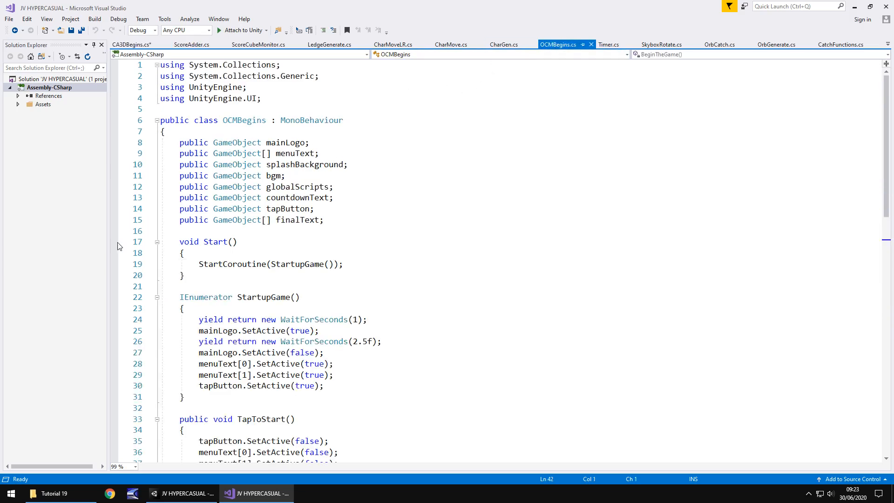
pyautogui.moveTo(286, 309)
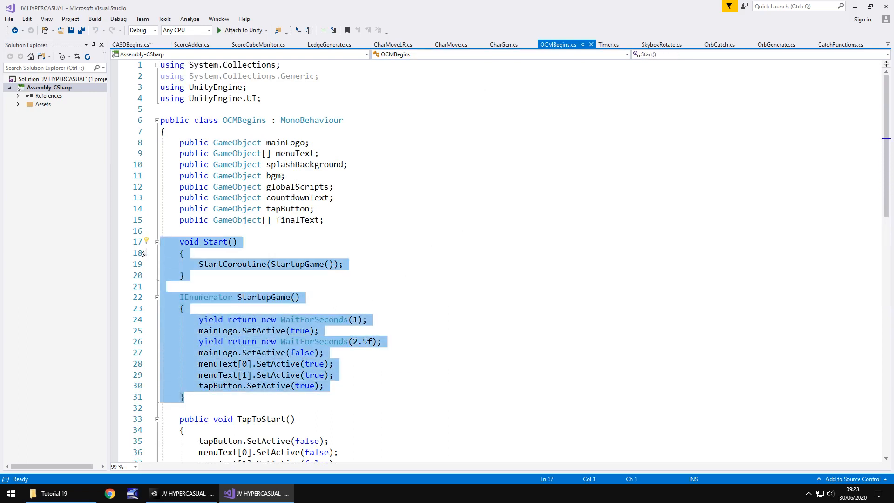
pyautogui.moveTo(212, 271)
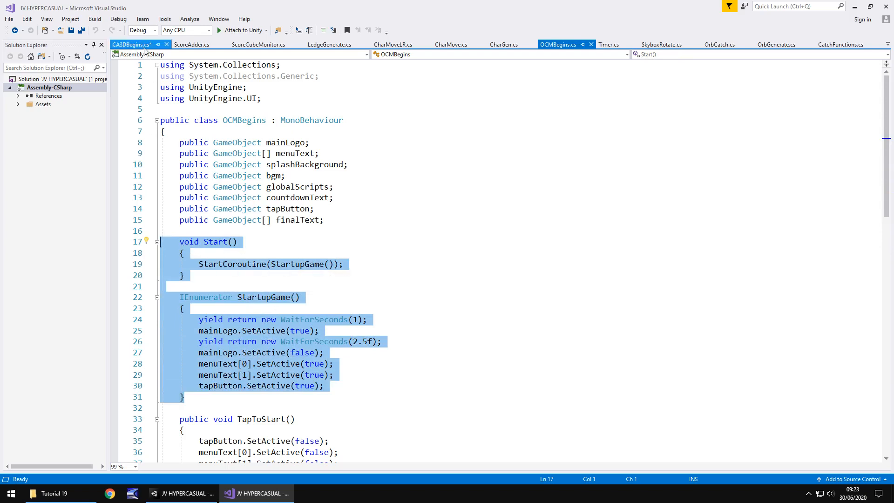
# - Paste OCMBegins' Start and StartupGame into CA3DBegins without the menuText lines
pyautogui.click(131, 45)
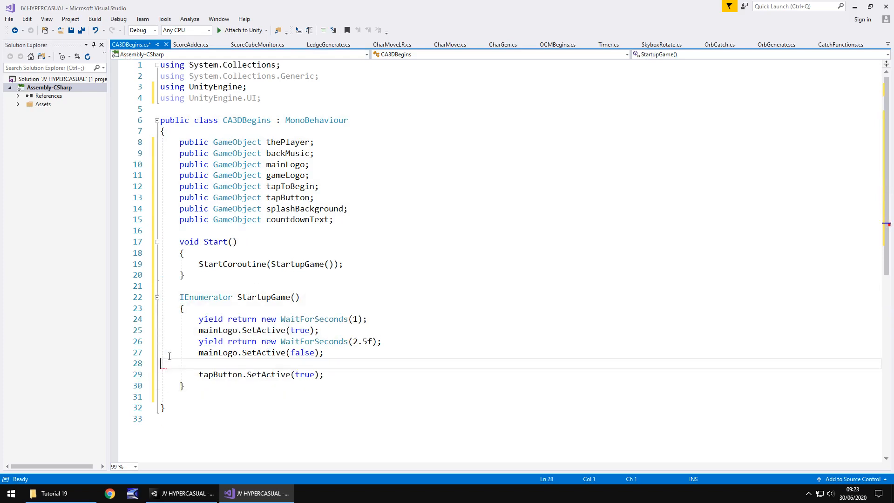
# - Add gameLogo.SetActive(true) and tapToBegin.SetActive(true) before tapButton in StartupGame and save
pyautogui.press('Delete')
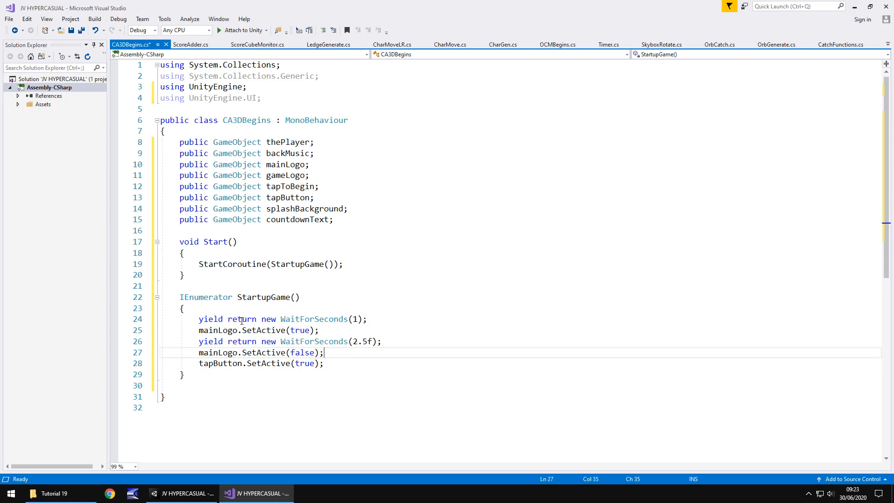
pyautogui.moveTo(231, 330)
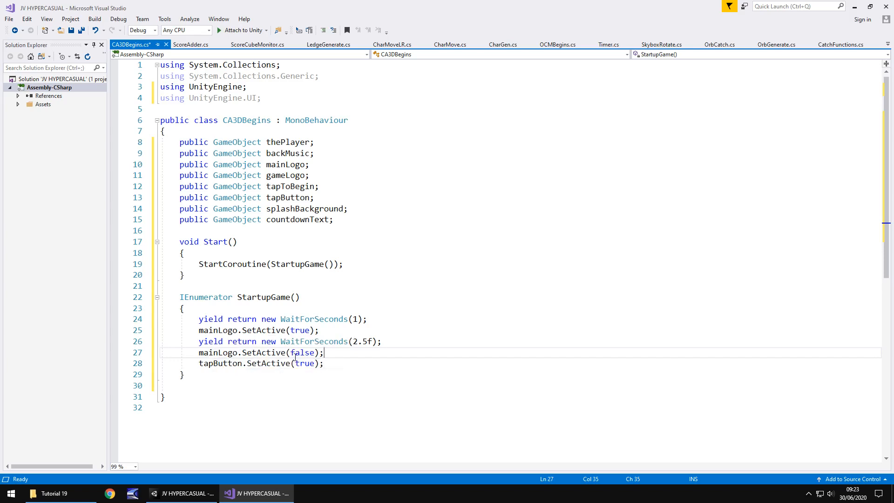
pyautogui.moveTo(303, 363)
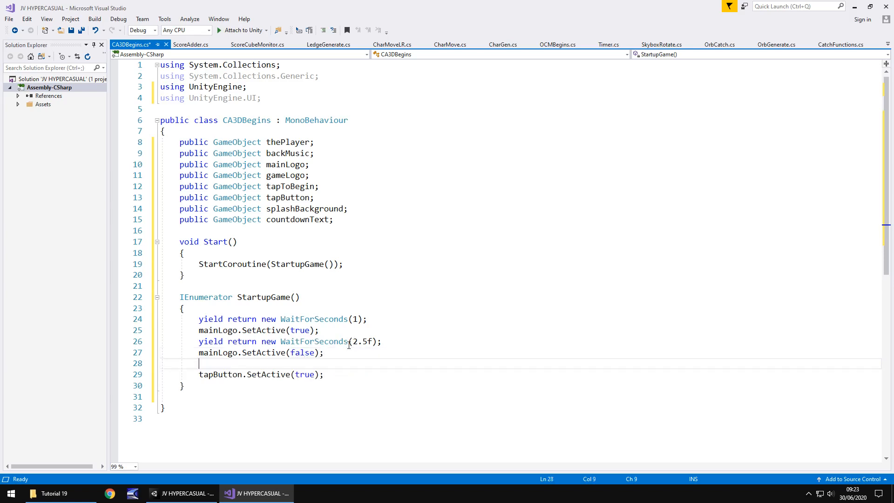
pyautogui.write('game')
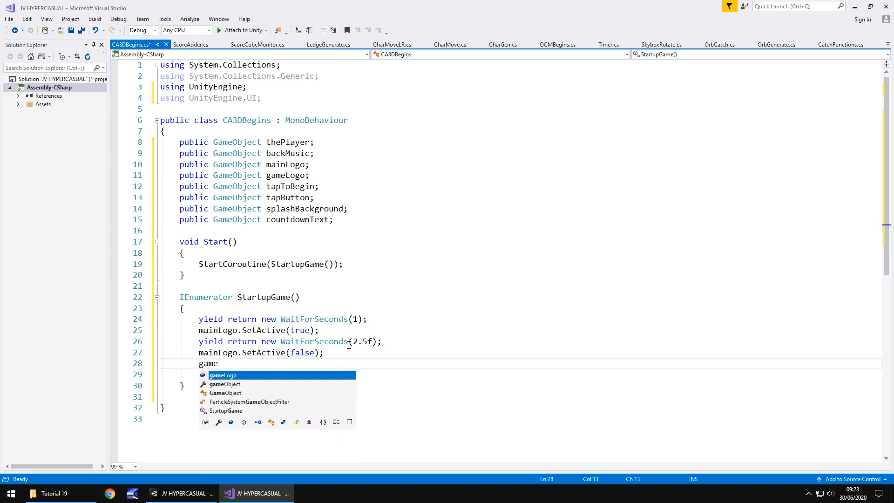
pyautogui.write('Logo.SetActive(true);')
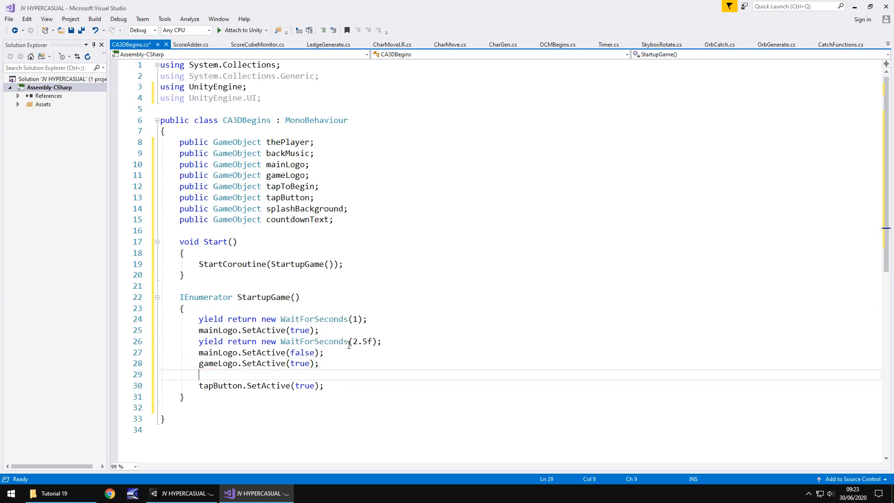
pyautogui.write('tapToBegin')
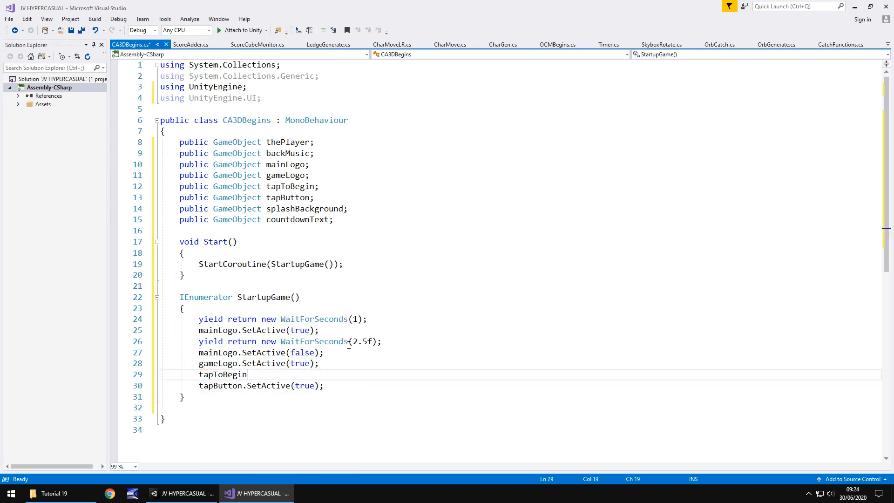
pyautogui.write('.SetActive(true);')
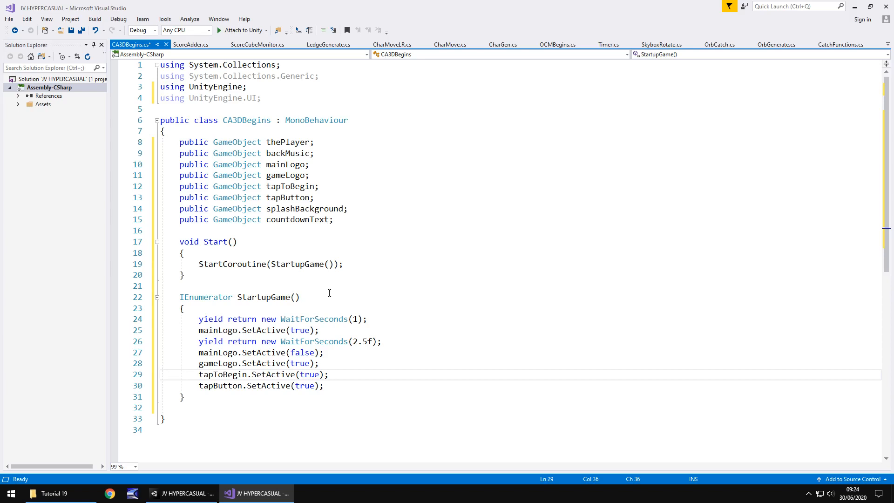
pyautogui.moveTo(342, 306)
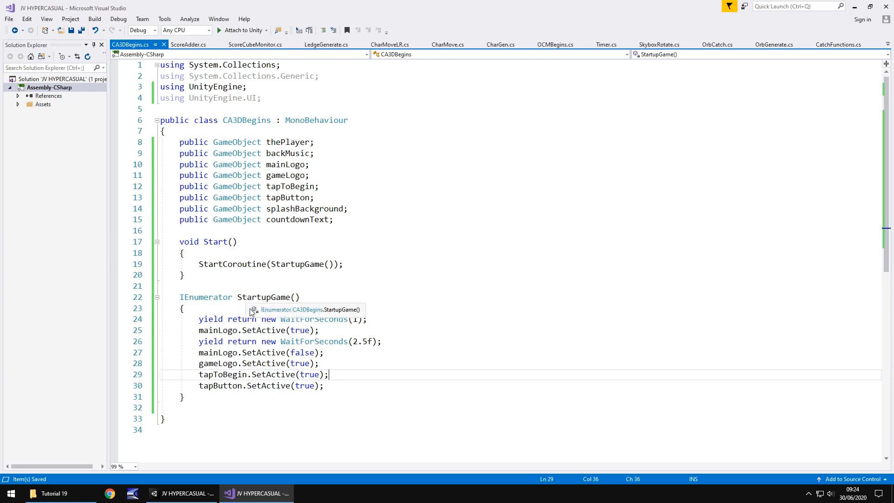
pyautogui.moveTo(250, 301)
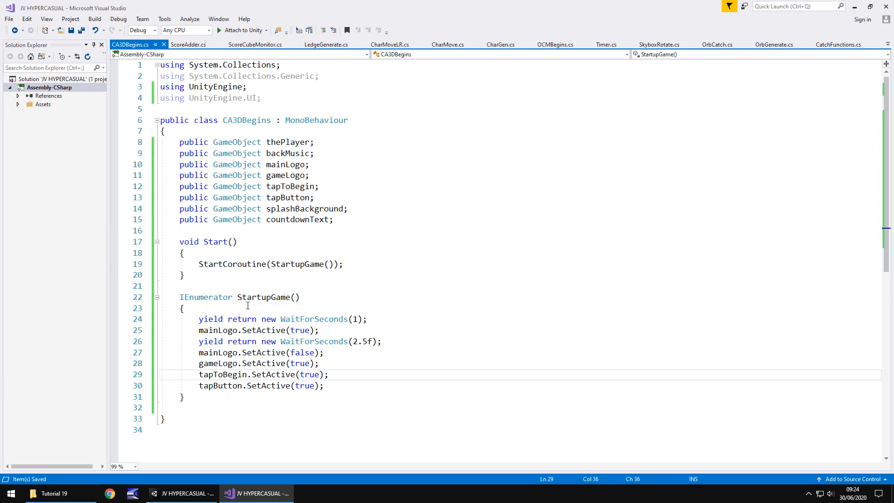
# - Copy TapToStart and BeginTheGame from OCMBegins and return to CA3DBegins
pyautogui.scroll(-3)
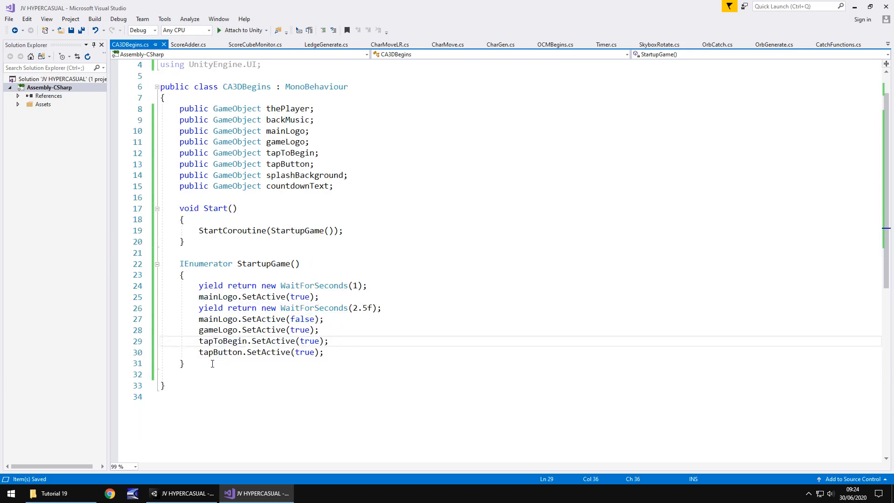
pyautogui.click(554, 45)
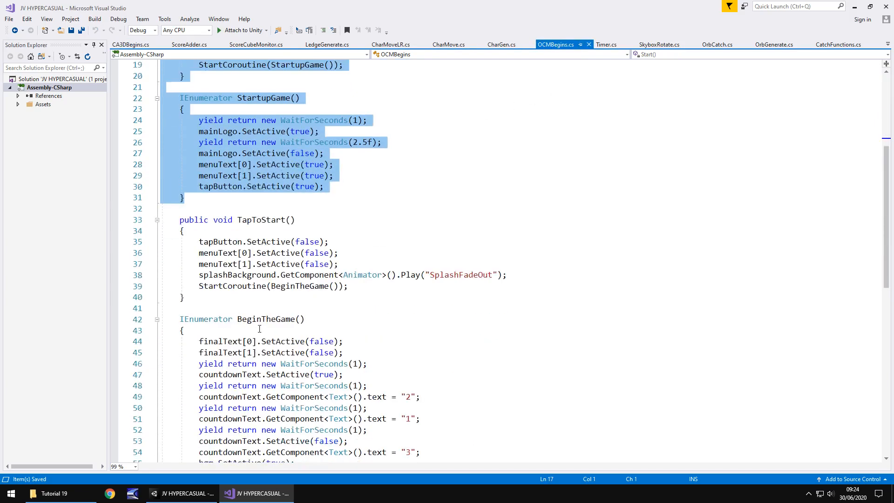
pyautogui.scroll(-3)
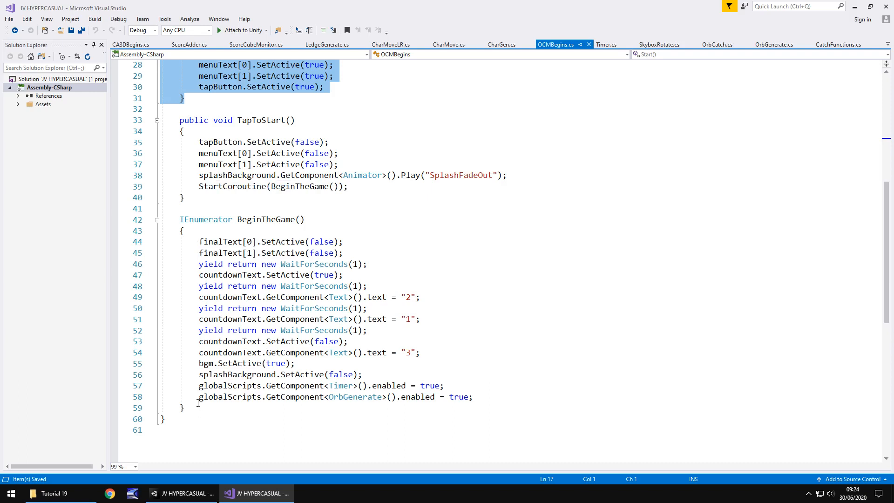
pyautogui.moveTo(532, 97)
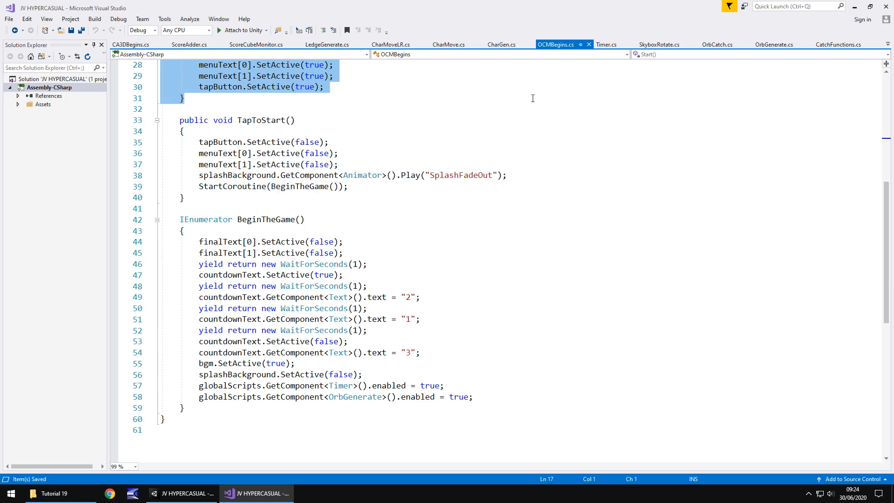
pyautogui.moveTo(201, 405)
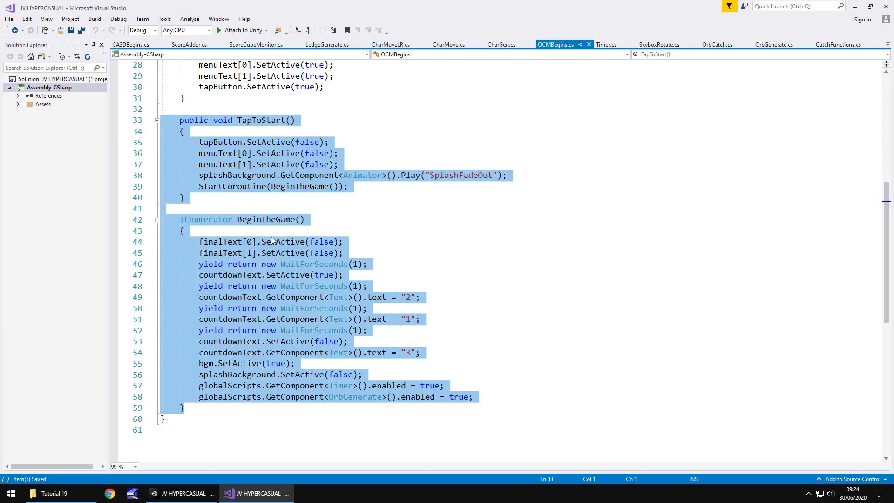
pyautogui.click(130, 45)
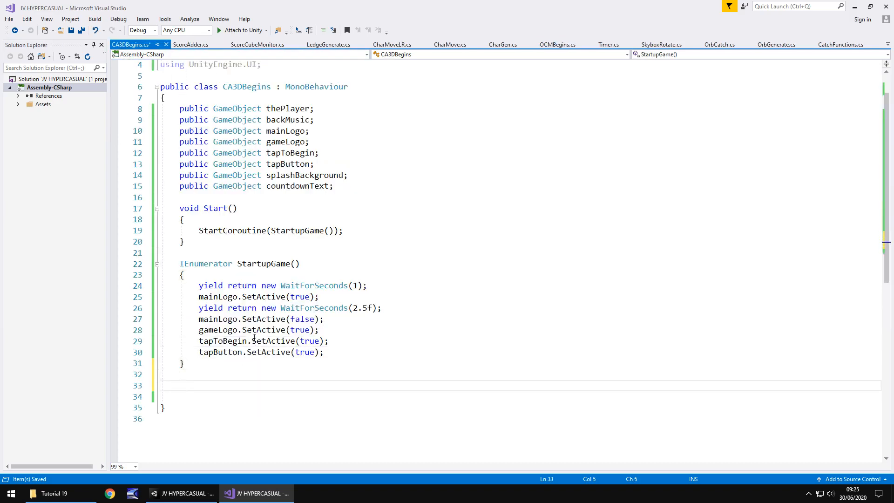
# - Remove the two menuText lines from TapToStart in CA3DBegins
pyautogui.scroll(-3)
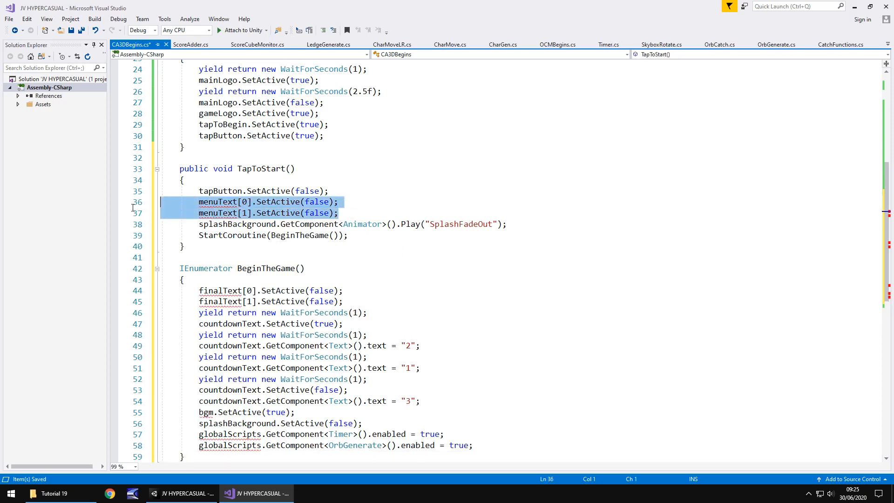
pyautogui.press('Delete')
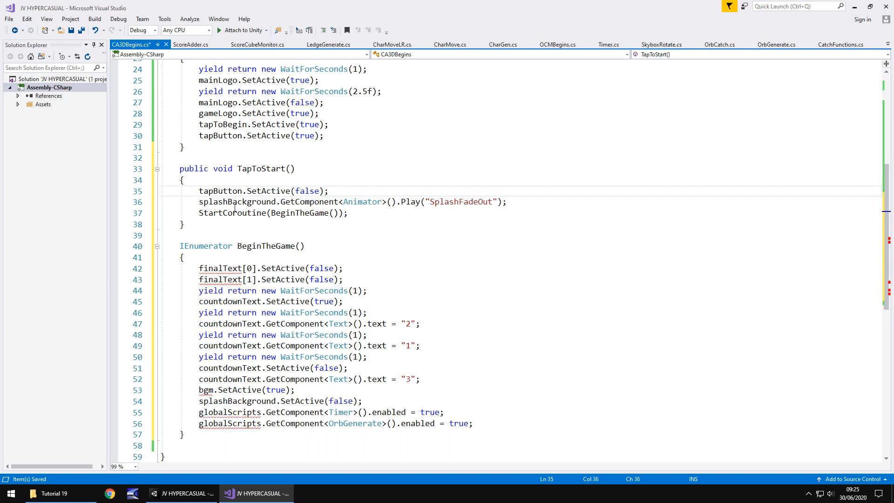
pyautogui.moveTo(462, 201)
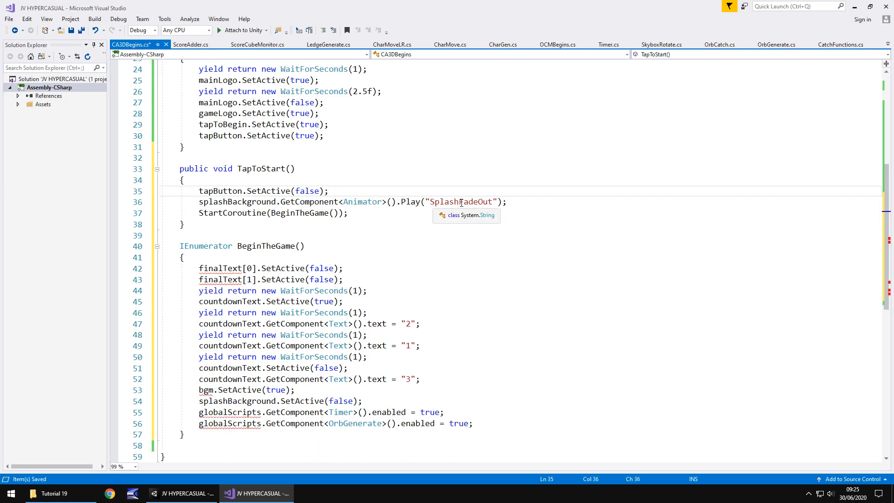
pyautogui.moveTo(421, 201)
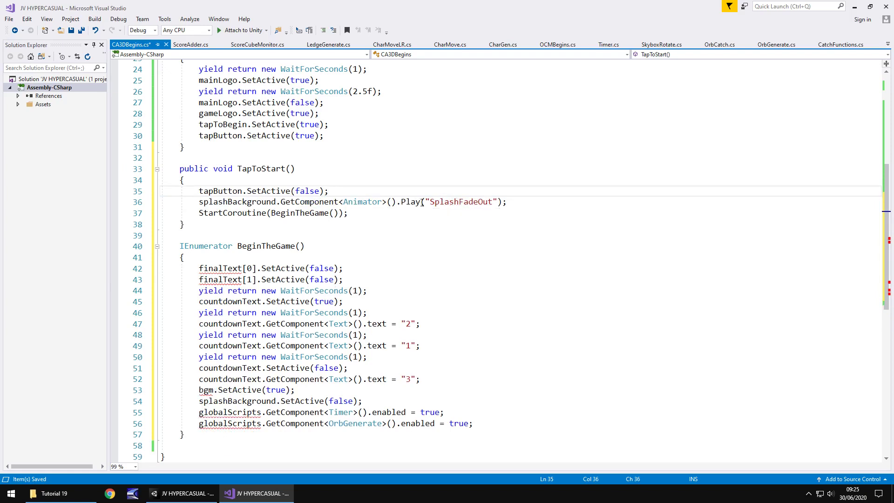
pyautogui.moveTo(461, 201)
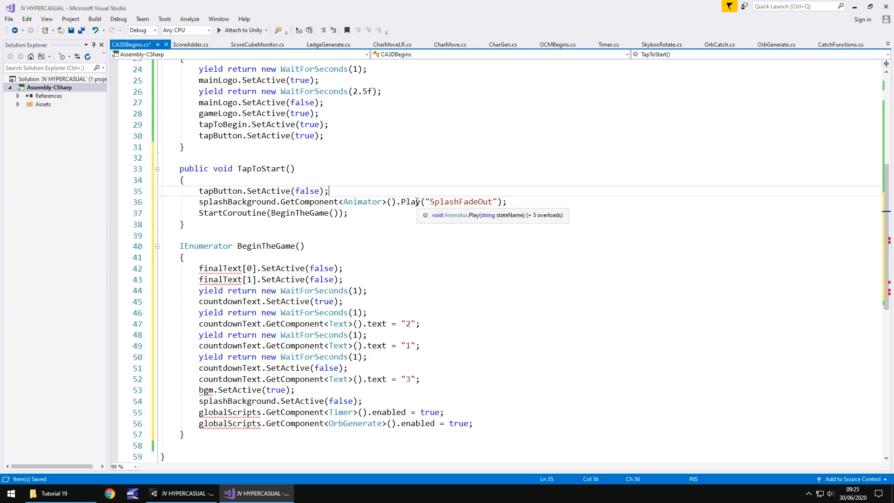
pyautogui.moveTo(350, 197)
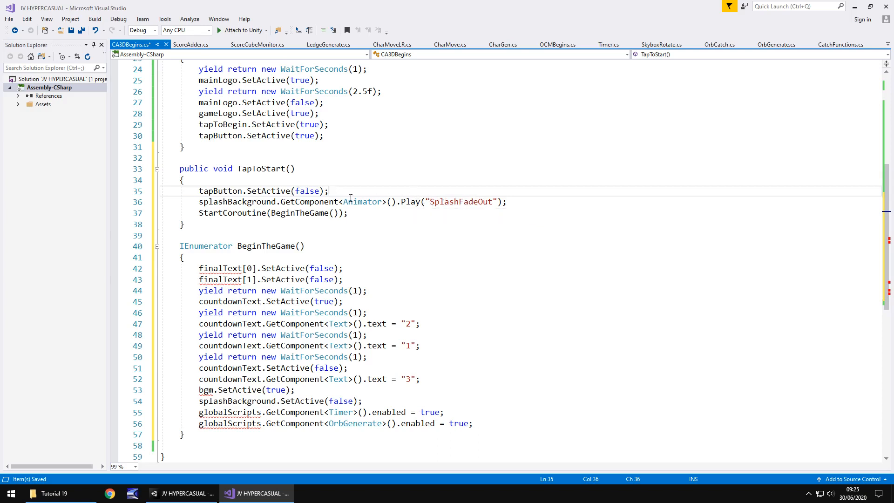
pyautogui.moveTo(339, 197)
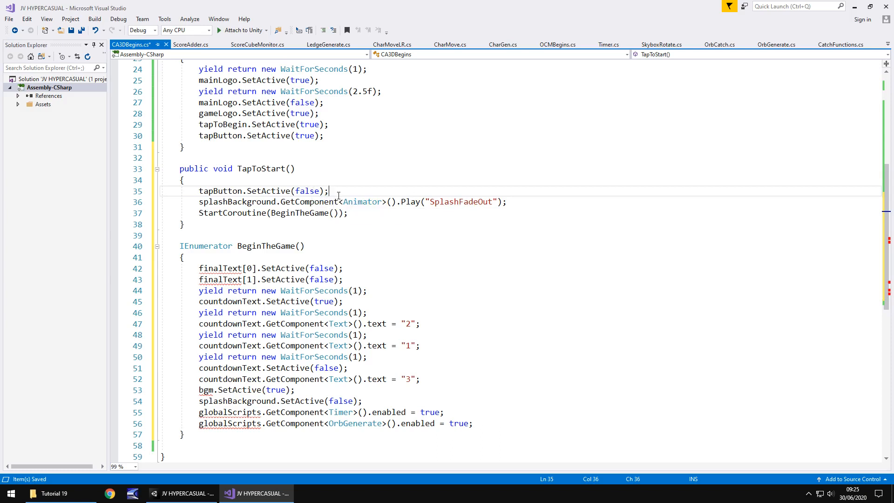
# - Add tapToBegin.SetActive(false); and gameLogo.SetActive(false); after the tapButton line in TapToStart
pyautogui.press('Return')
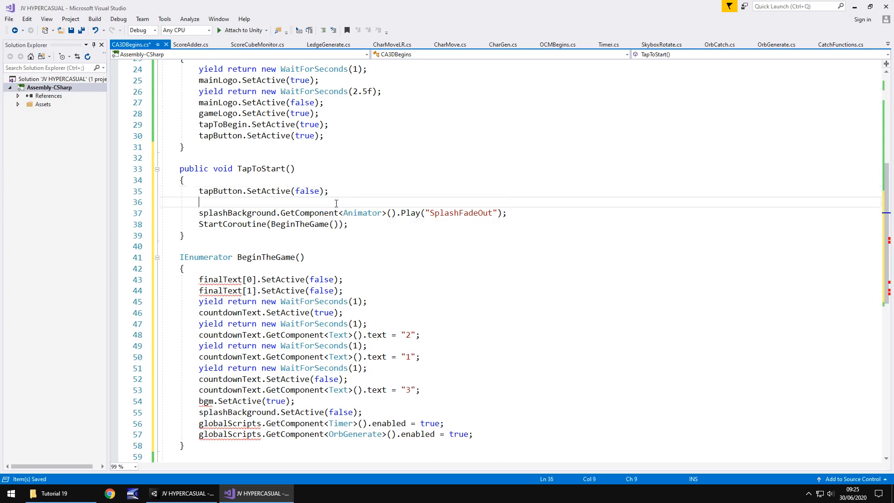
pyautogui.moveTo(333, 196)
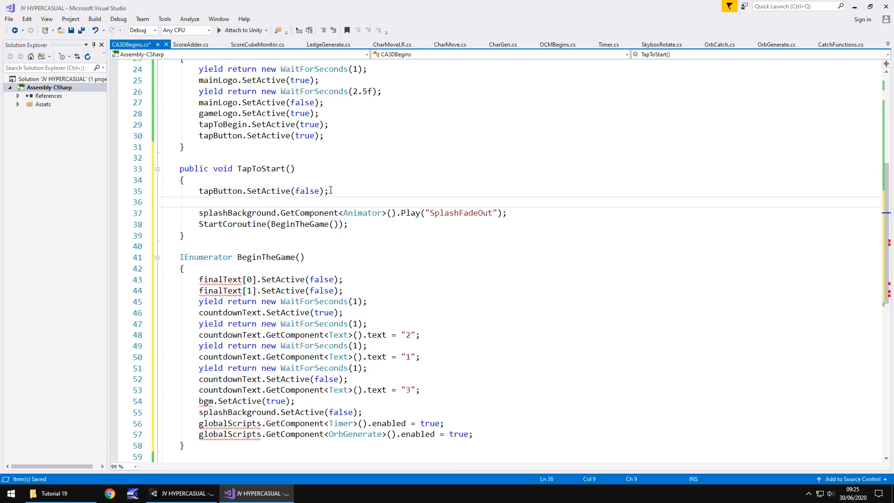
pyautogui.write('tapToBegin.SetActive(false);')
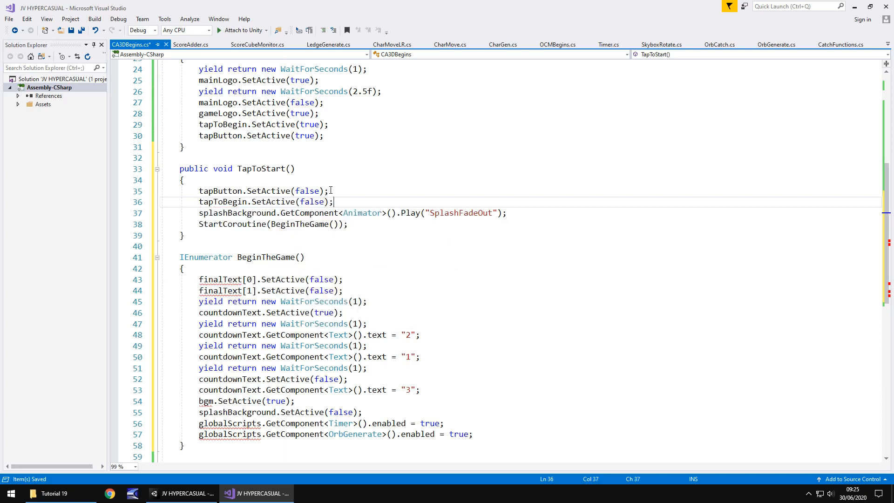
pyautogui.press('enter')
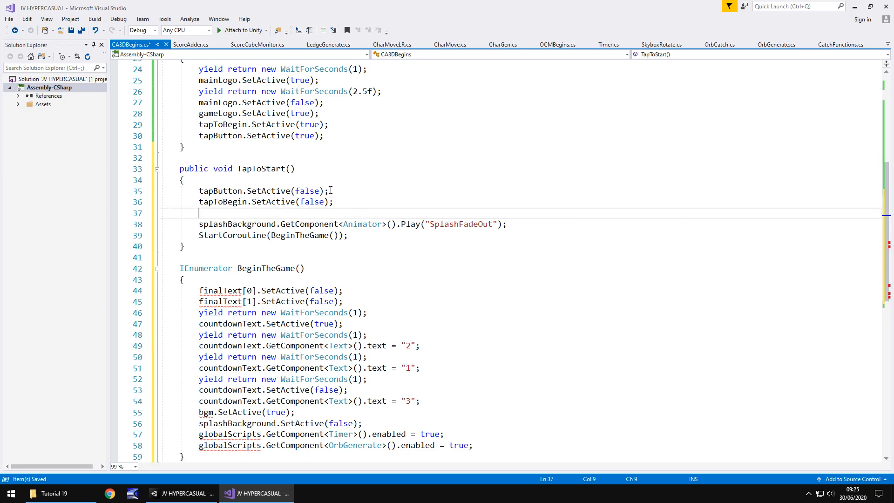
pyautogui.write('game')
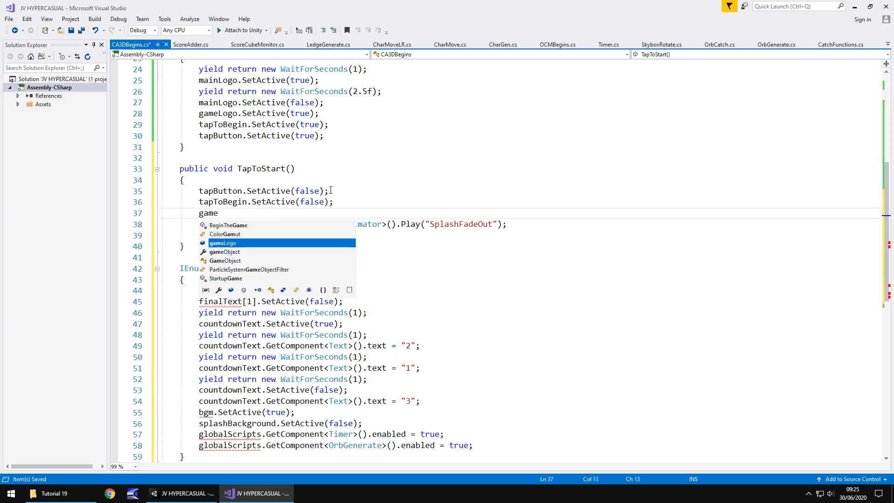
pyautogui.write('Logo.SetActive(')
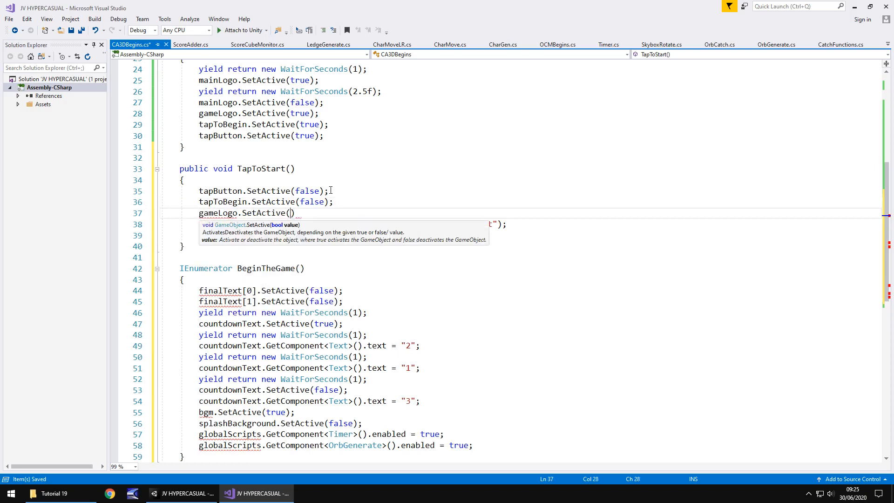
pyautogui.write('false)')
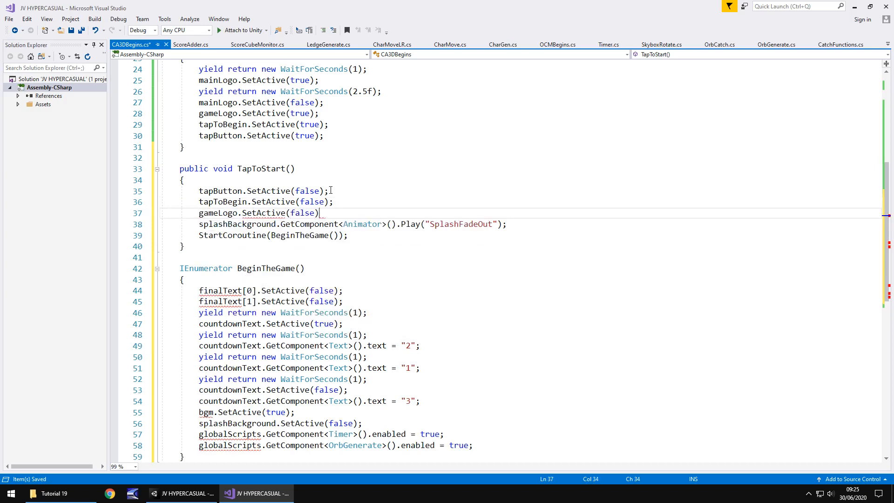
pyautogui.write(';')
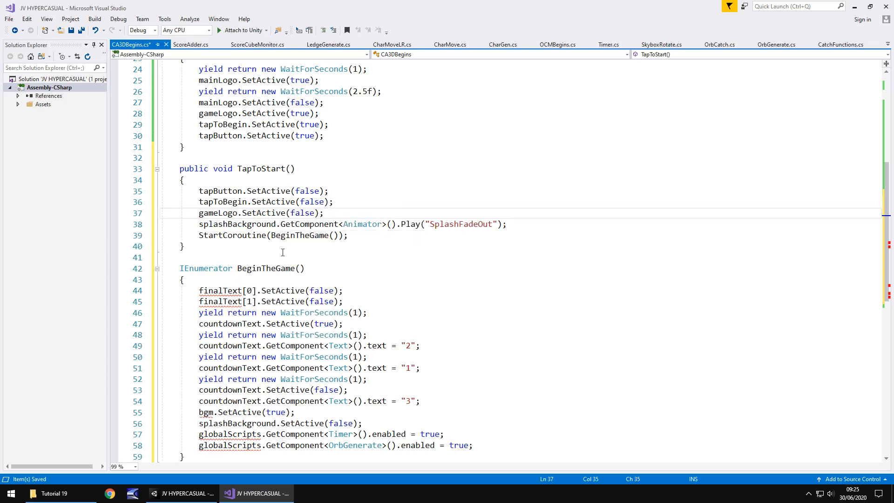
# - Remove the two finalText lines from BeginTheGame and rename bgm to backMusic
pyautogui.scroll(-3)
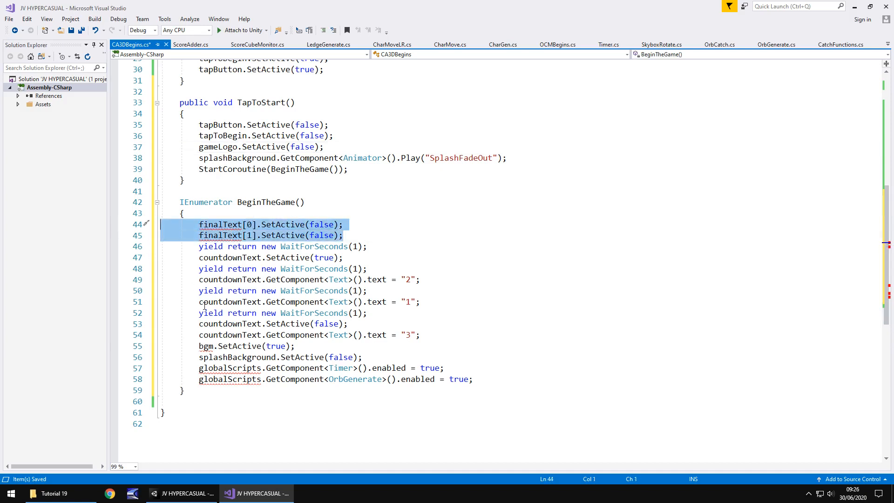
pyautogui.press('Delete')
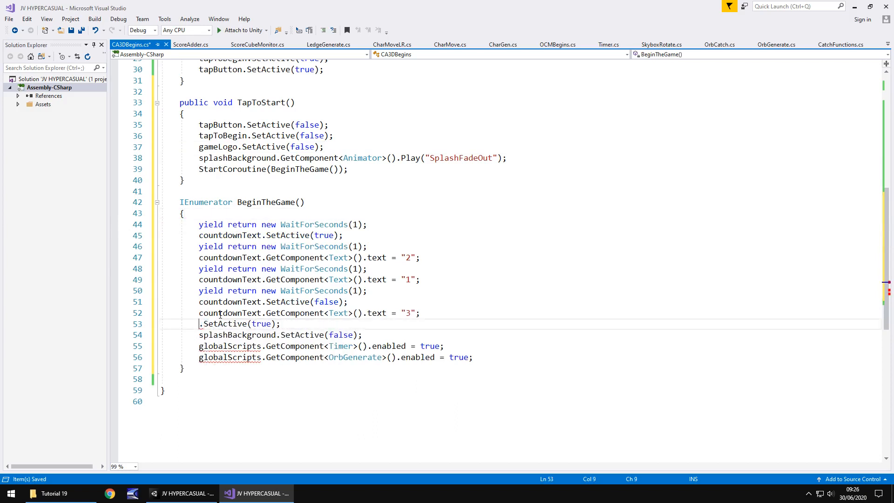
pyautogui.write('backMusic')
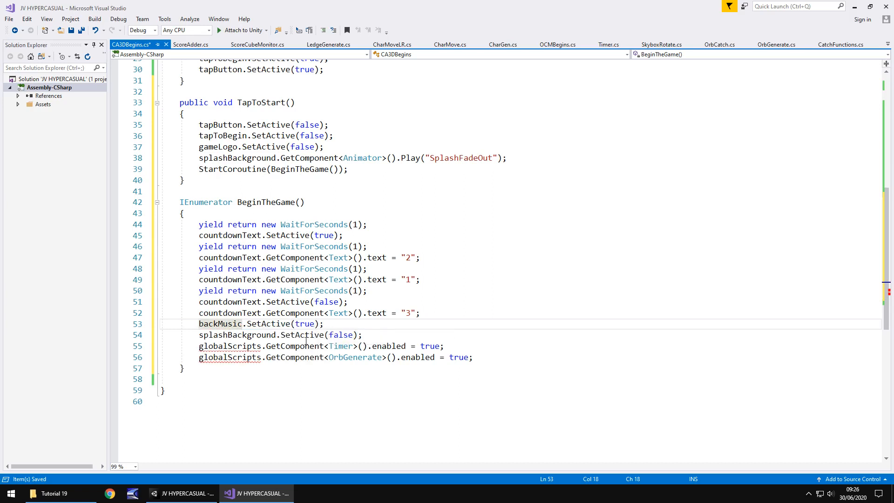
pyautogui.moveTo(267, 334)
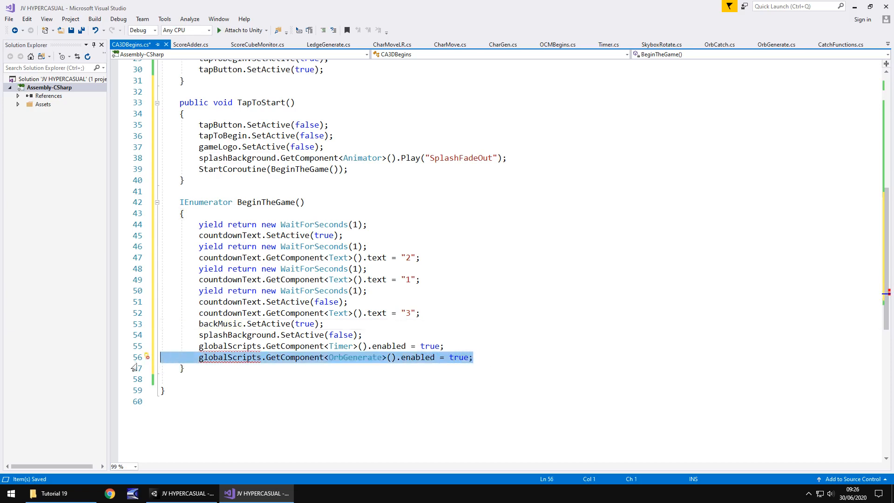
# - Replace the OrbGenerate and globalScripts Timer lines with thePlayer.GetComponent<CharMove>().enabled = true;
pyautogui.press('Delete')
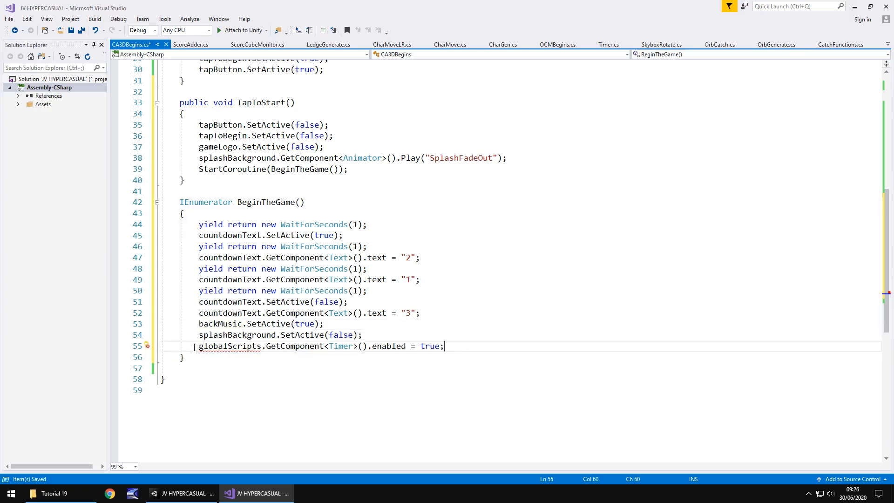
pyautogui.doubleClick(230, 347)
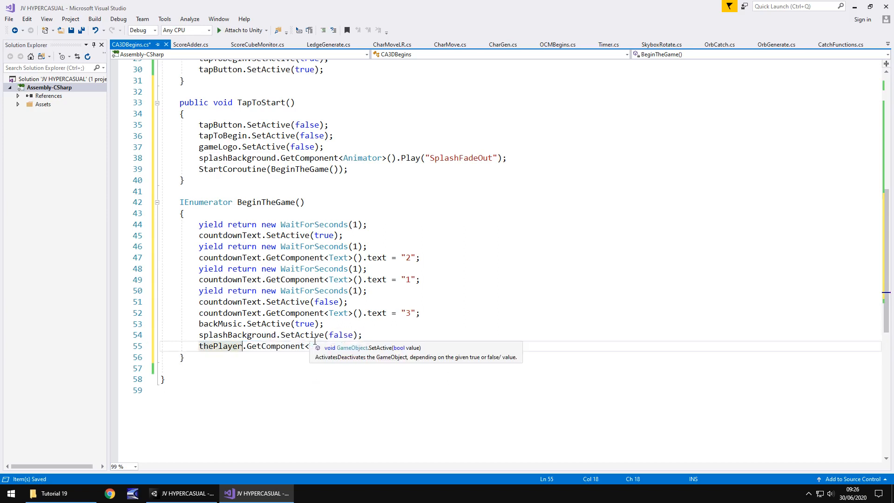
pyautogui.write('Timer>().enabled = true;')
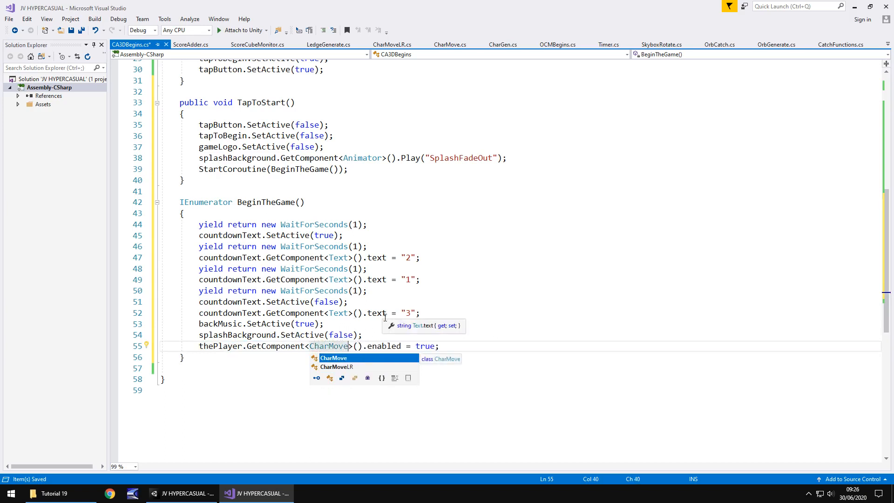
pyautogui.click(338, 312)
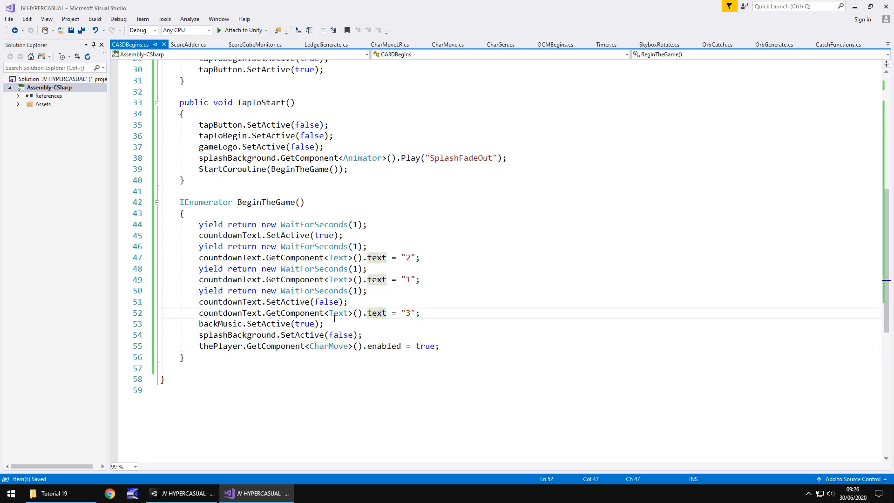
pyautogui.scroll(3)
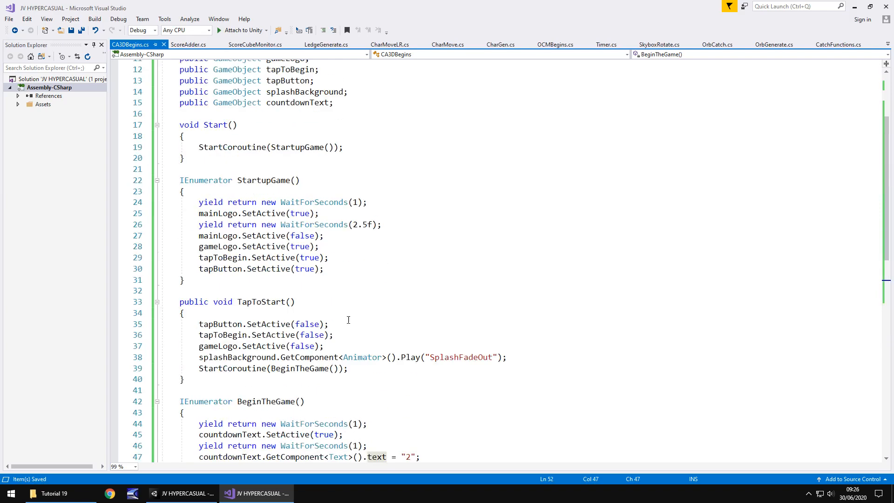
pyautogui.scroll(3)
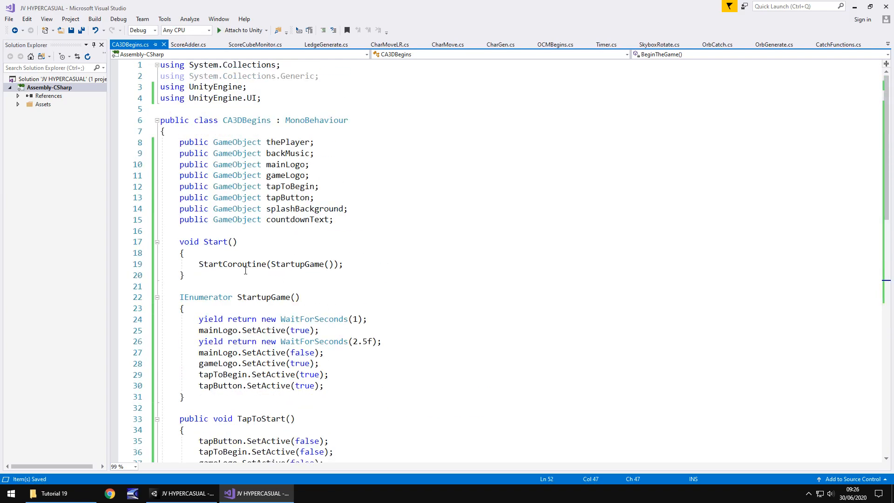
pyautogui.moveTo(307, 263)
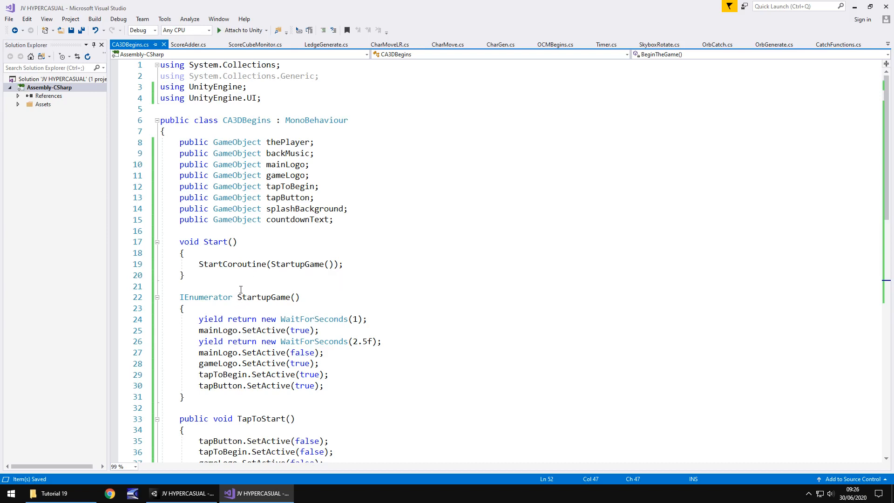
pyautogui.moveTo(241, 303)
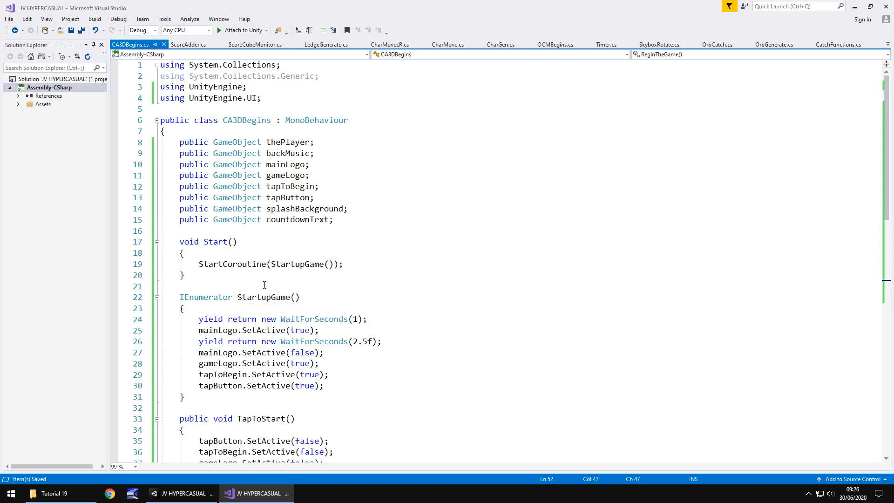
pyautogui.moveTo(261, 367)
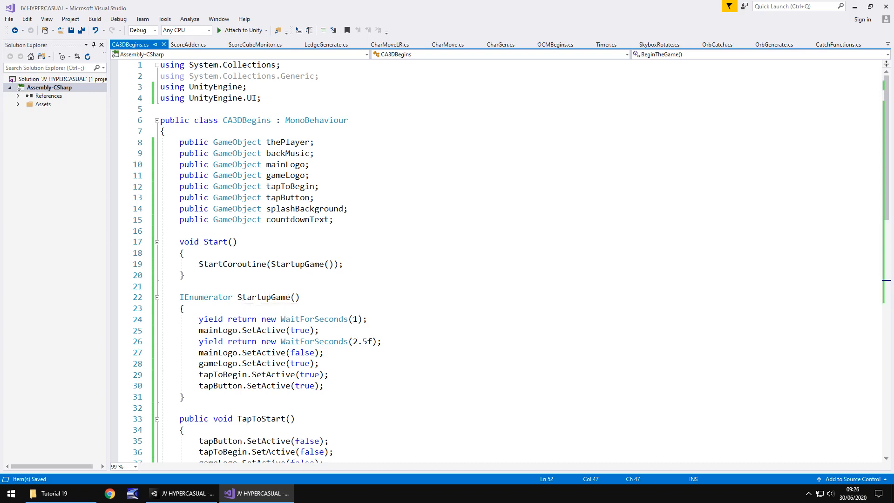
pyautogui.scroll(-3)
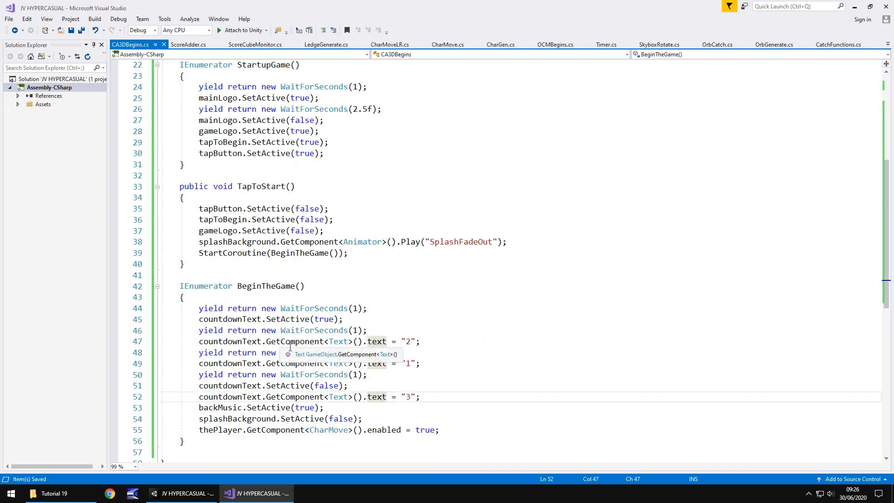
pyautogui.scroll(3)
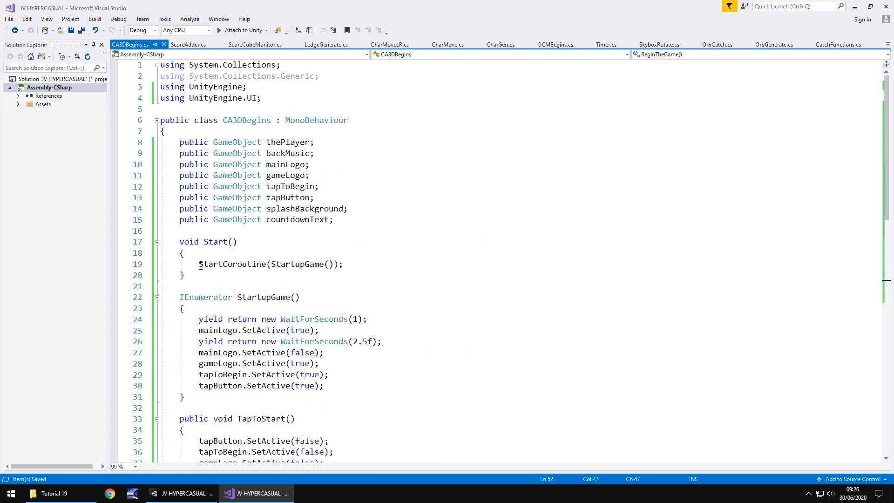
pyautogui.scroll(-3)
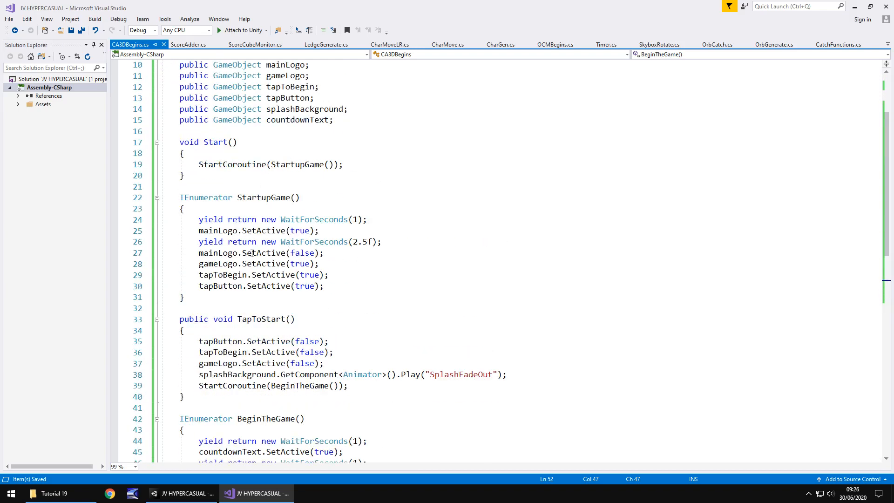
pyautogui.scroll(-3)
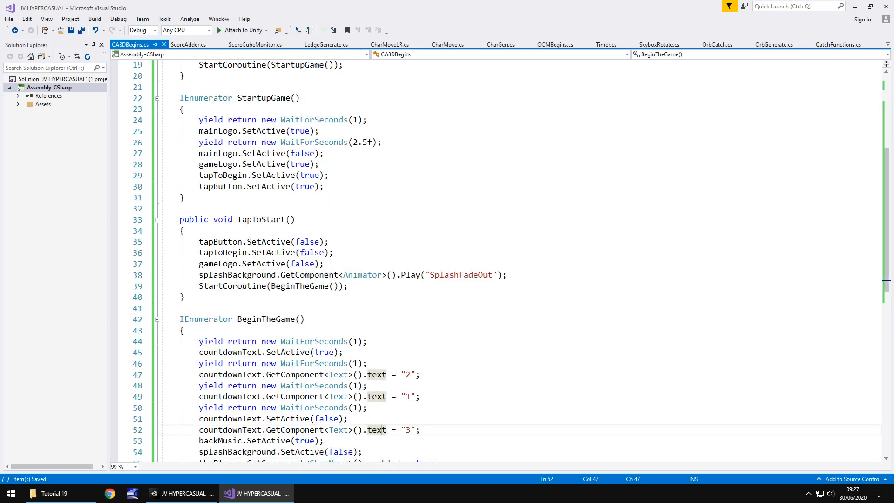
pyautogui.scroll(3)
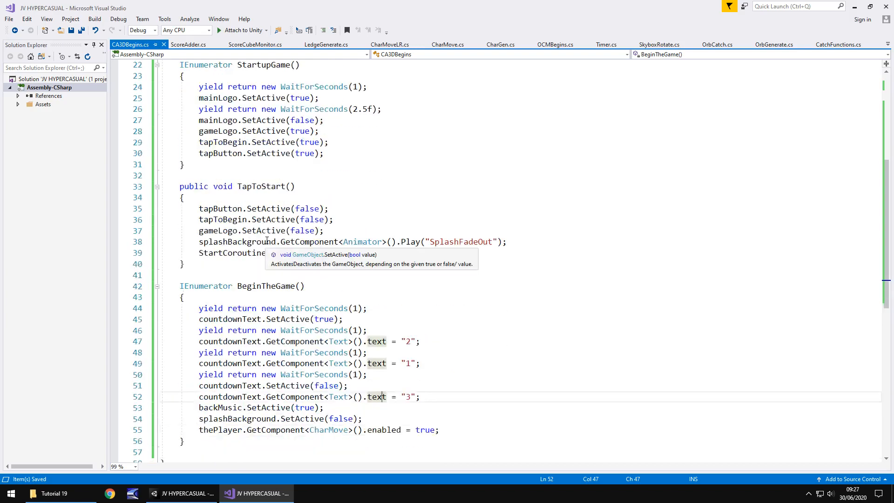
pyautogui.scroll(-3)
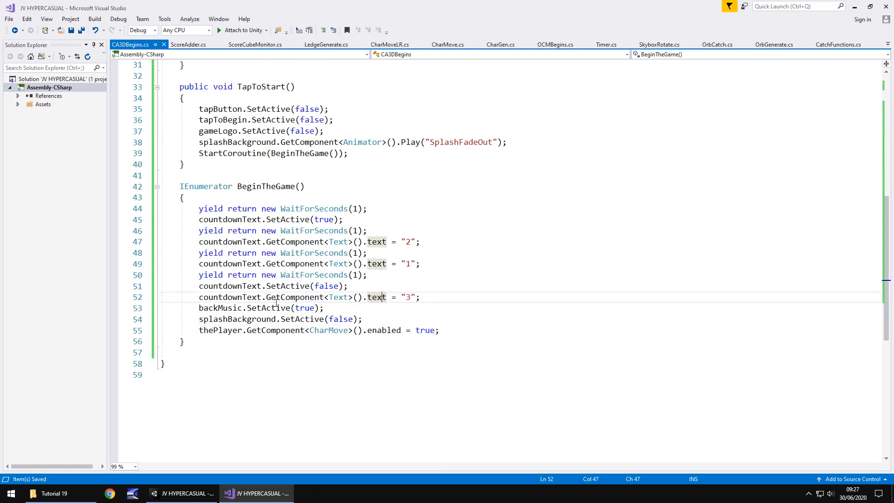
pyautogui.click(255, 493)
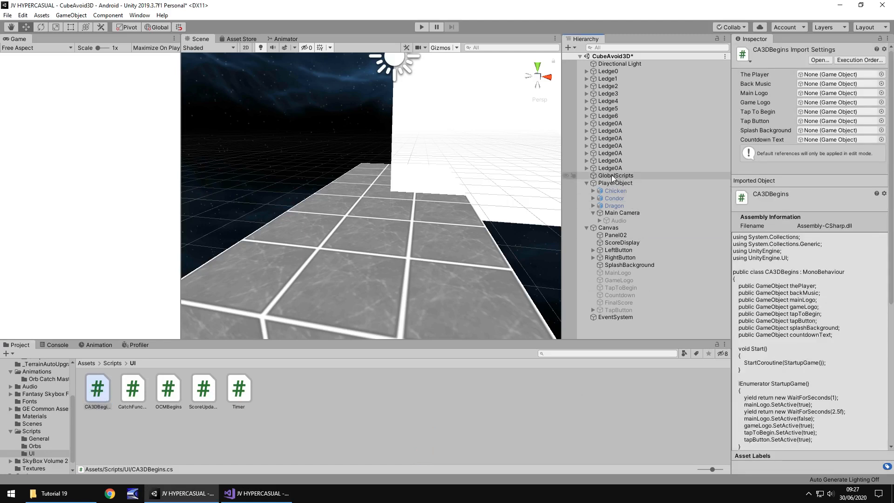
# - Assign PlayerObject, Audio, MainLogo and GameLogo to the CA3D Begins fields on GlobalScripts and save the scene
pyautogui.click(615, 175)
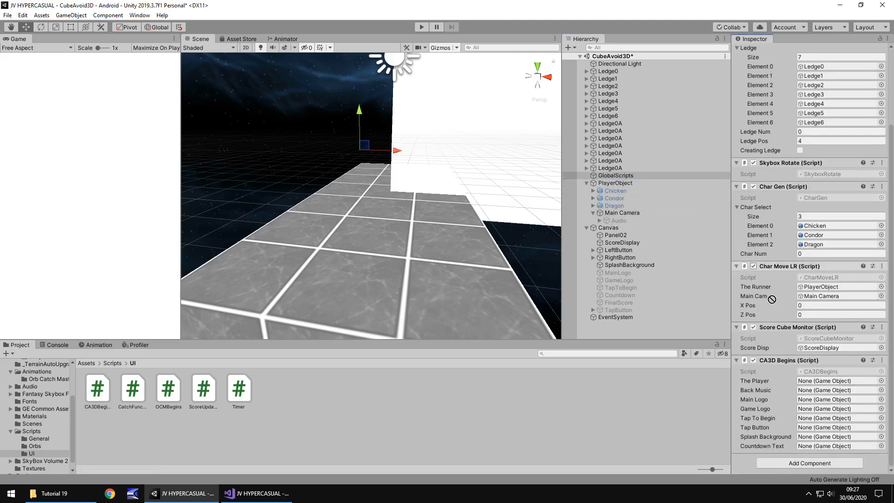
pyautogui.click(621, 212)
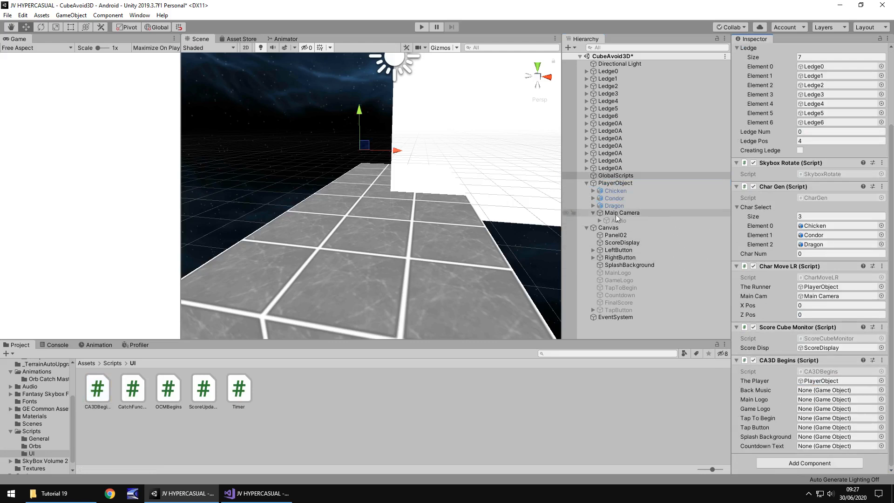
pyautogui.click(618, 220)
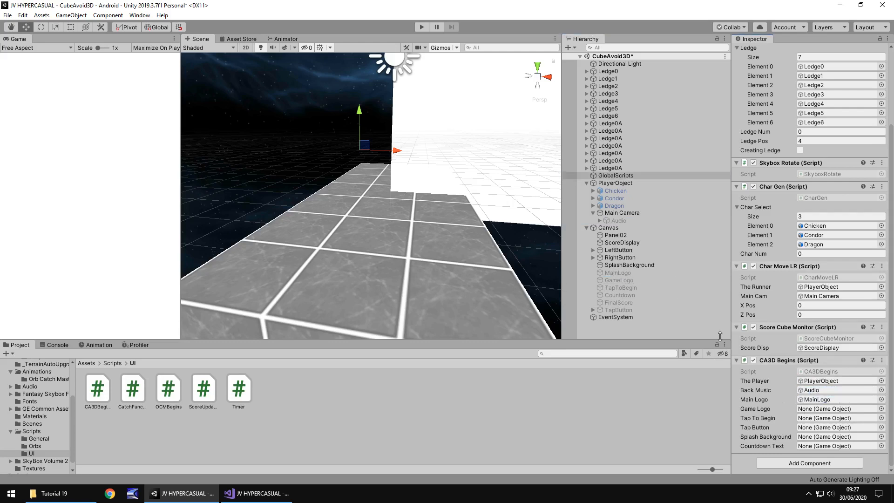
pyautogui.click(835, 408)
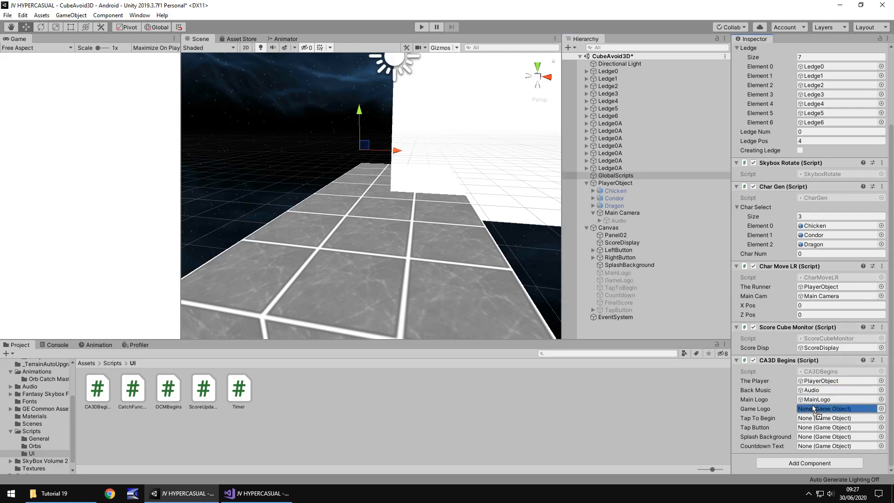
pyautogui.click(838, 408)
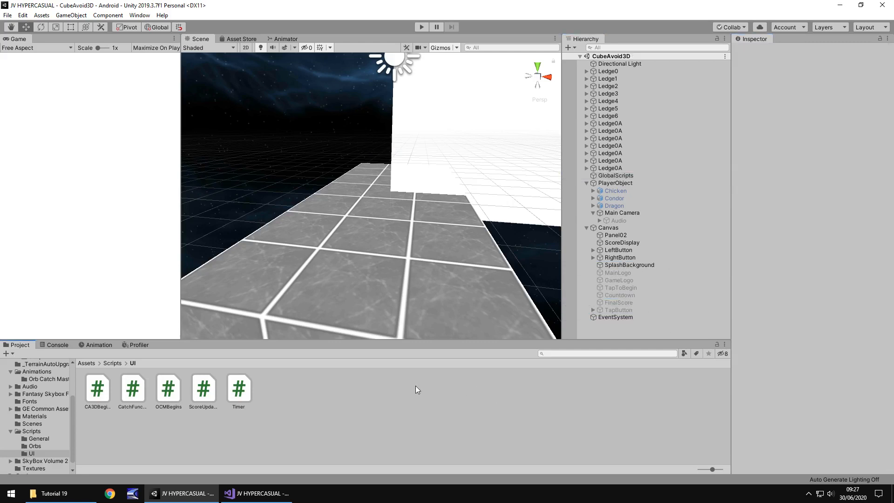
pyautogui.moveTo(452, 128)
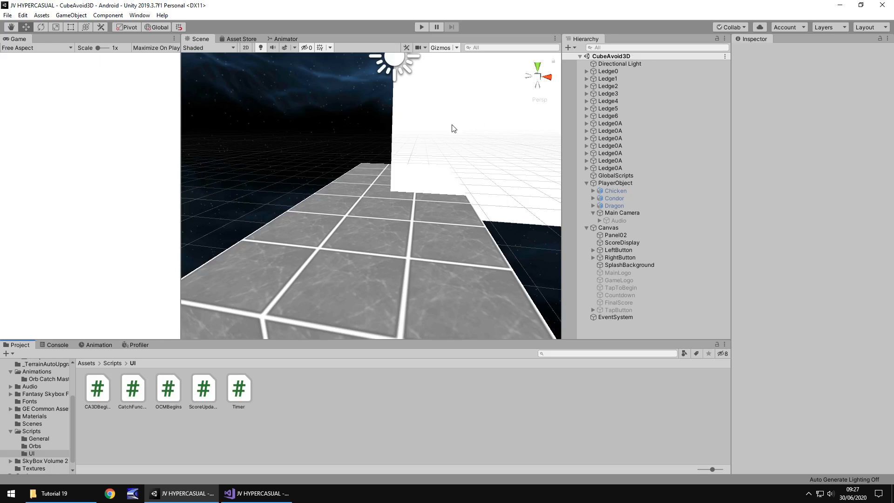
pyautogui.moveTo(412, 404)
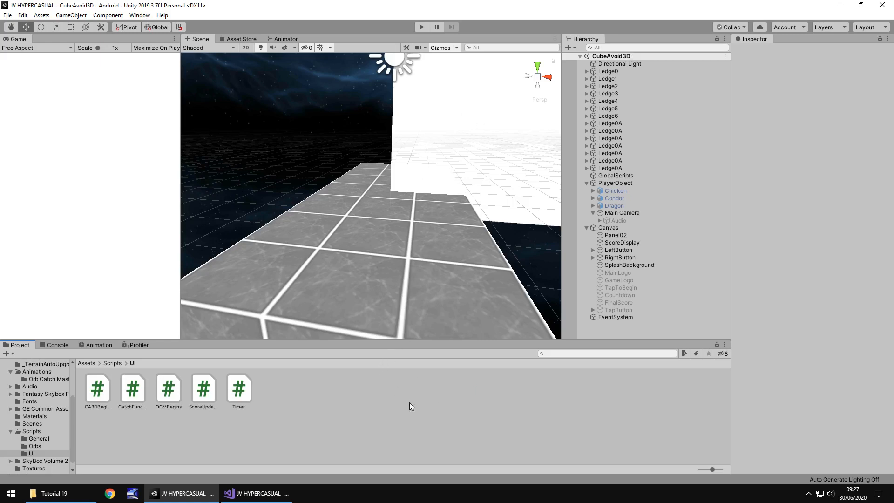
pyautogui.moveTo(9, 135)
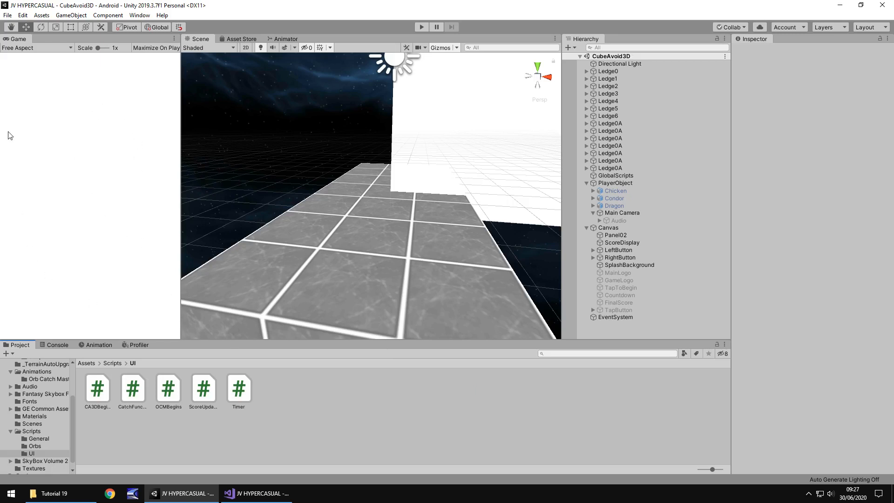
pyautogui.click(420, 27)
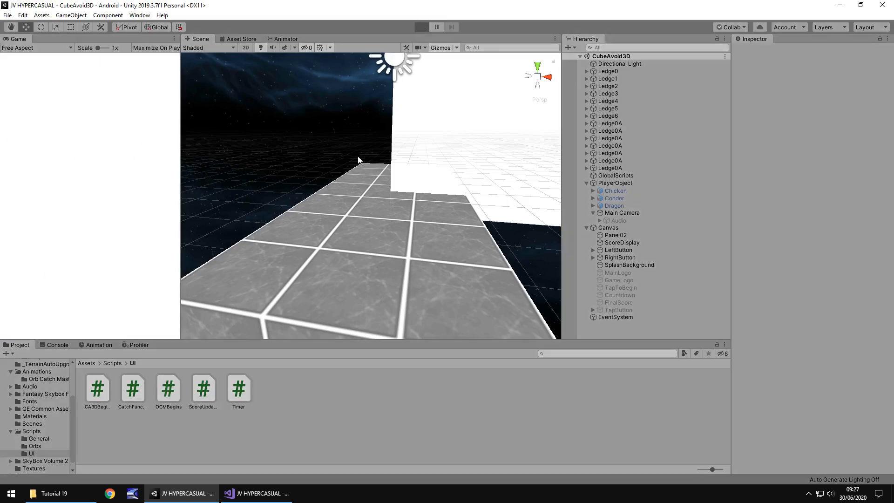
pyautogui.click(421, 27)
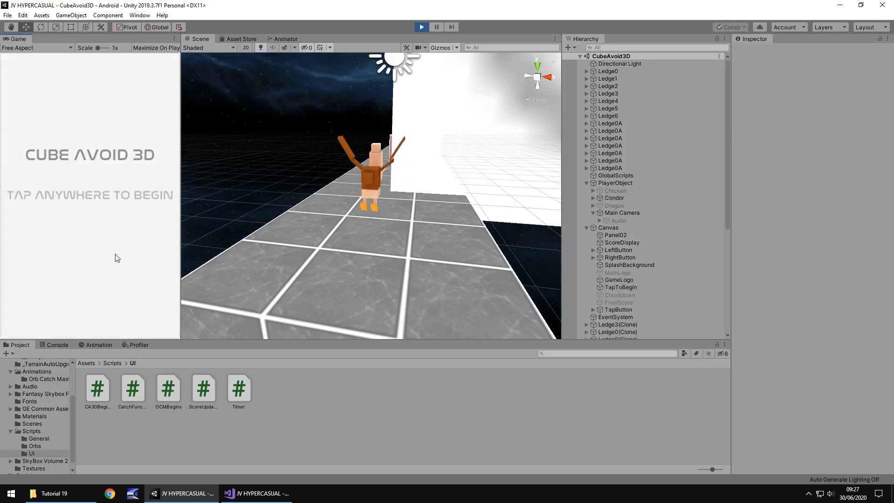
pyautogui.moveTo(86, 238)
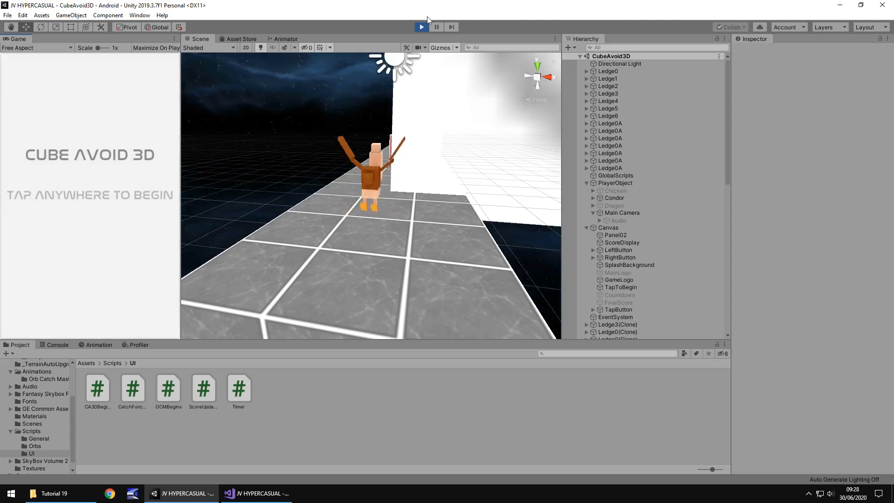
pyautogui.click(420, 27)
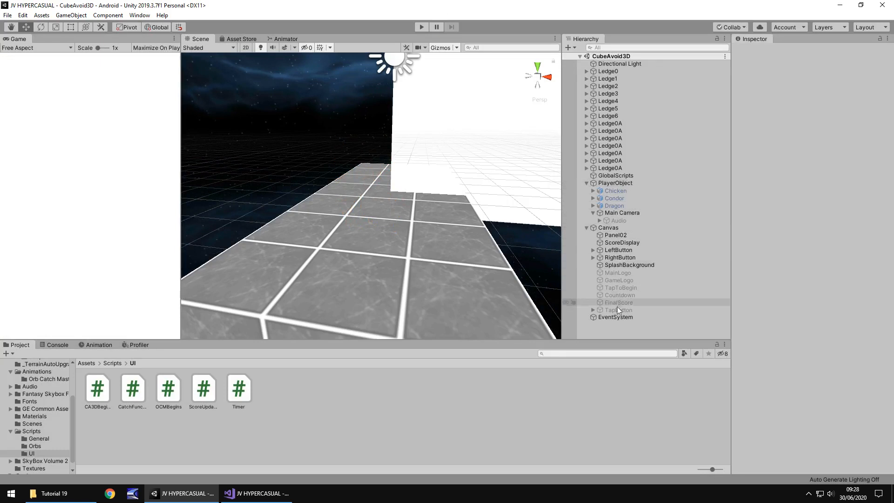
# - Set TapButton's On Click to call CA3DBegins.TapToStart on GlobalScripts and start a test run
pyautogui.click(618, 309)
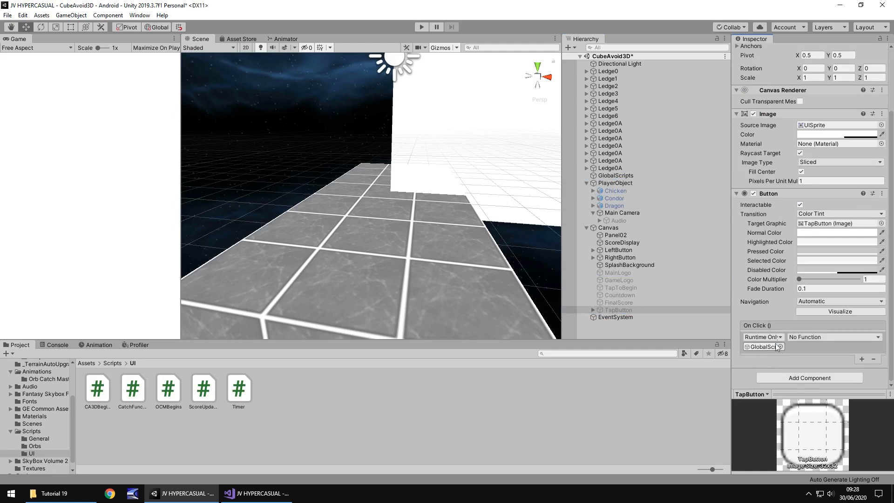
pyautogui.click(833, 337)
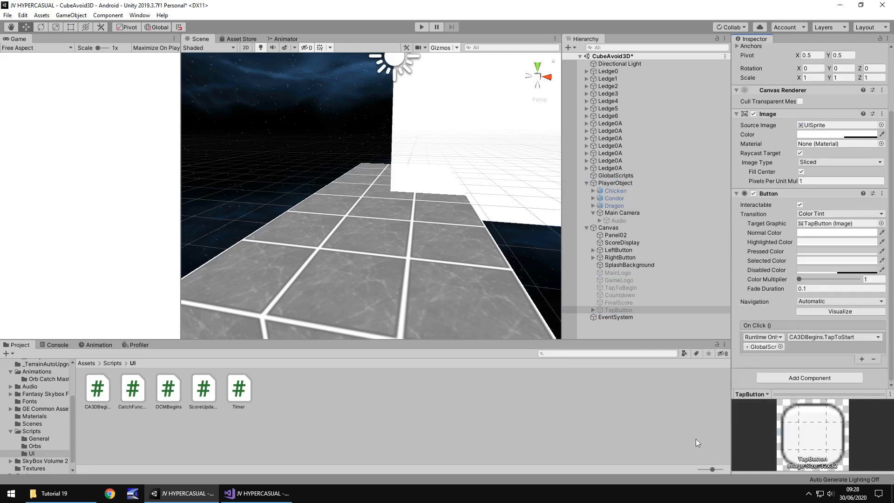
pyautogui.moveTo(475, 410)
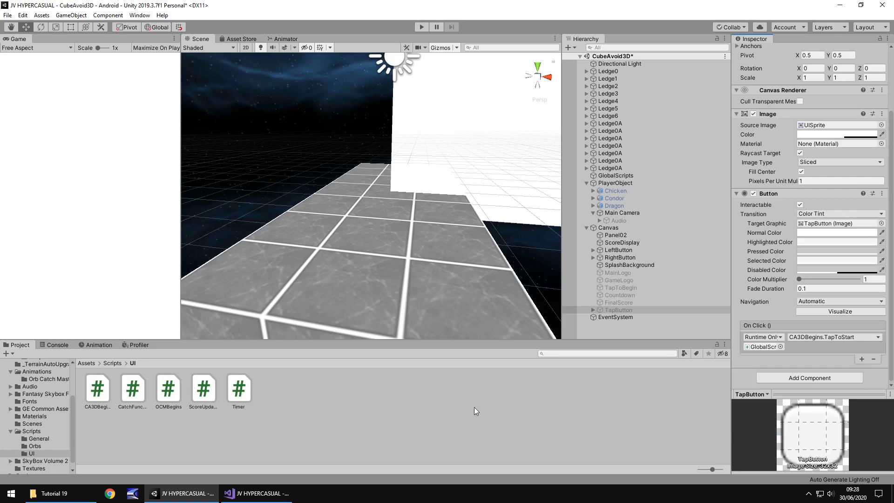
pyautogui.click(421, 27)
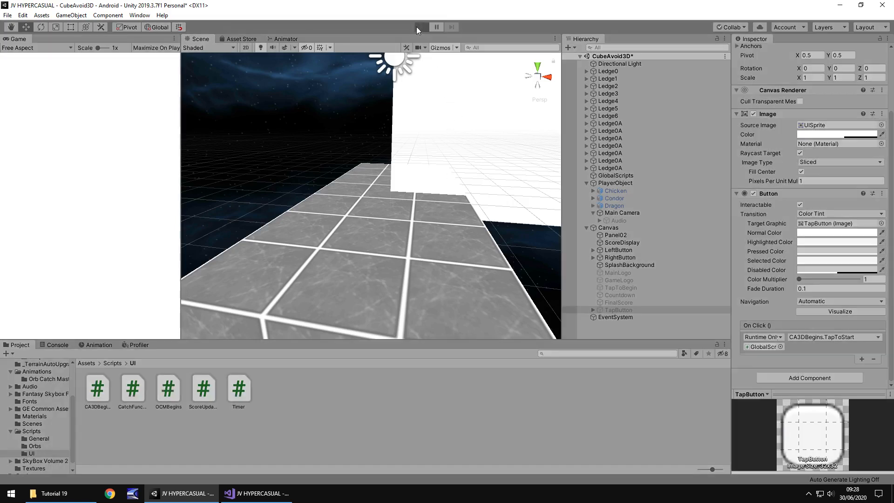
pyautogui.click(421, 27)
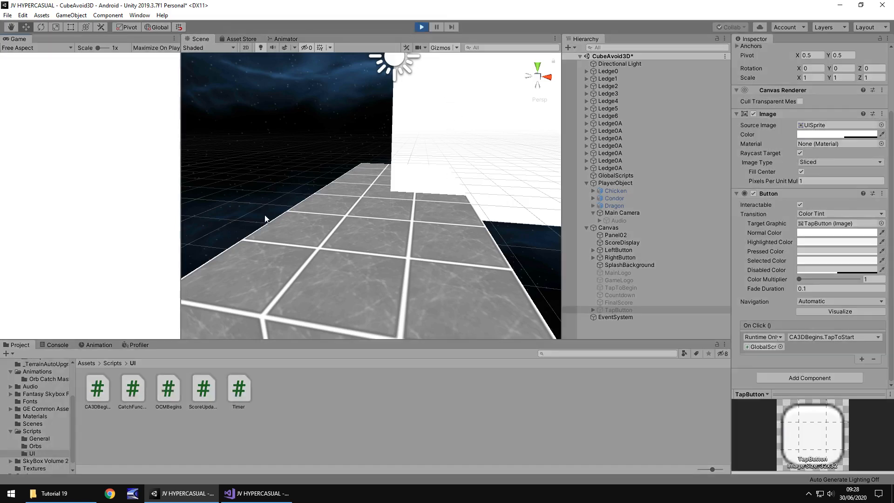
pyautogui.click(421, 27)
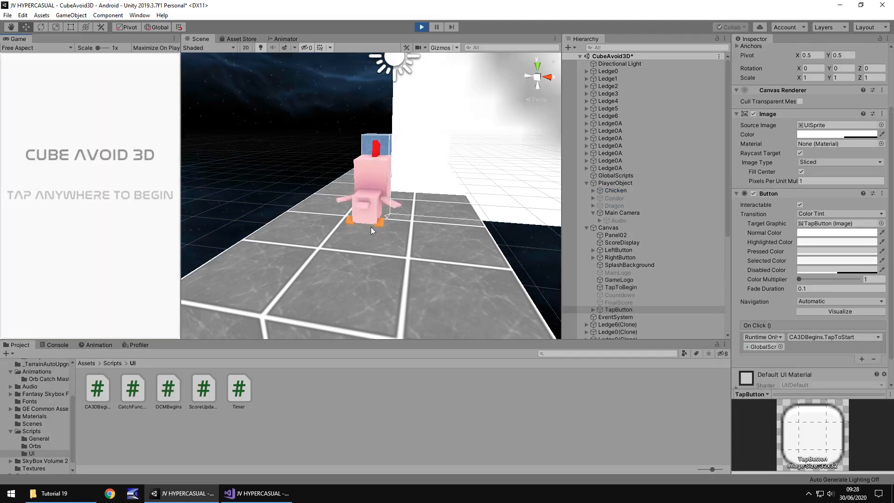
pyautogui.moveTo(100, 249)
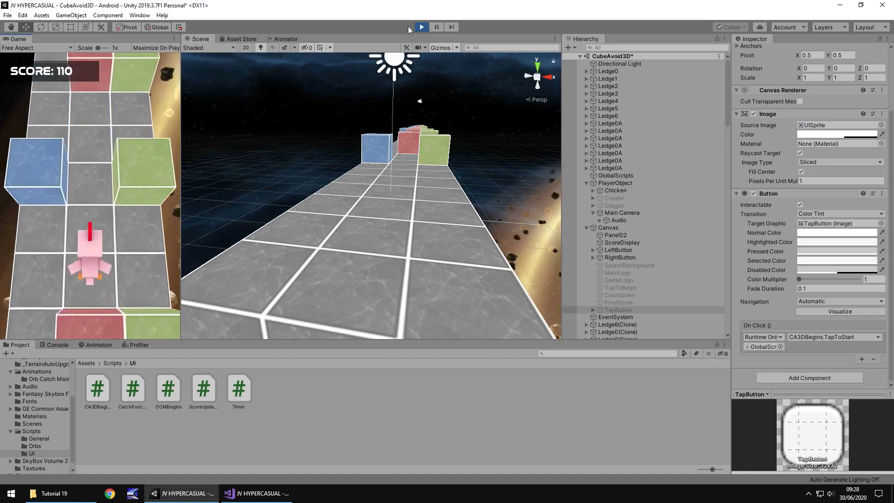
pyautogui.click(421, 27)
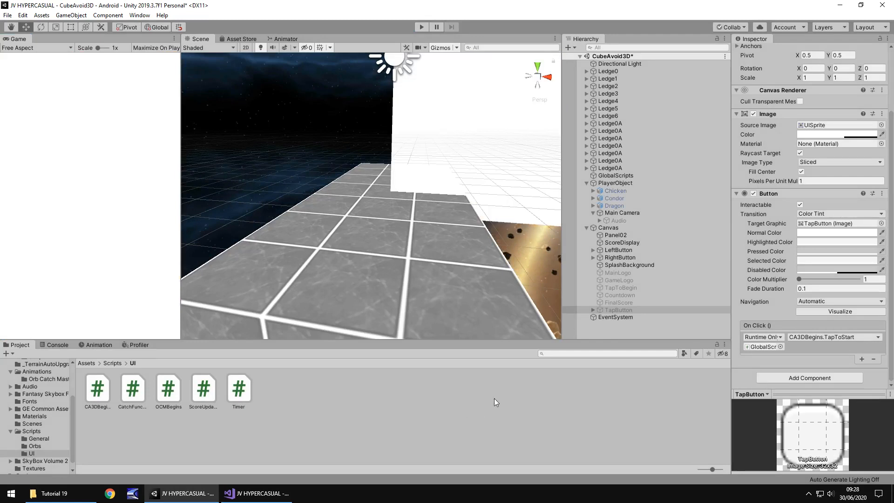
# - Change the FinalScore text object's Text field to 'FINAL SCORE: 0'
pyautogui.click(619, 302)
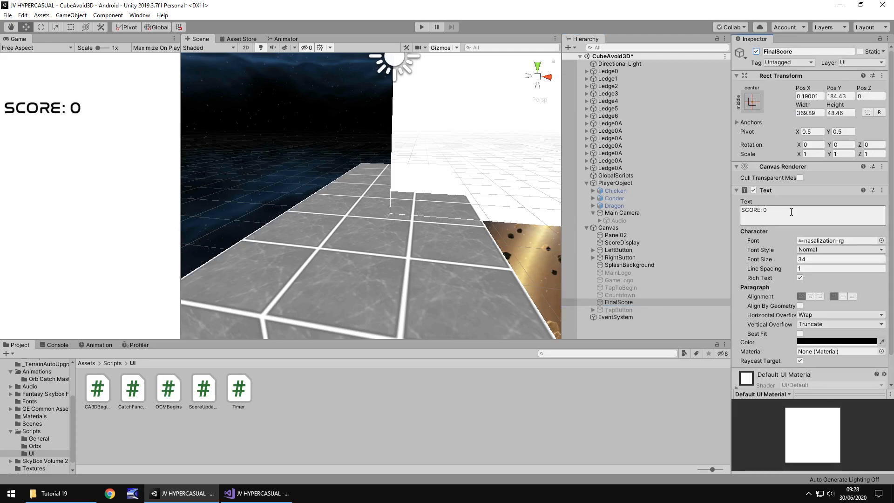
pyautogui.doubleClick(753, 209)
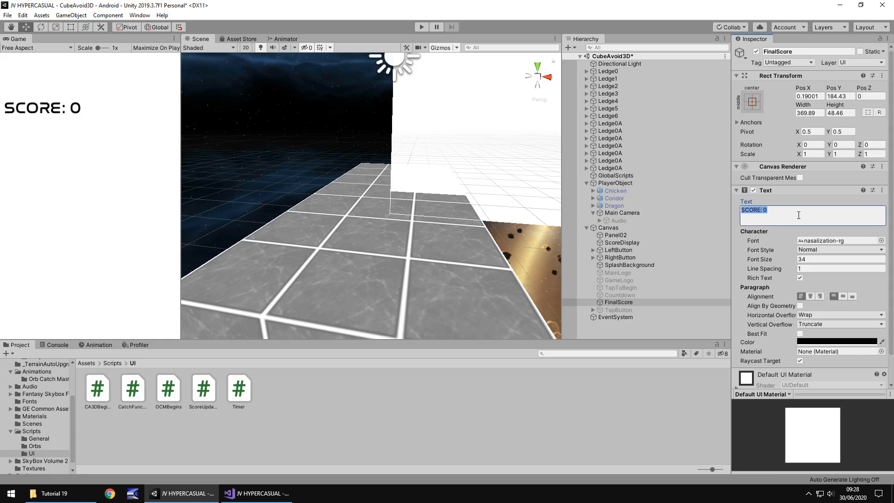
pyautogui.write('FINAL S')
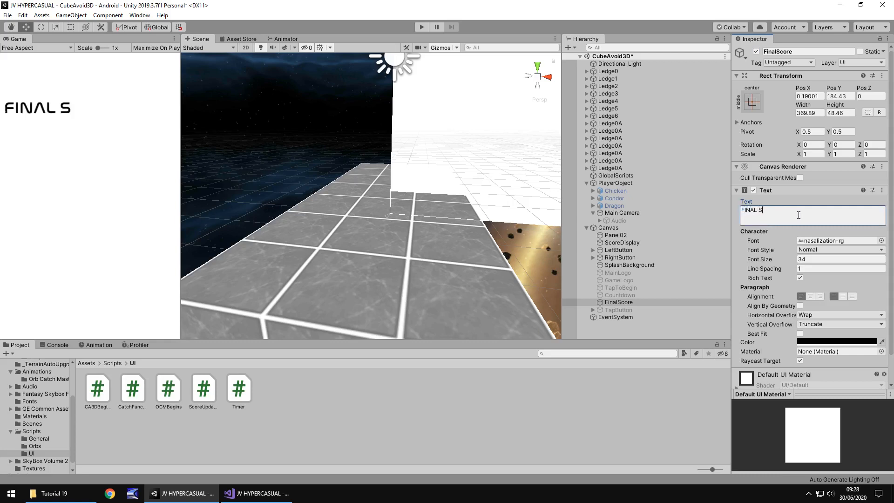
pyautogui.write('CORE: 0')
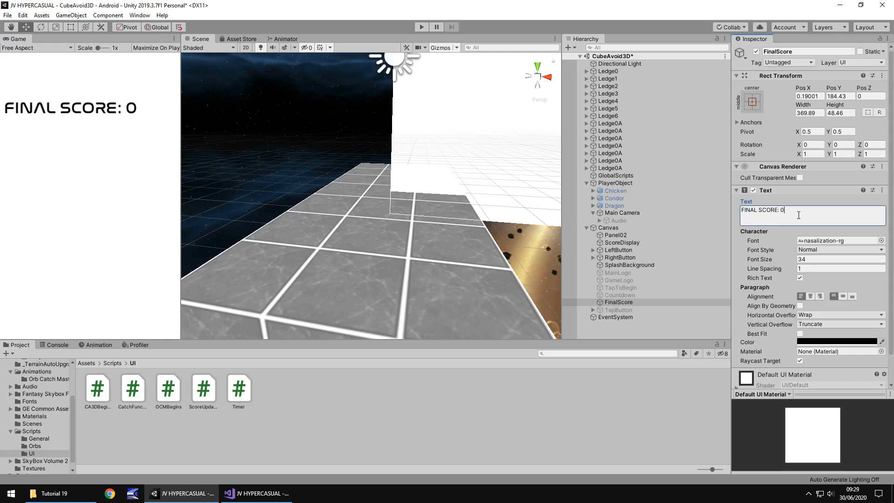
pyautogui.moveTo(525, 284)
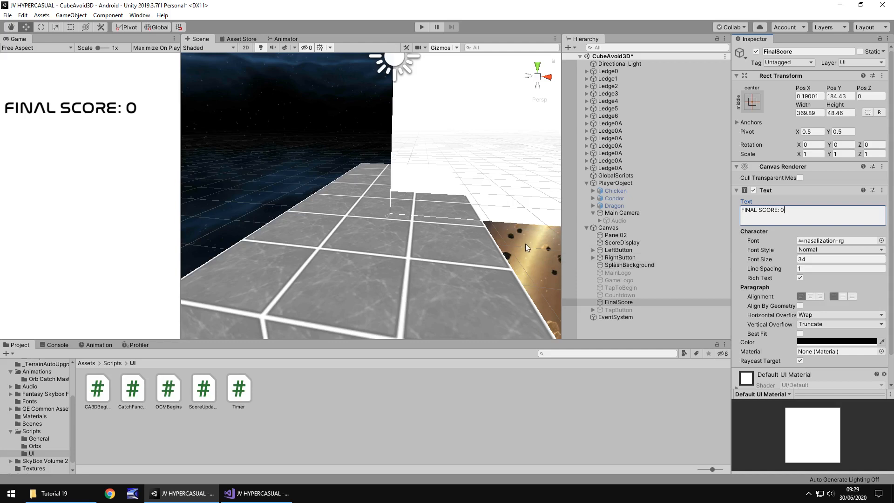
pyautogui.moveTo(727, 110)
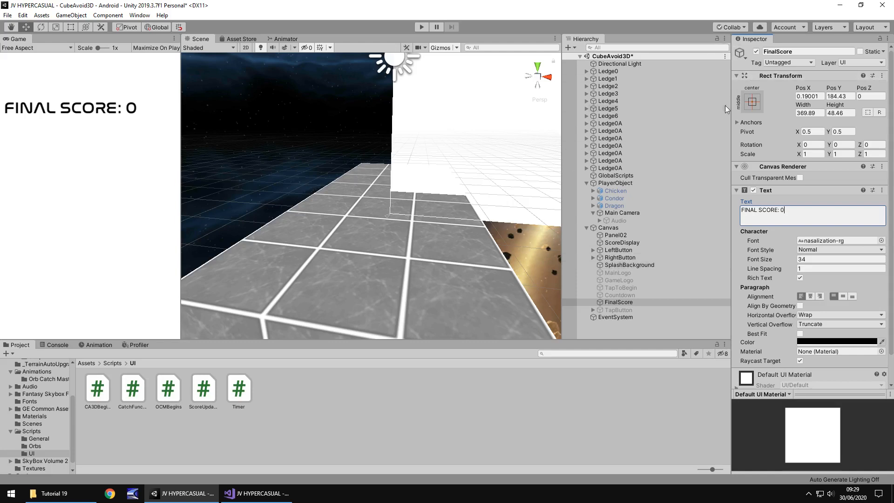